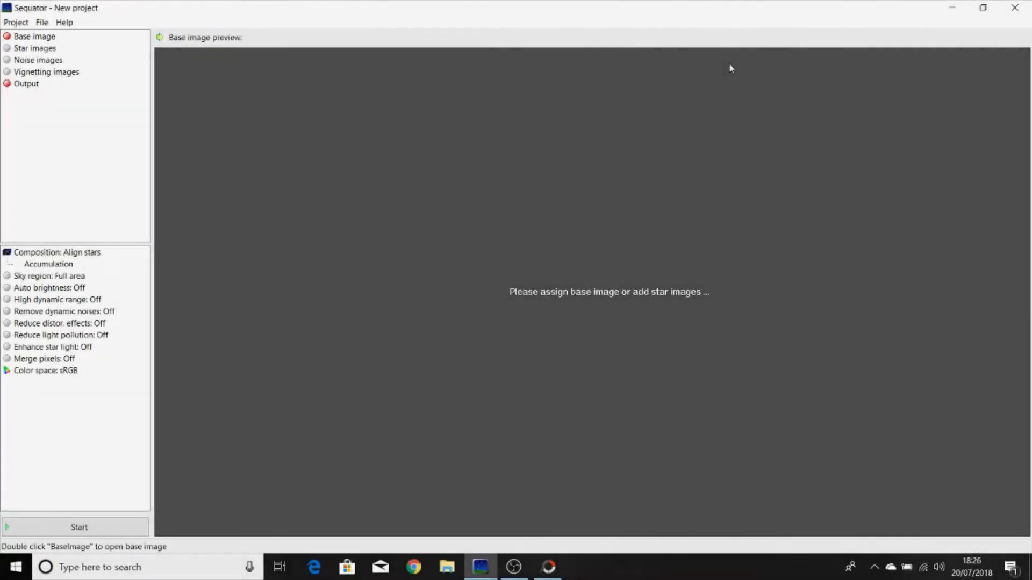
{"action": "mouse_move", "coordinate": [663, 193]}
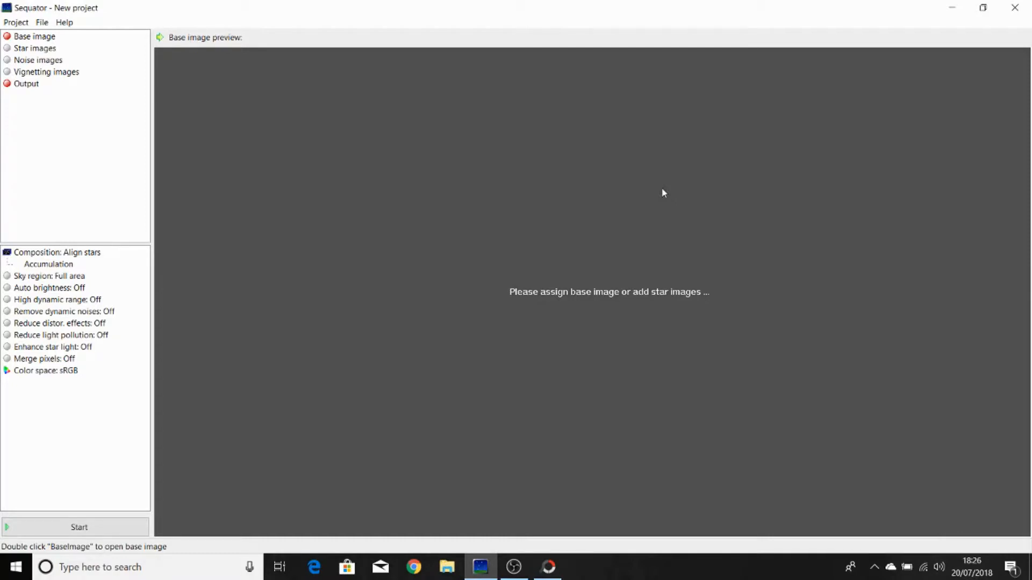
{"action": "mouse_move", "coordinate": [121, 122]}
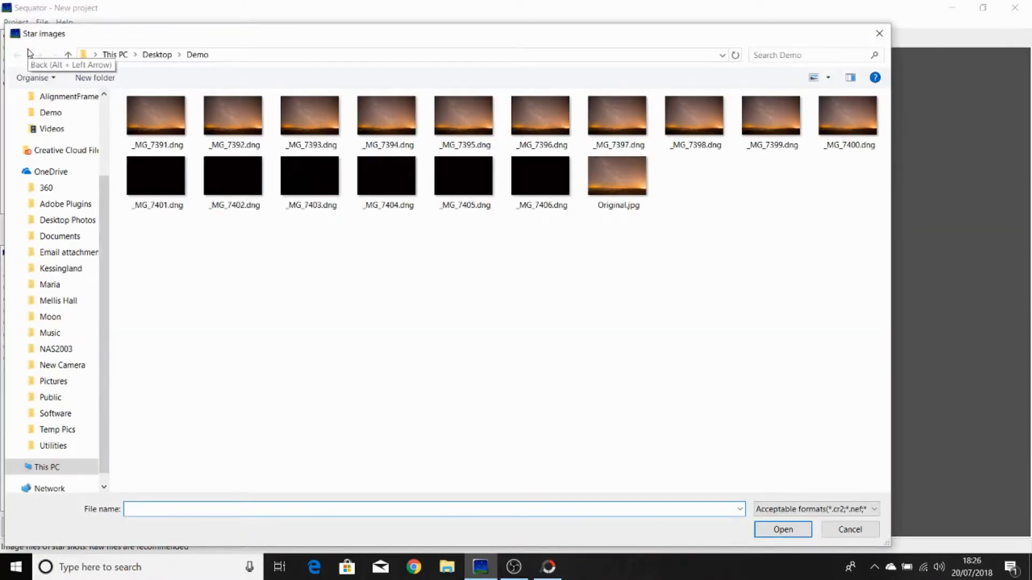
Add the ten frames _MG_7391.dng through _MG_7400.dng as star images and start the noise-image picker
{"action": "left_click", "coordinate": [156, 117]}
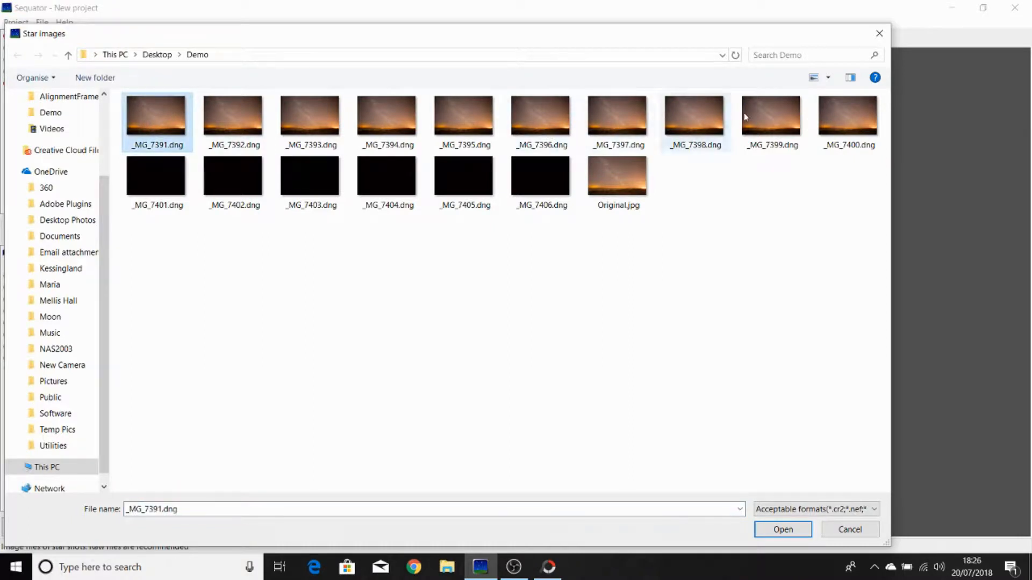
{"action": "left_click", "coordinate": [848, 122]}
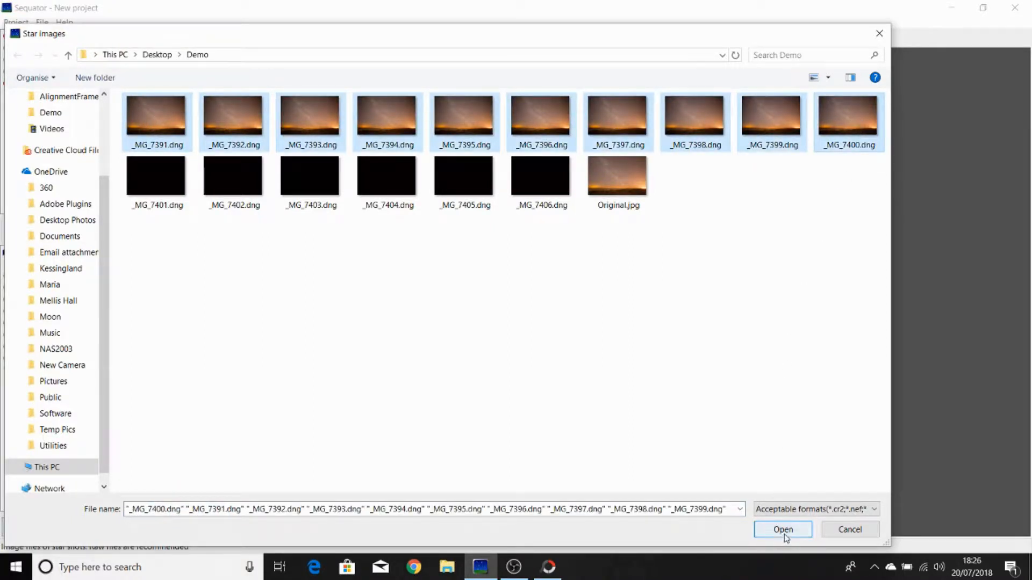
{"action": "left_click", "coordinate": [782, 529]}
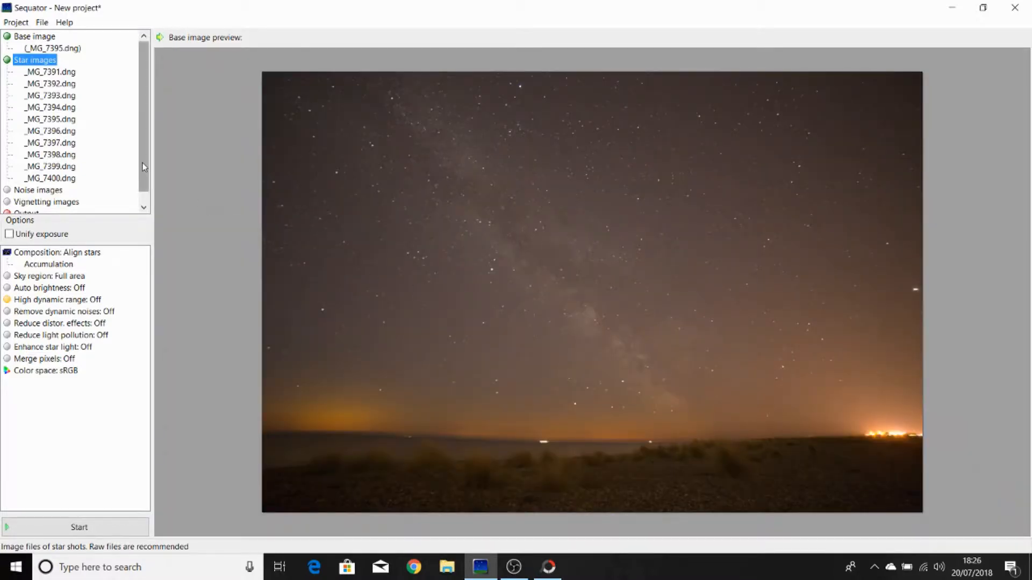
{"action": "left_click", "coordinate": [38, 189]}
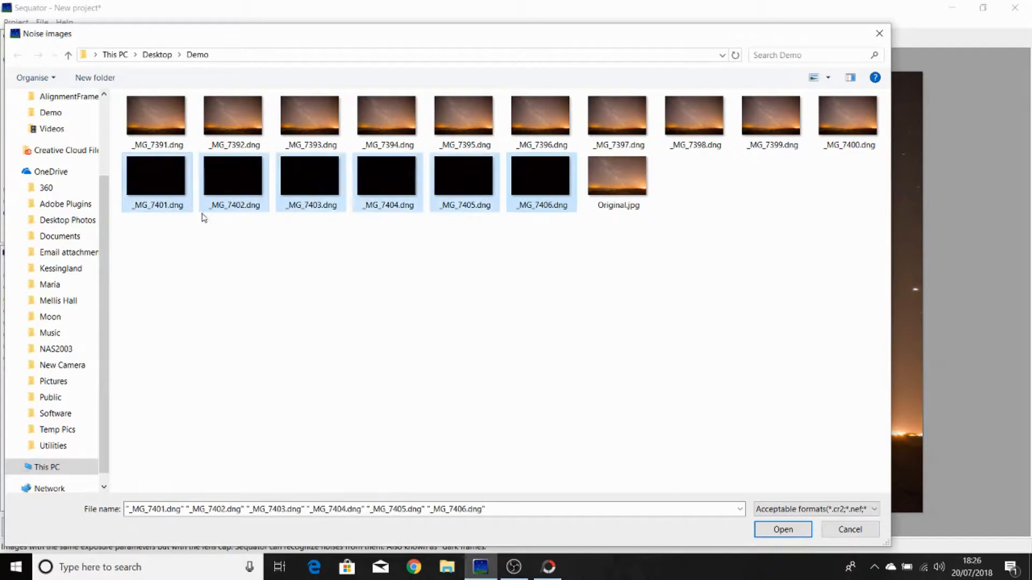
Add the six dark frames _MG_7401.dng to _MG_7406.dng as noise images
{"action": "left_click", "coordinate": [783, 529]}
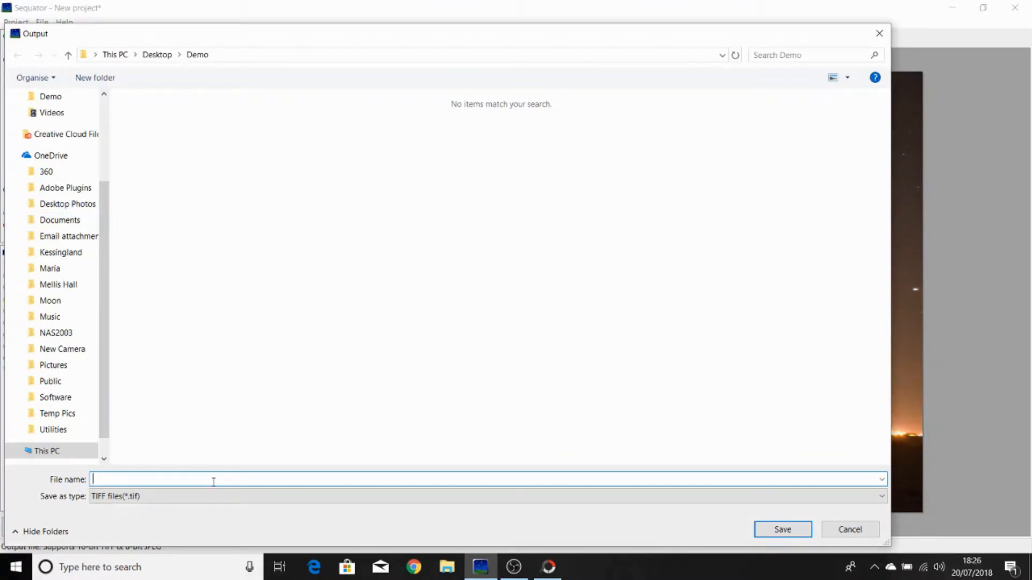
Name the stacked result Output and save it as Output.tif in the Demo folder
{"action": "type", "text": "Output"}
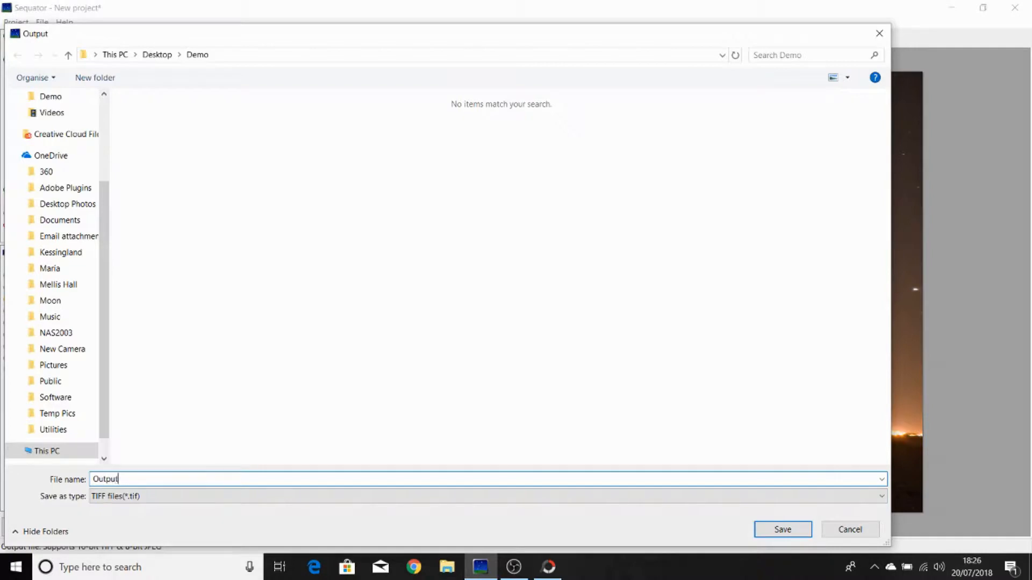
{"action": "mouse_move", "coordinate": [626, 548]}
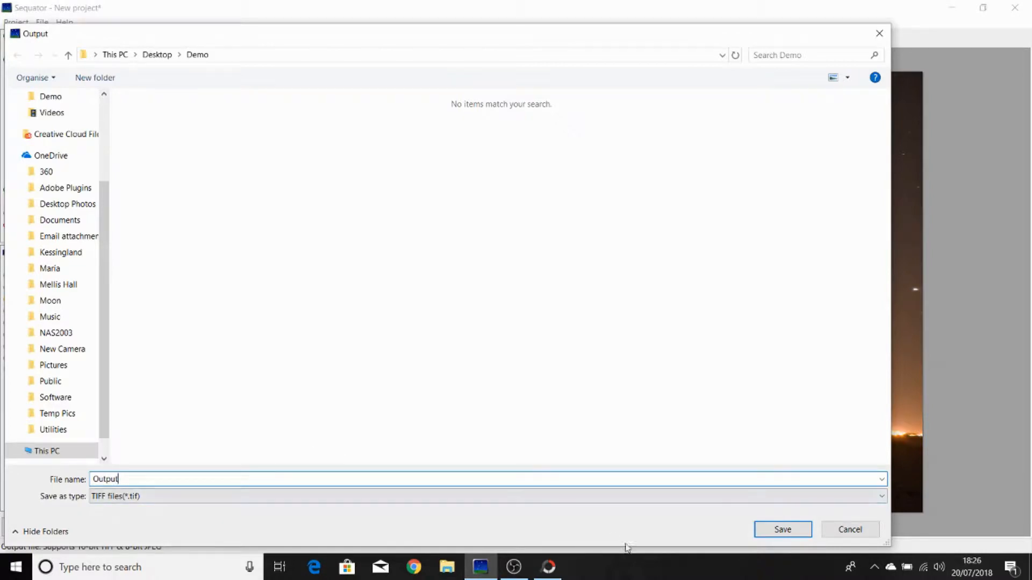
{"action": "left_click", "coordinate": [781, 528]}
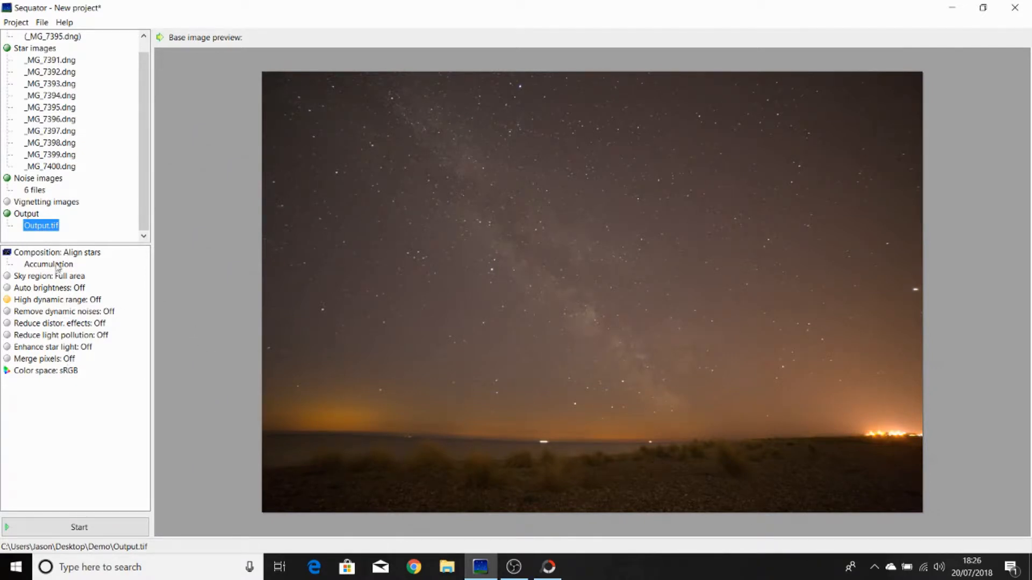
Set composition to Freeze ground with Selective on, then bring up the sky region settings
{"action": "left_click", "coordinate": [47, 264]}
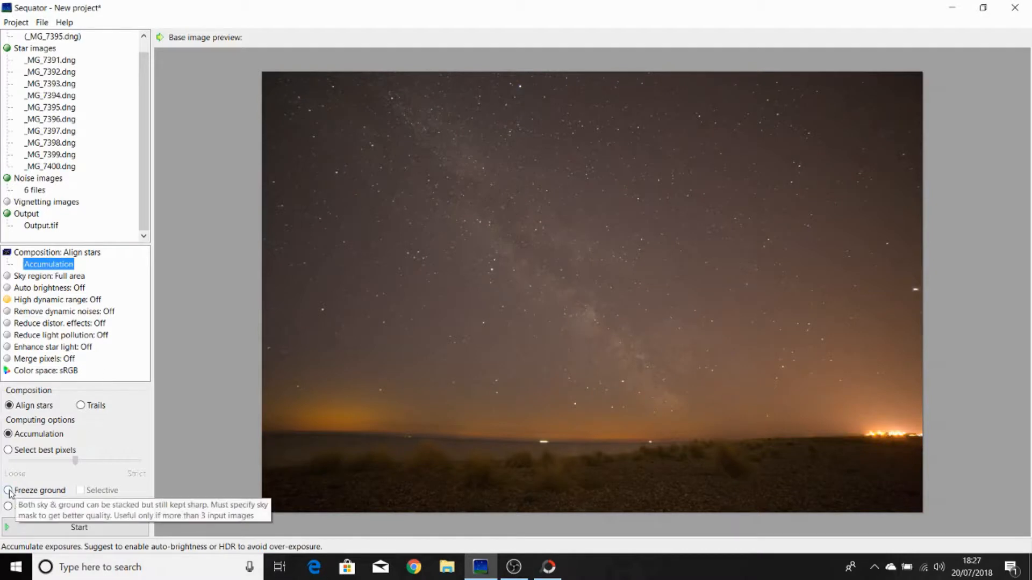
{"action": "left_click", "coordinate": [8, 490]}
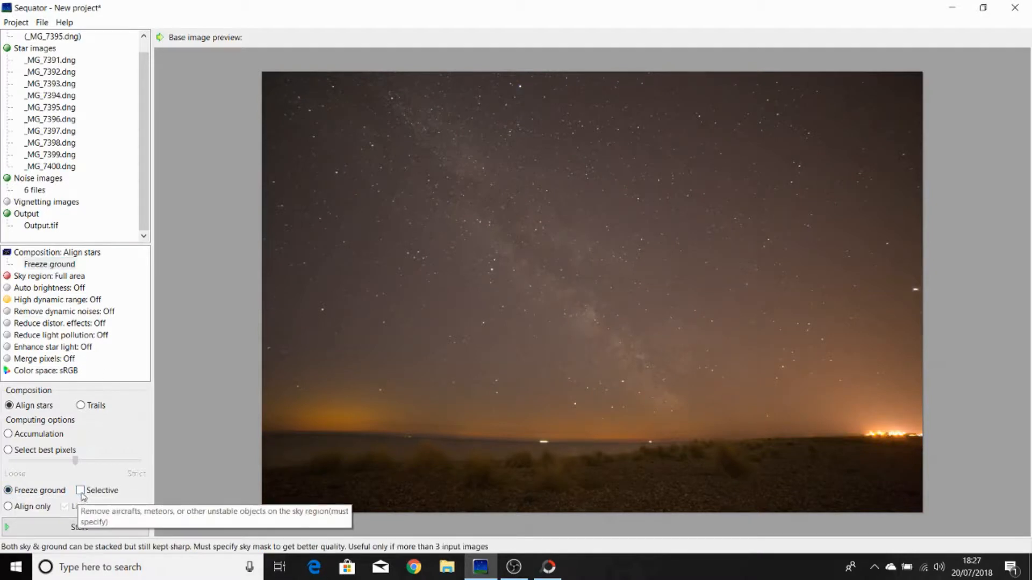
{"action": "left_click", "coordinate": [79, 490]}
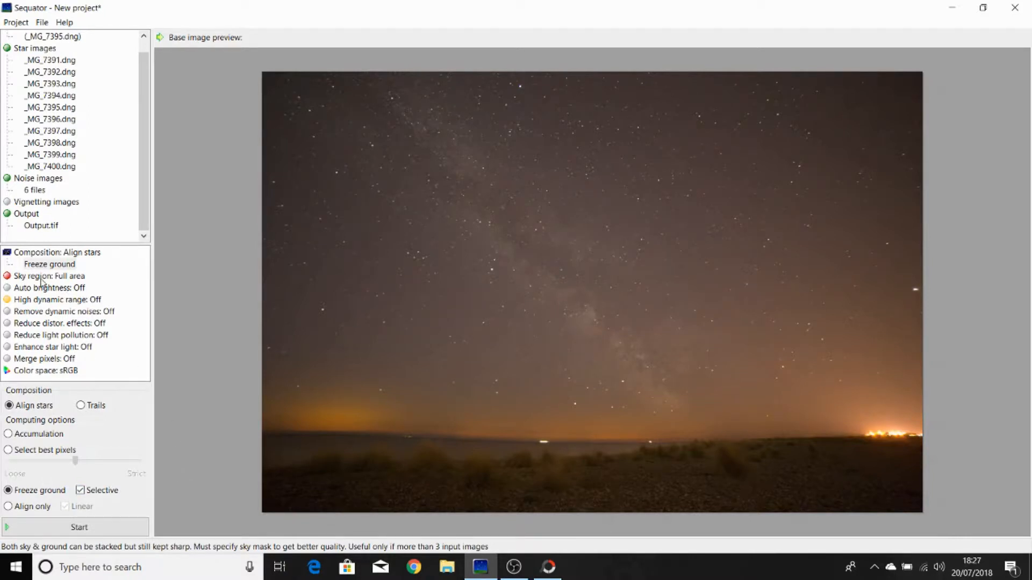
{"action": "left_click", "coordinate": [50, 277]}
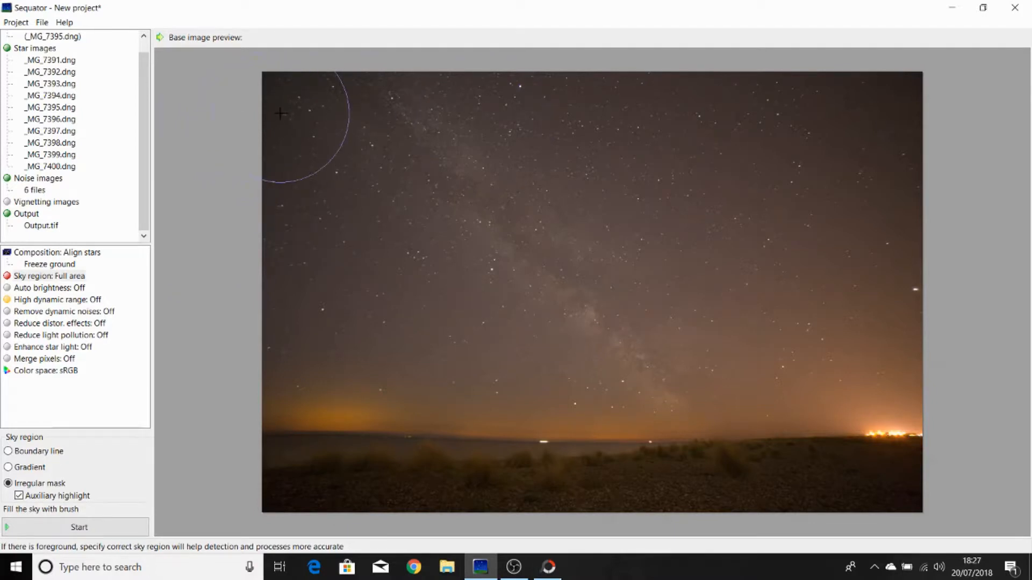
Paint the irregular sky mask over the whole sky down to the horizon, excluding the ground
{"action": "left_click_drag", "start_coordinate": [281, 114], "coordinate": [891, 125]}
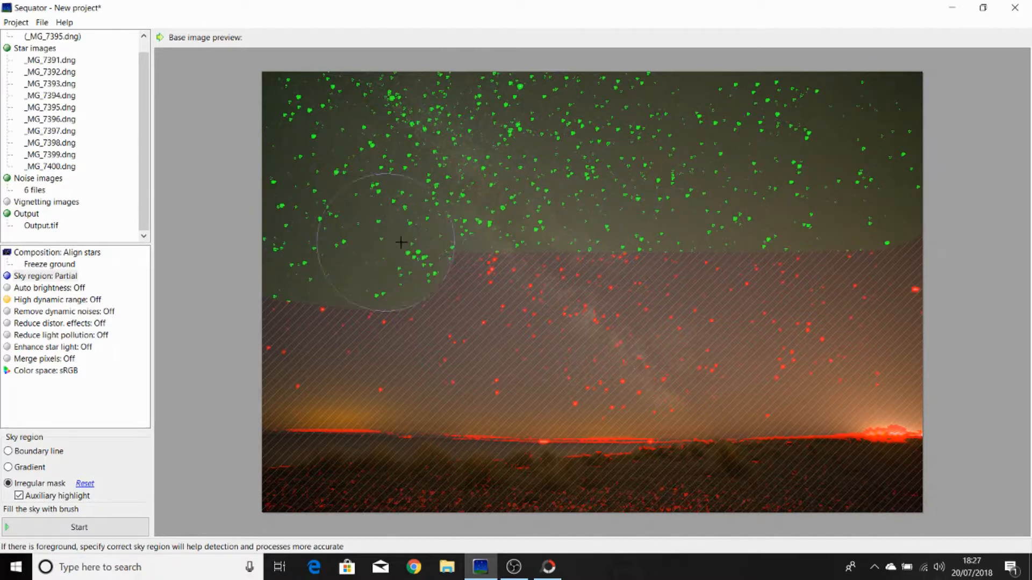
{"action": "left_click_drag", "start_coordinate": [400, 243], "coordinate": [546, 294]}
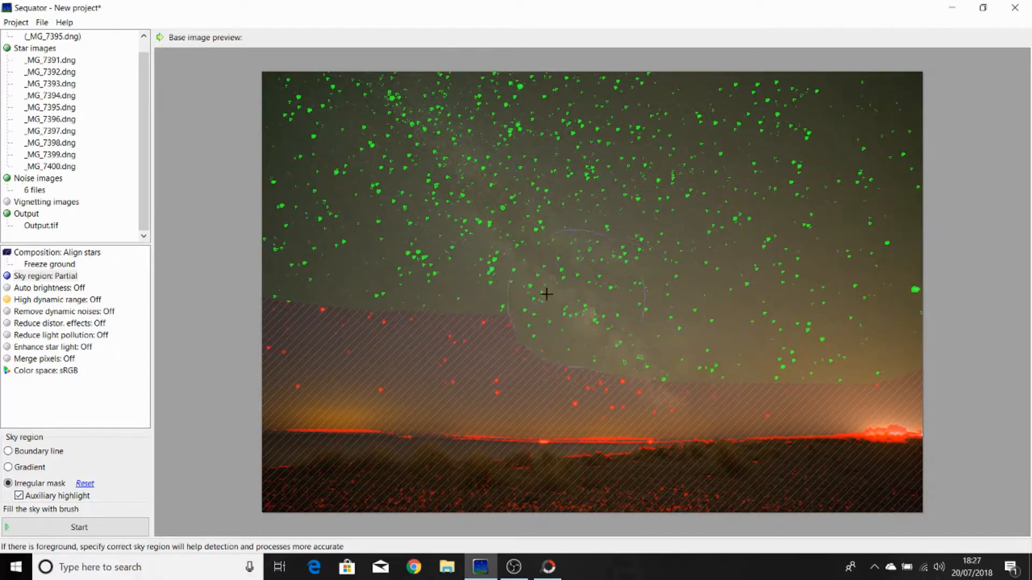
{"action": "left_click_drag", "start_coordinate": [546, 294], "coordinate": [283, 347]}
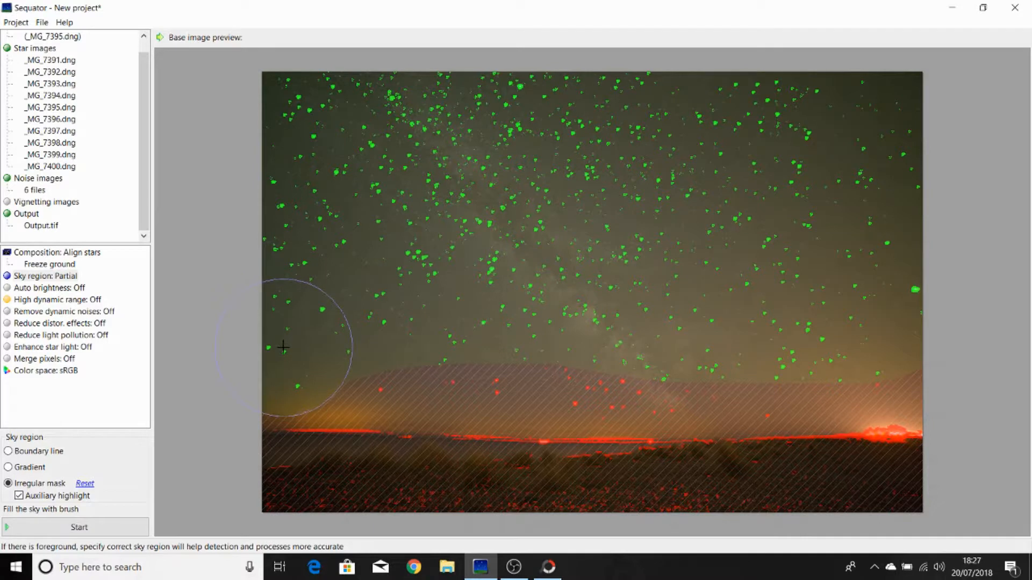
{"action": "left_click_drag", "start_coordinate": [283, 347], "coordinate": [428, 357]}
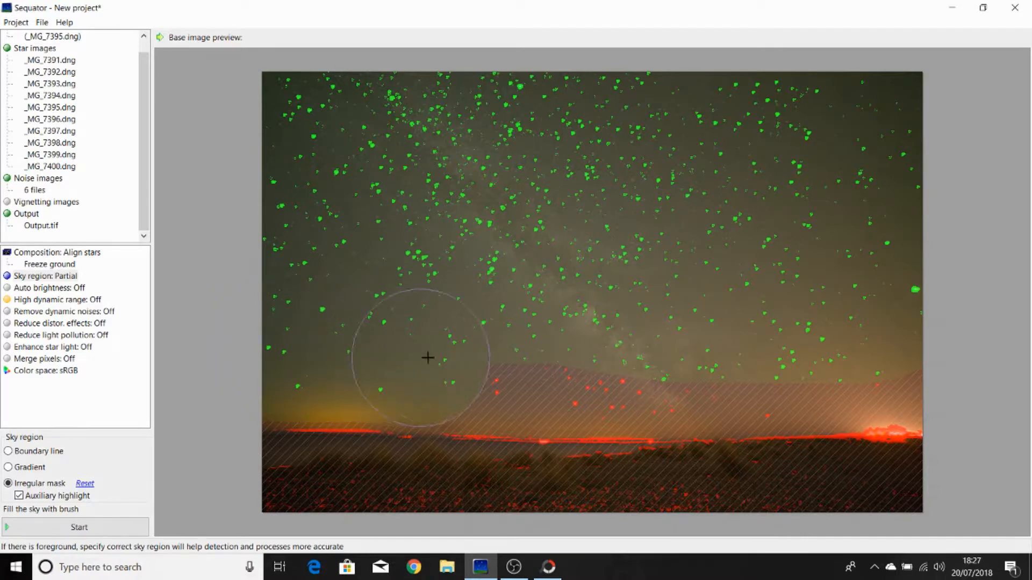
{"action": "left_click_drag", "start_coordinate": [428, 358], "coordinate": [675, 363]}
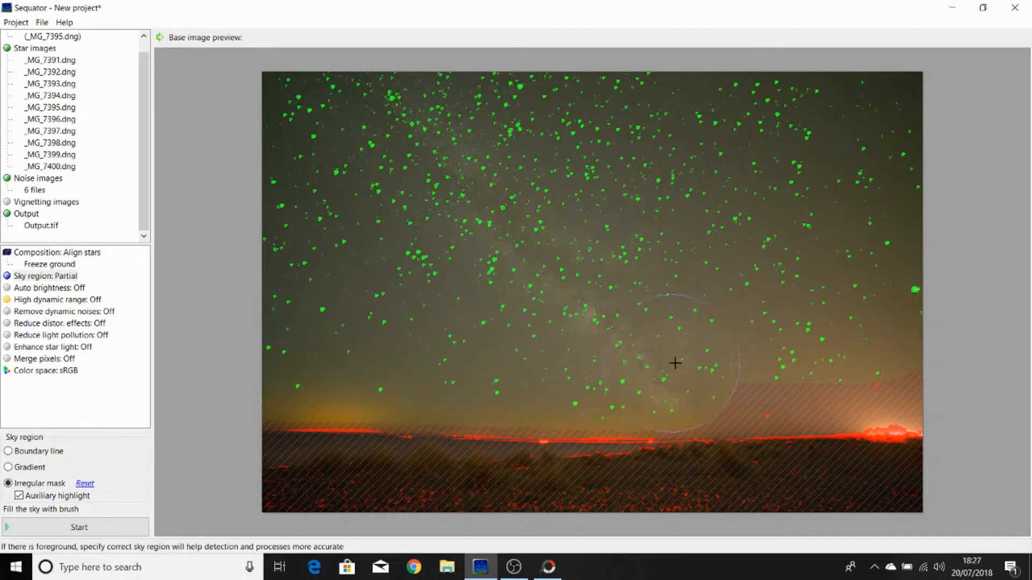
{"action": "left_click_drag", "start_coordinate": [675, 363], "coordinate": [892, 351]}
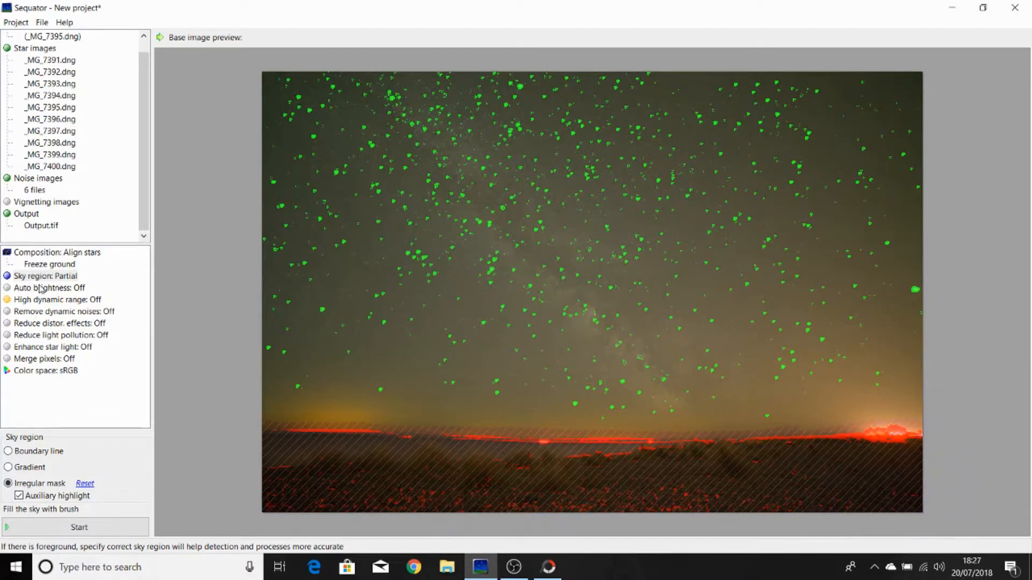
Switch on auto brightness, high dynamic range and pixel merging
{"action": "left_click", "coordinate": [57, 300]}
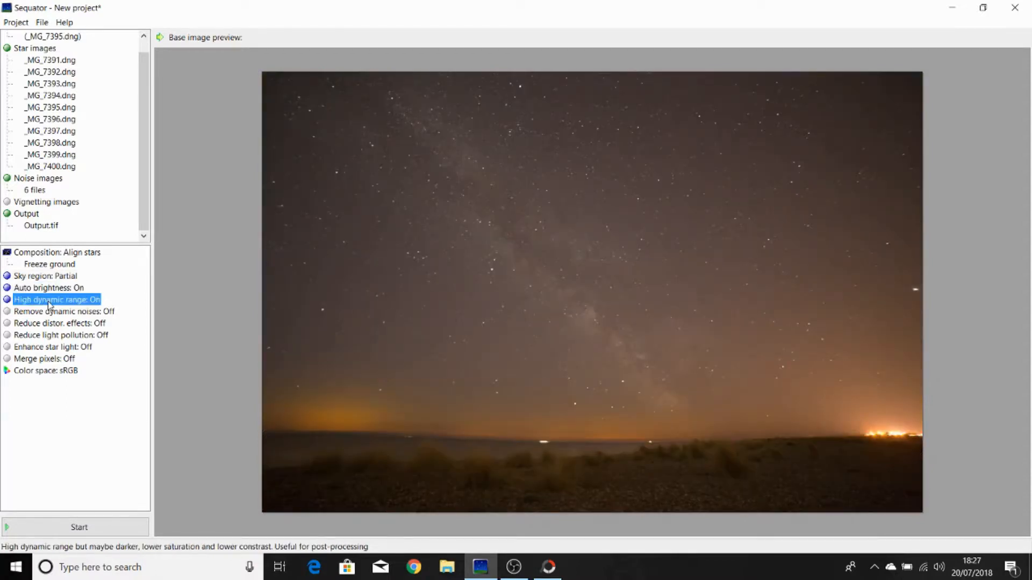
{"action": "left_click", "coordinate": [64, 312]}
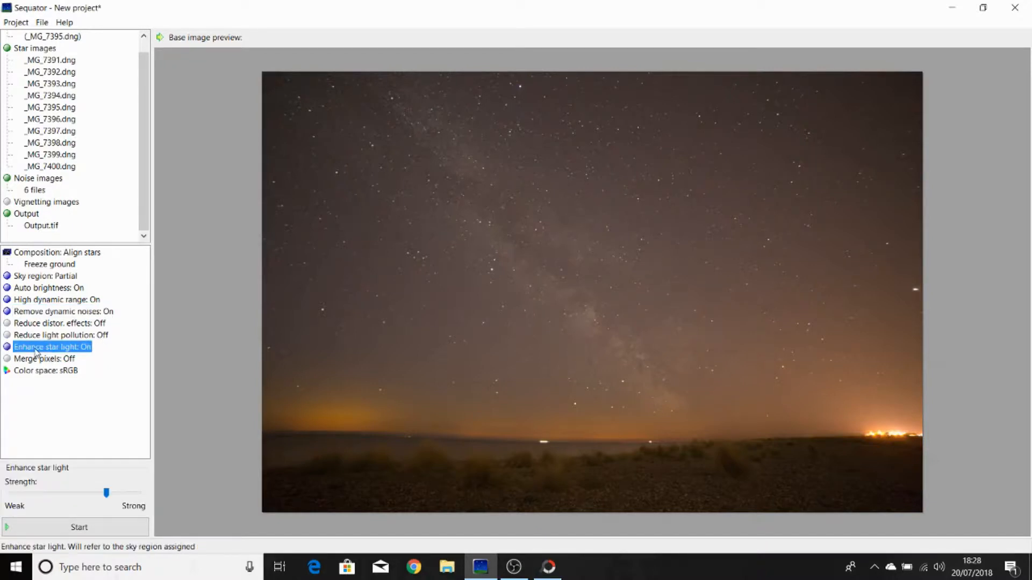
{"action": "left_click", "coordinate": [43, 359]}
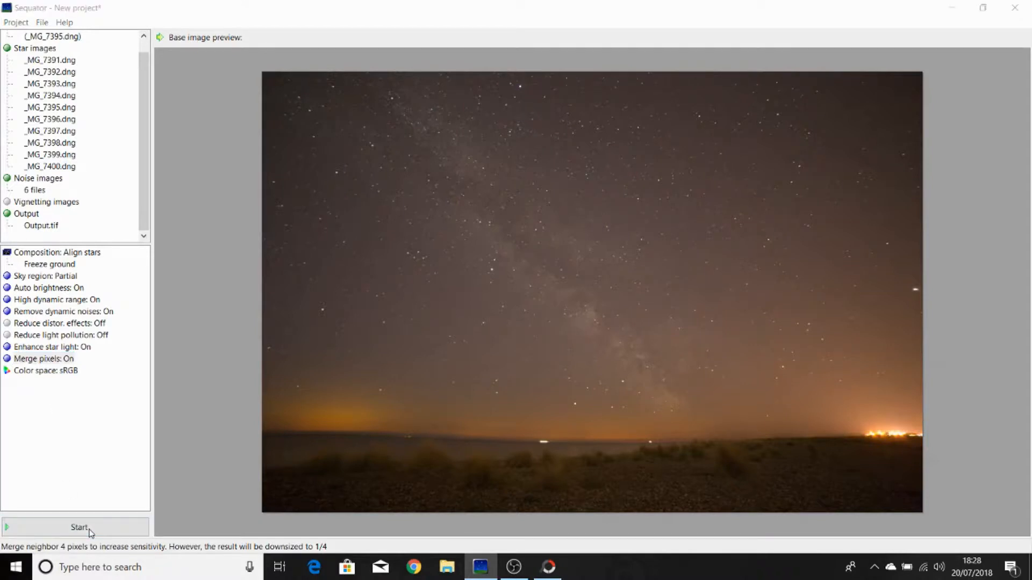
Run the stack to write Output.tif and dismiss the completed processing report
{"action": "left_click", "coordinate": [79, 527]}
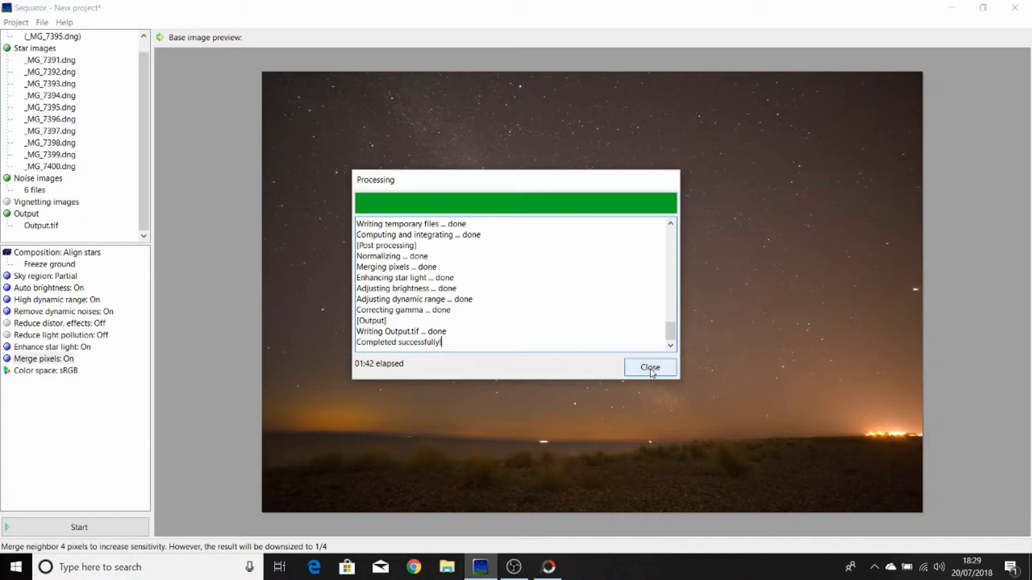
{"action": "left_click", "coordinate": [650, 368]}
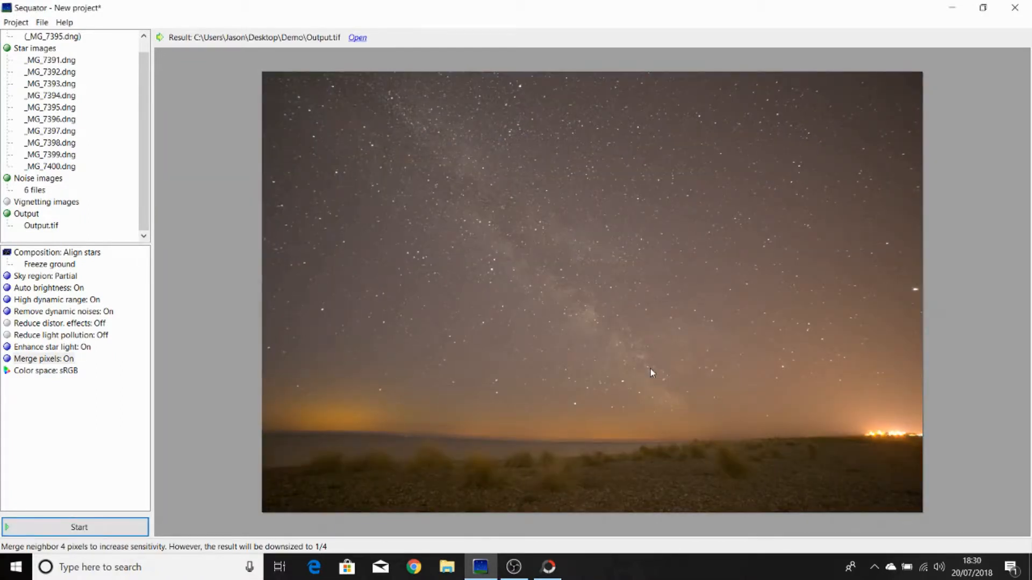
{"action": "mouse_move", "coordinate": [481, 553]}
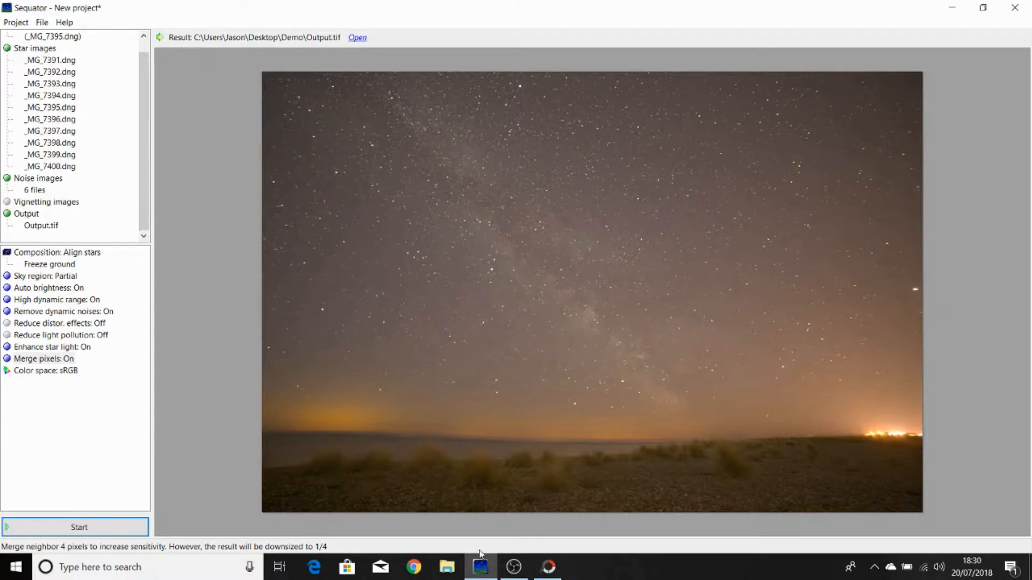
Browse to the Demo folder on the Desktop and open Output.tif in Photos
{"action": "left_click", "coordinate": [446, 567]}
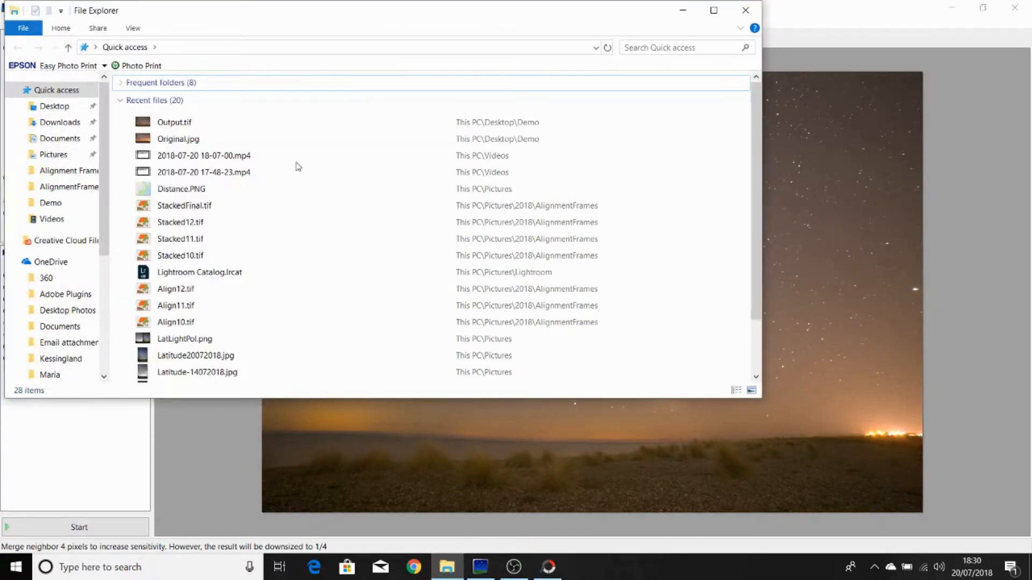
{"action": "left_click", "coordinate": [54, 107]}
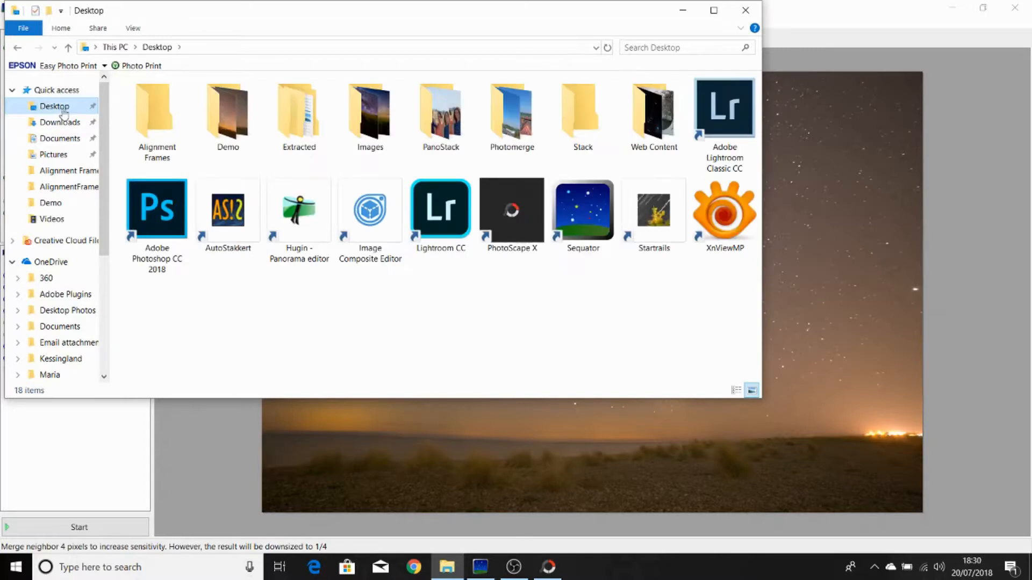
{"action": "double_click", "coordinate": [227, 115]}
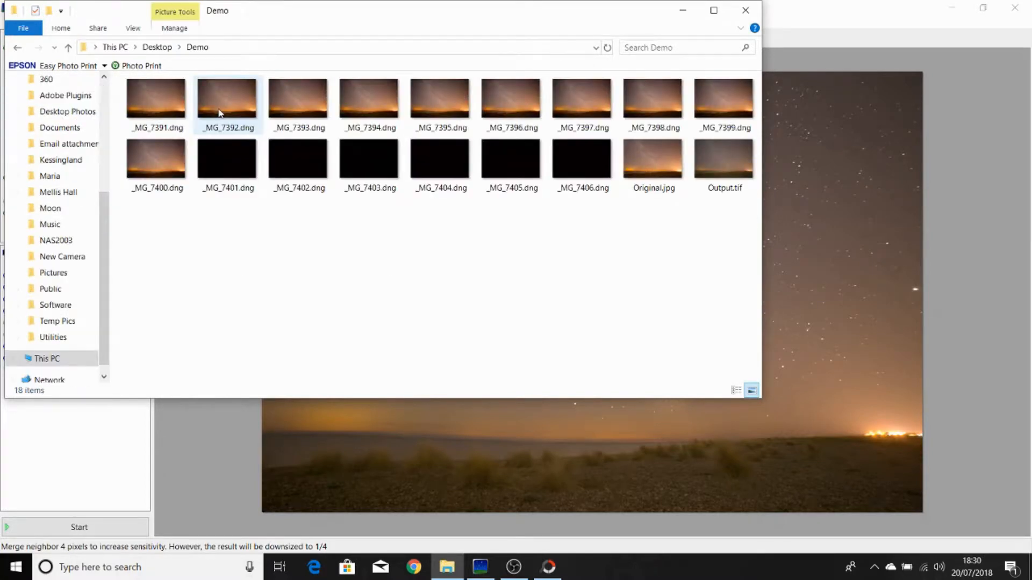
{"action": "mouse_move", "coordinate": [722, 162]}
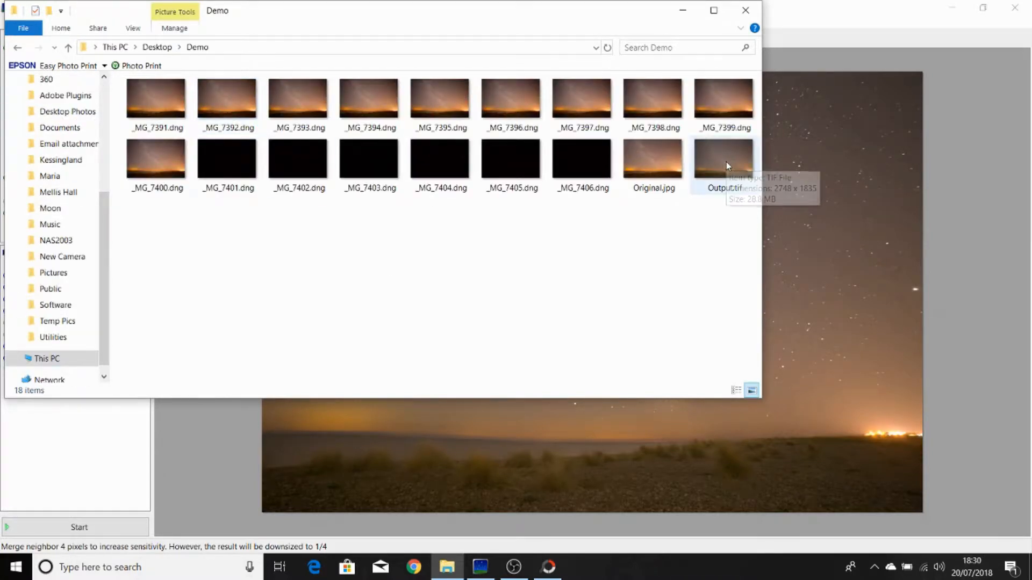
{"action": "right_click", "coordinate": [722, 158]}
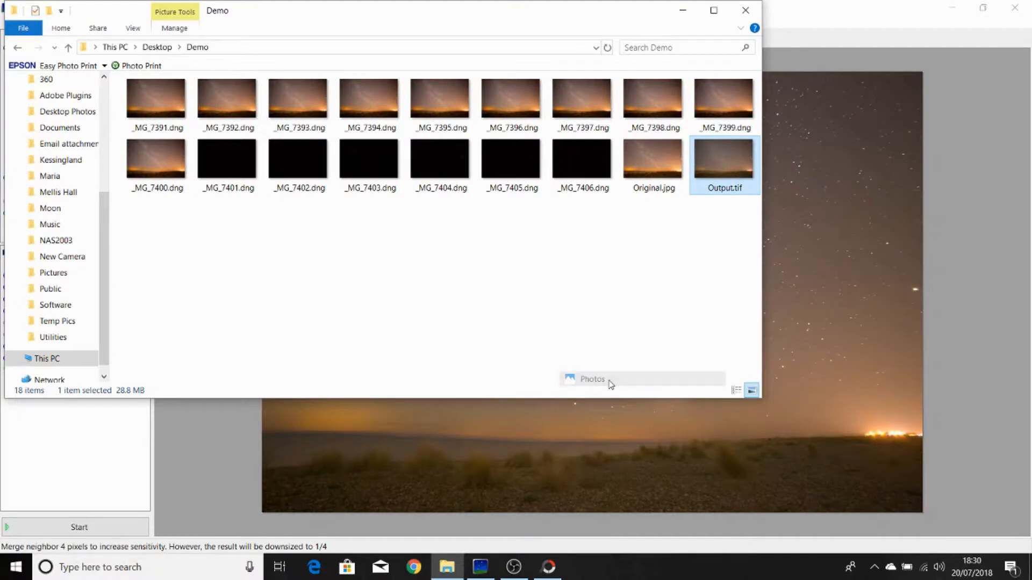
{"action": "double_click", "coordinate": [722, 159]}
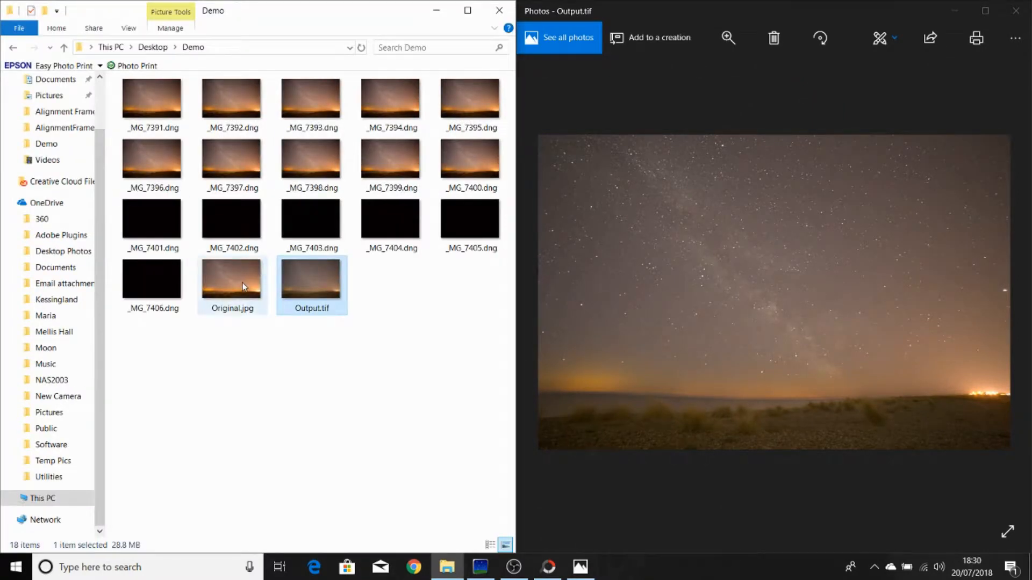
Open Original.jpg beside Output.tif and magnify both to compare the stars up close
{"action": "double_click", "coordinate": [231, 274]}
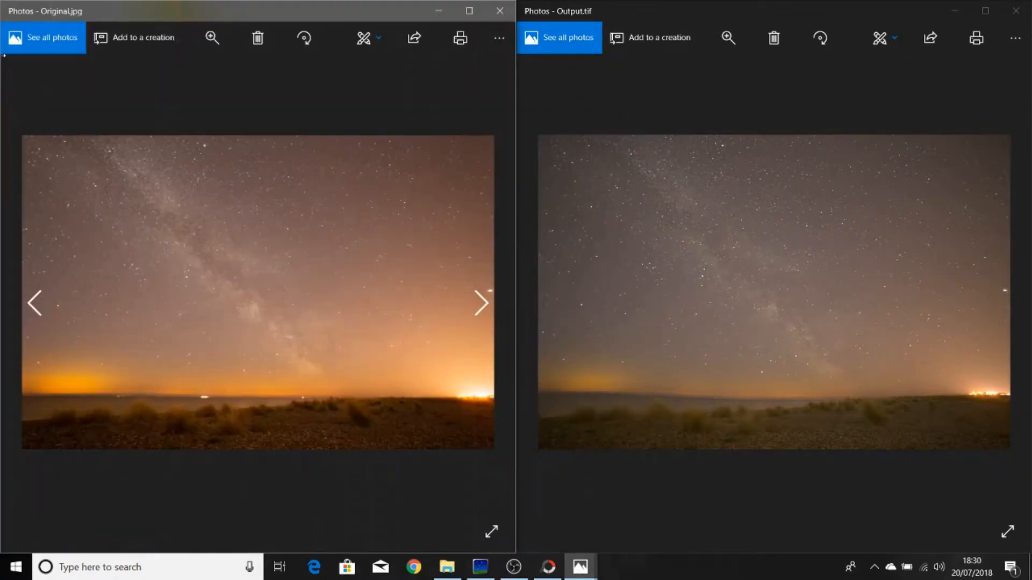
{"action": "left_click", "coordinate": [212, 38]}
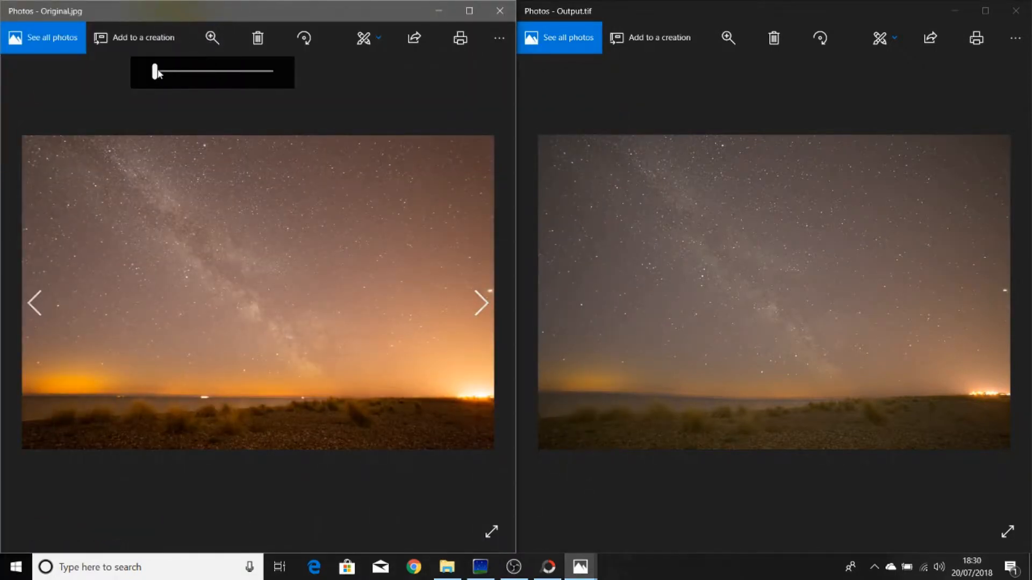
{"action": "left_click_drag", "start_coordinate": [155, 71], "coordinate": [201, 71]}
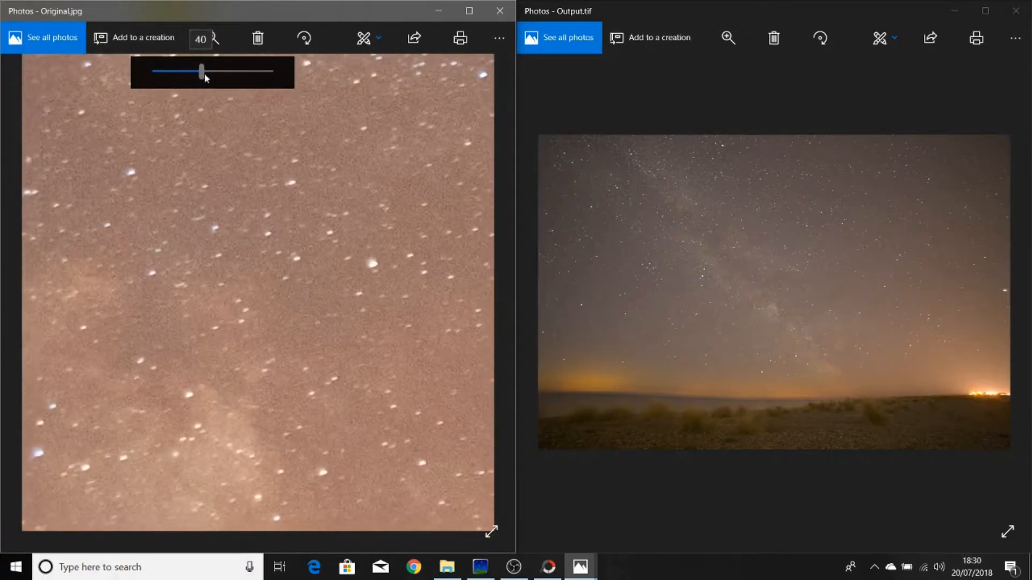
{"action": "left_click_drag", "start_coordinate": [201, 71], "coordinate": [212, 71]}
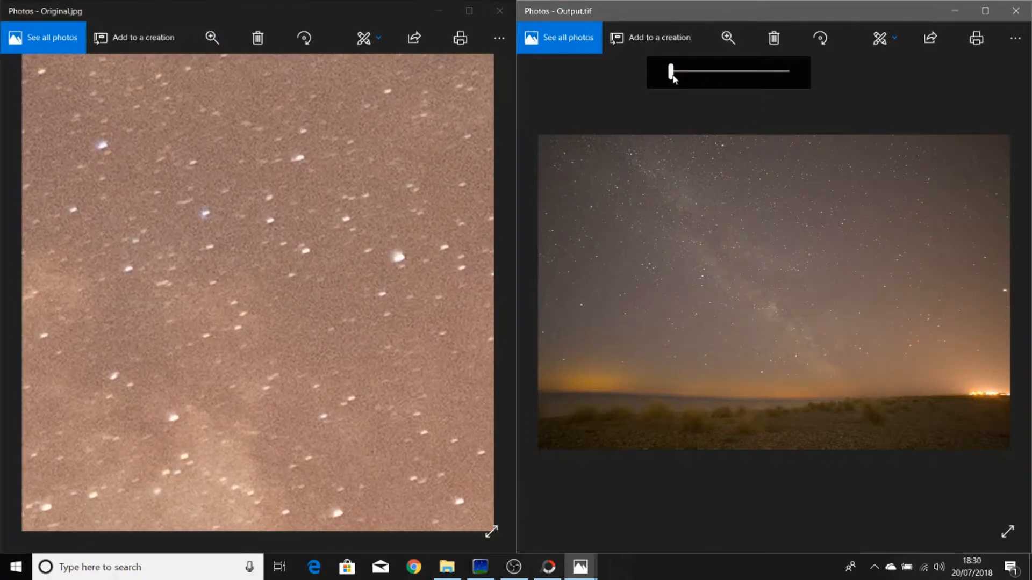
{"action": "left_click_drag", "start_coordinate": [669, 71], "coordinate": [728, 71]}
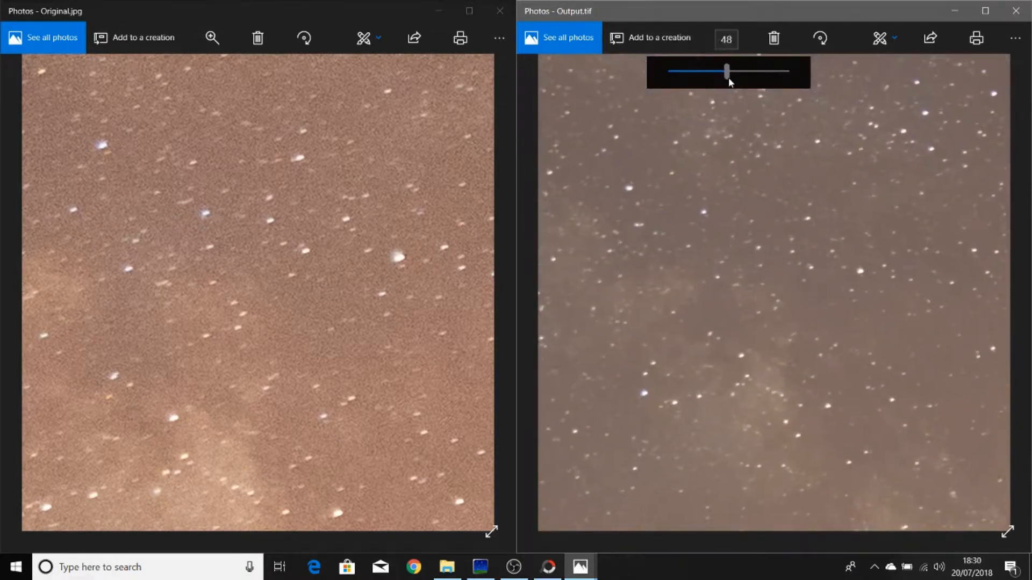
{"action": "left_click_drag", "start_coordinate": [728, 71], "coordinate": [734, 71]}
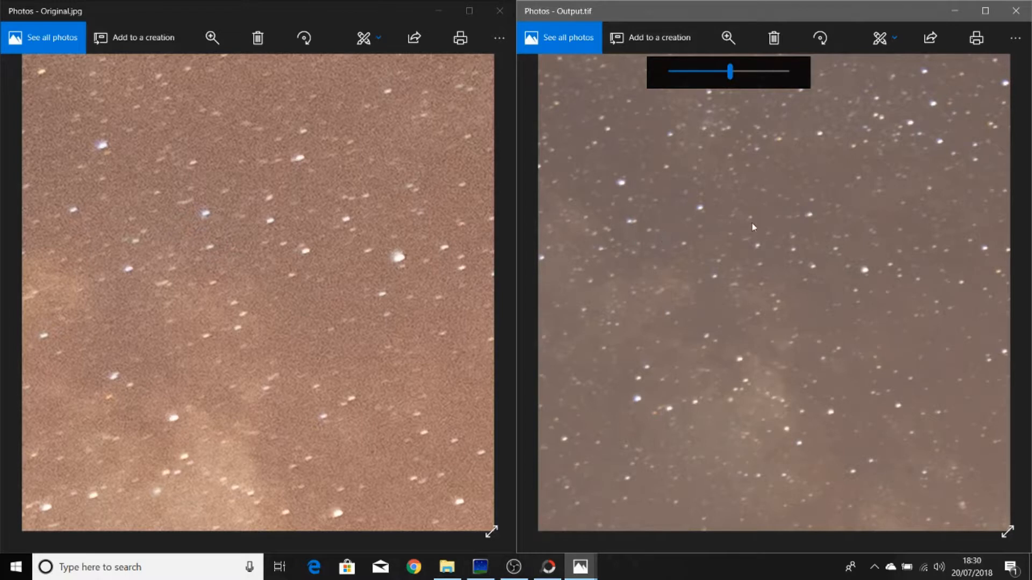
{"action": "mouse_move", "coordinate": [814, 245]}
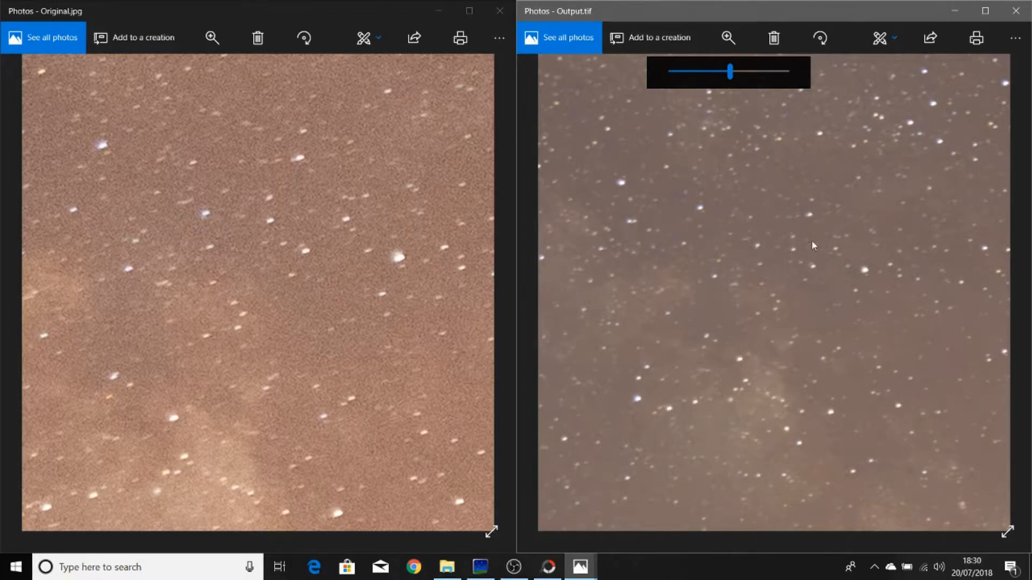
{"action": "mouse_move", "coordinate": [832, 280]}
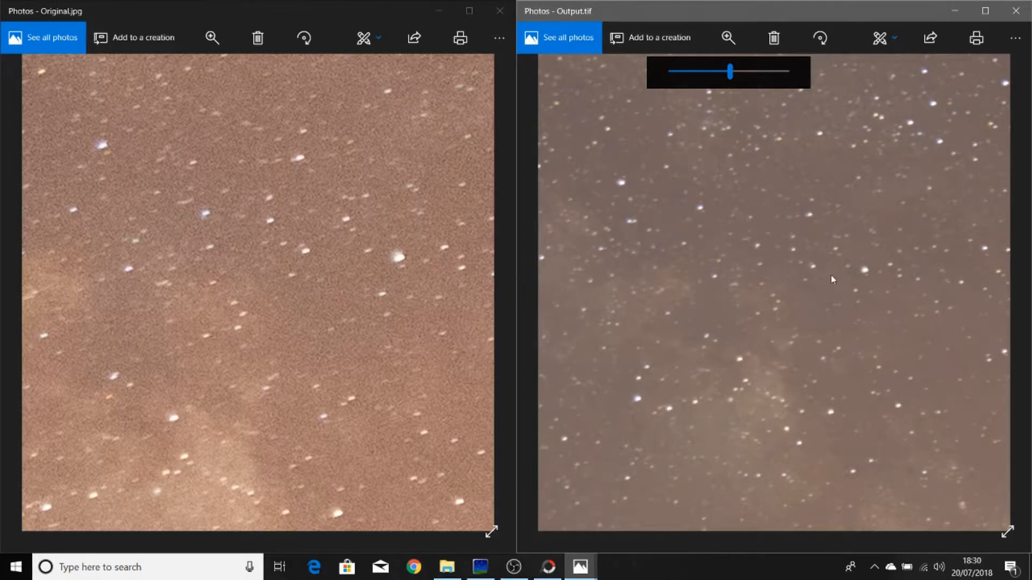
{"action": "mouse_move", "coordinate": [276, 256]}
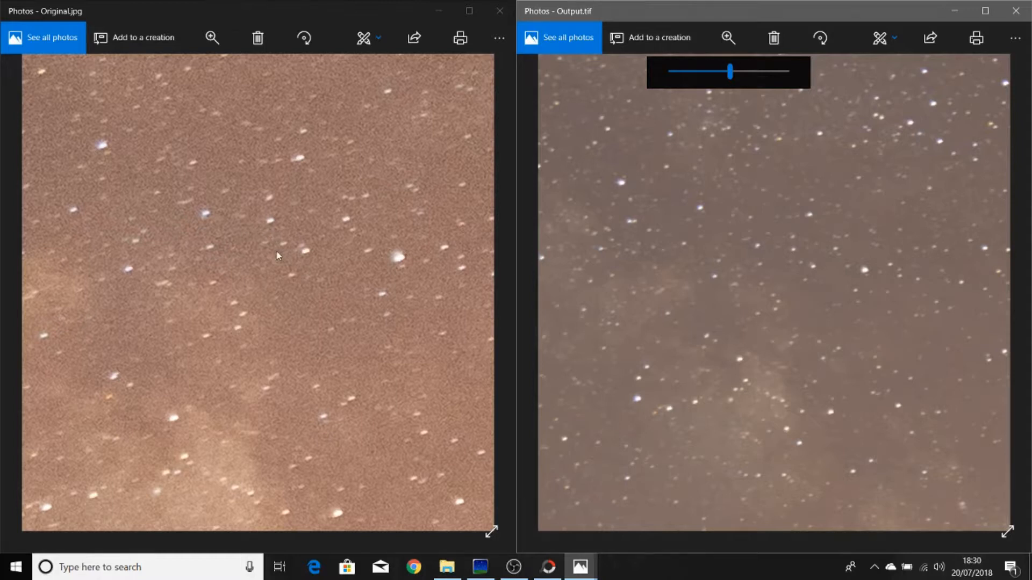
{"action": "mouse_move", "coordinate": [499, 11]}
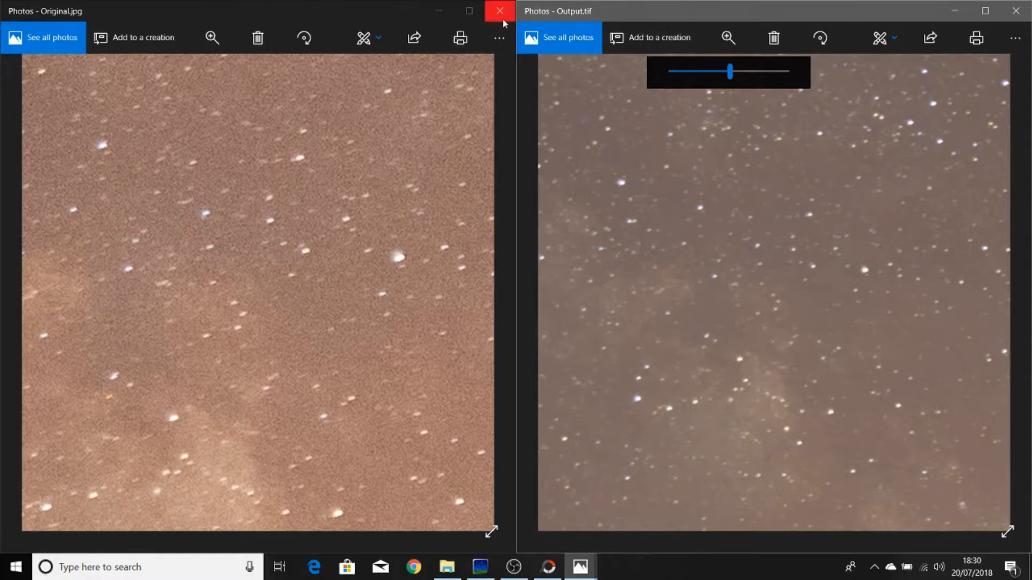
Close both the Original.jpg and Output.tif Photos windows
{"action": "left_click", "coordinate": [497, 10]}
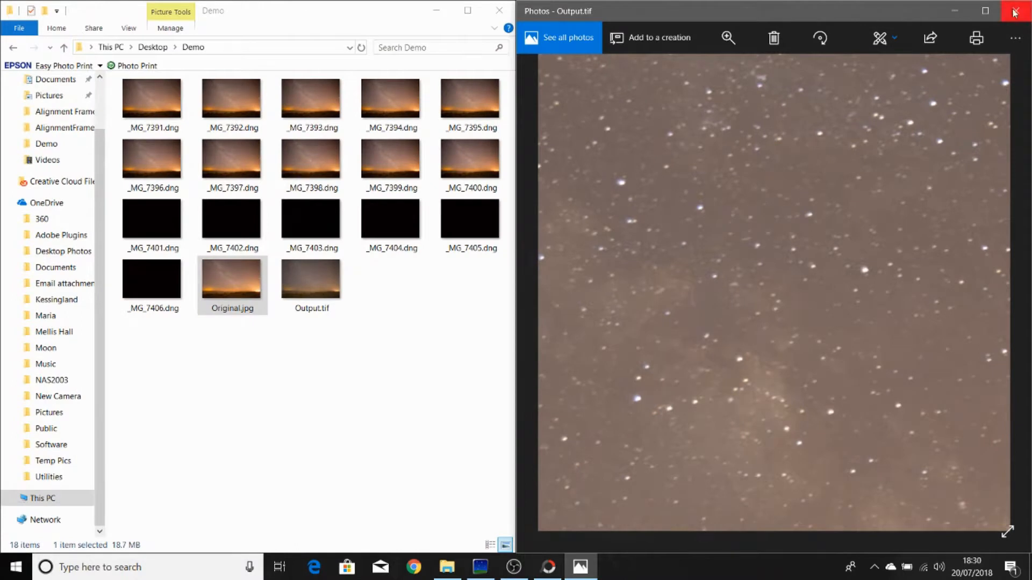
{"action": "left_click", "coordinate": [1012, 10]}
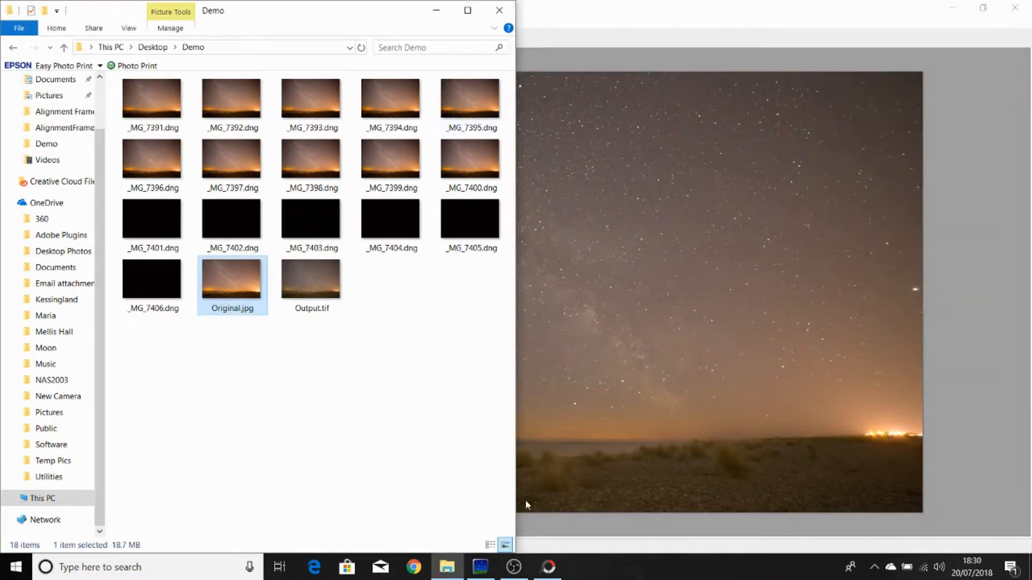
In PhotoScape X Viewer, browse to the Demo folder and open Output.tif in the Editor
{"action": "left_click", "coordinate": [547, 567]}
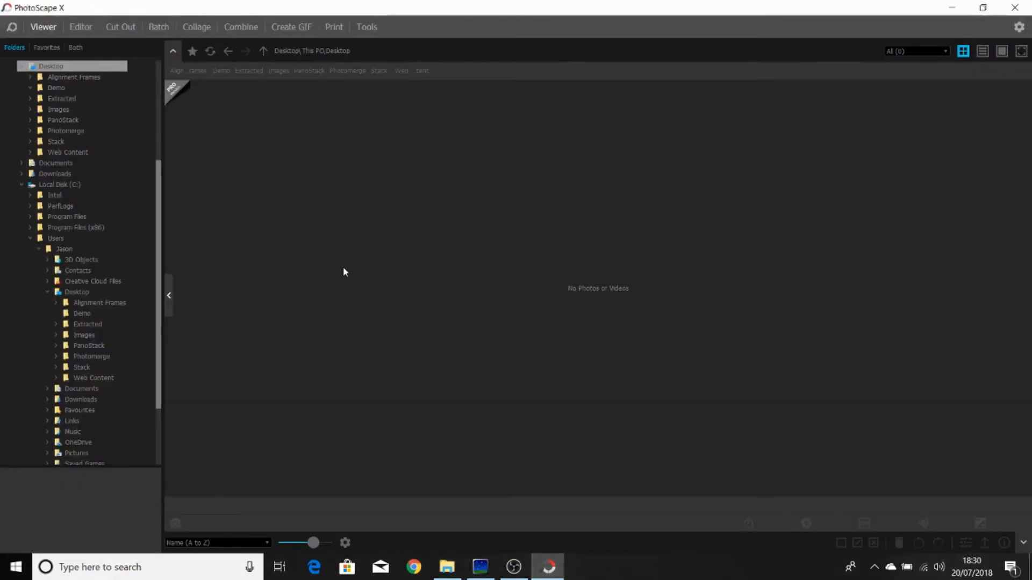
{"action": "left_click", "coordinate": [61, 97]}
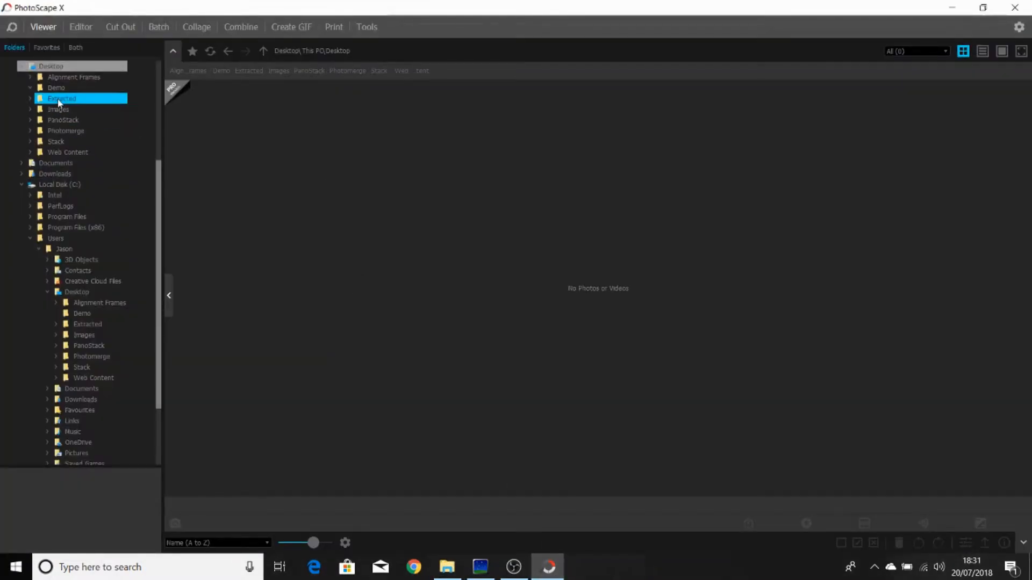
{"action": "left_click", "coordinate": [56, 87]}
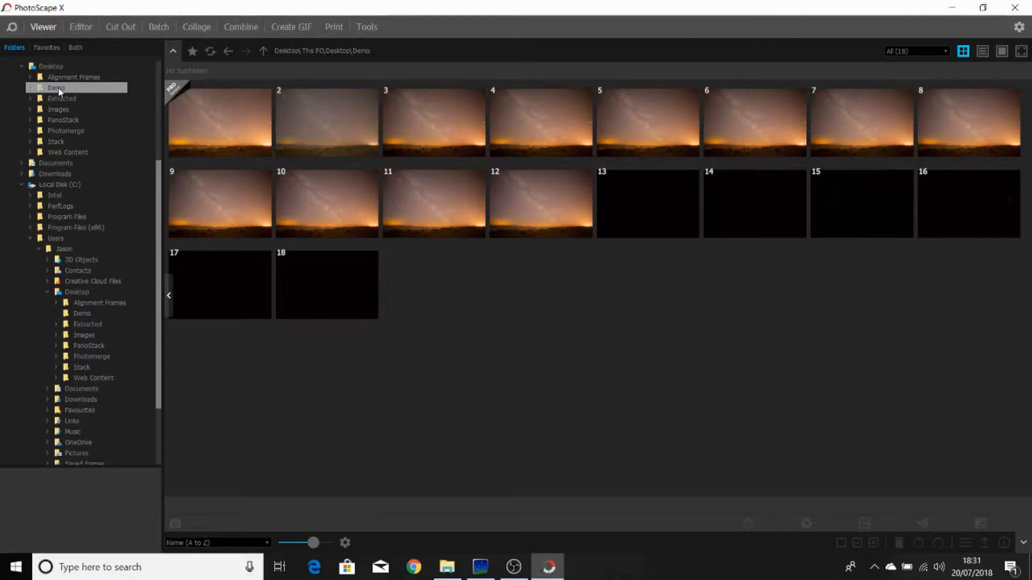
{"action": "mouse_move", "coordinate": [327, 124]}
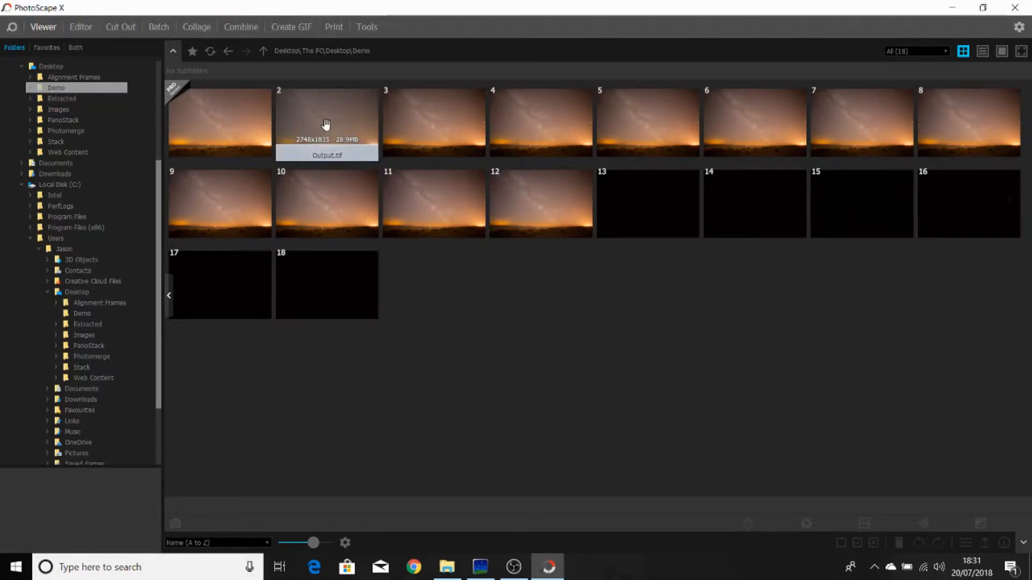
{"action": "left_click", "coordinate": [327, 123]}
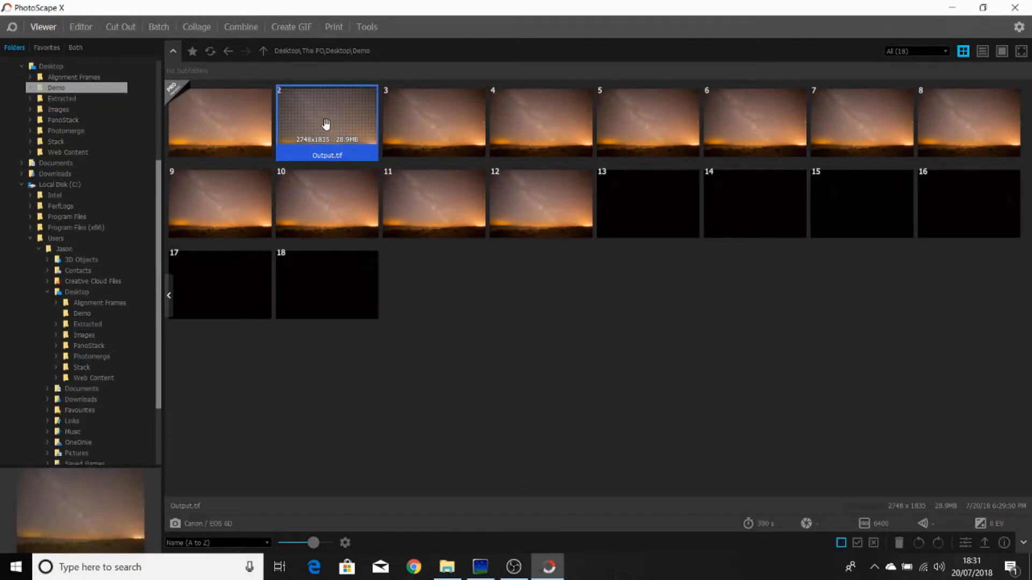
{"action": "right_click", "coordinate": [327, 123]}
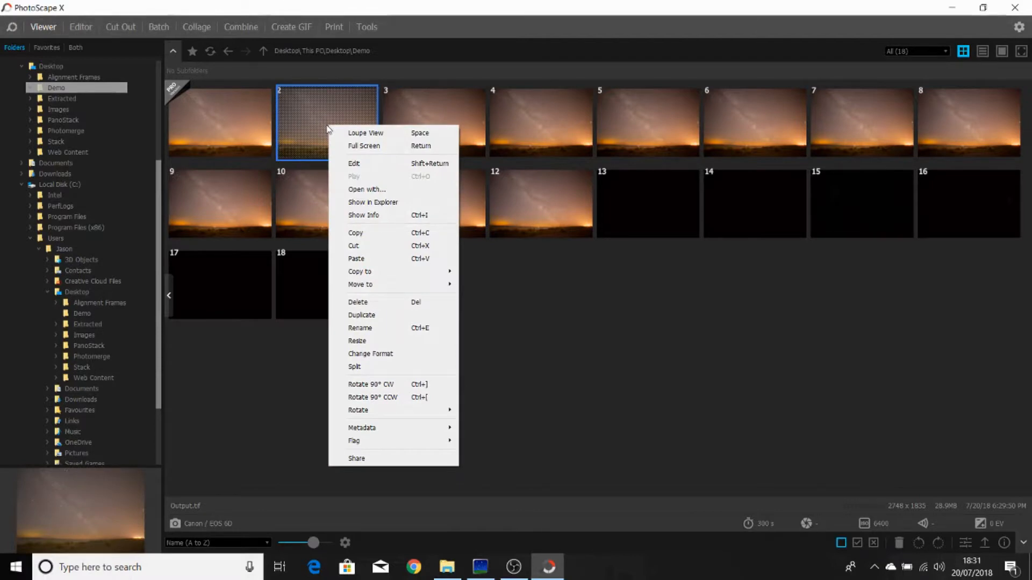
{"action": "mouse_move", "coordinate": [373, 164]}
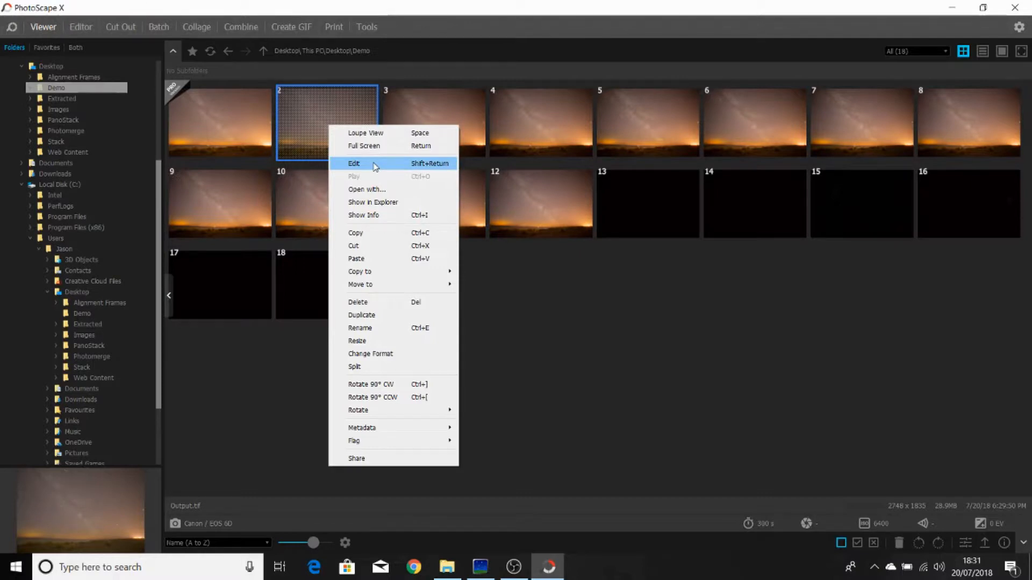
{"action": "left_click", "coordinate": [354, 163]}
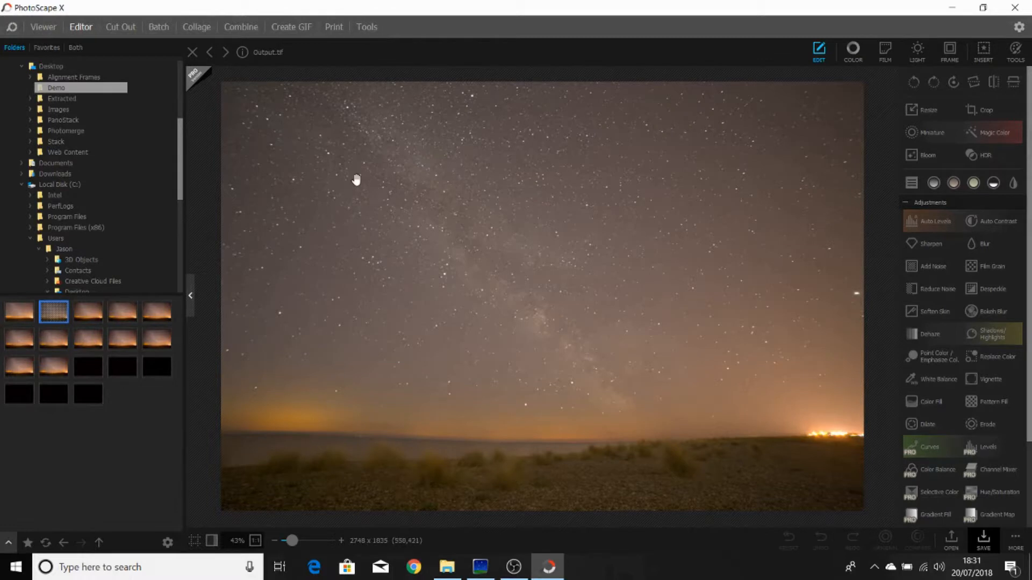
{"action": "mouse_move", "coordinate": [604, 309]}
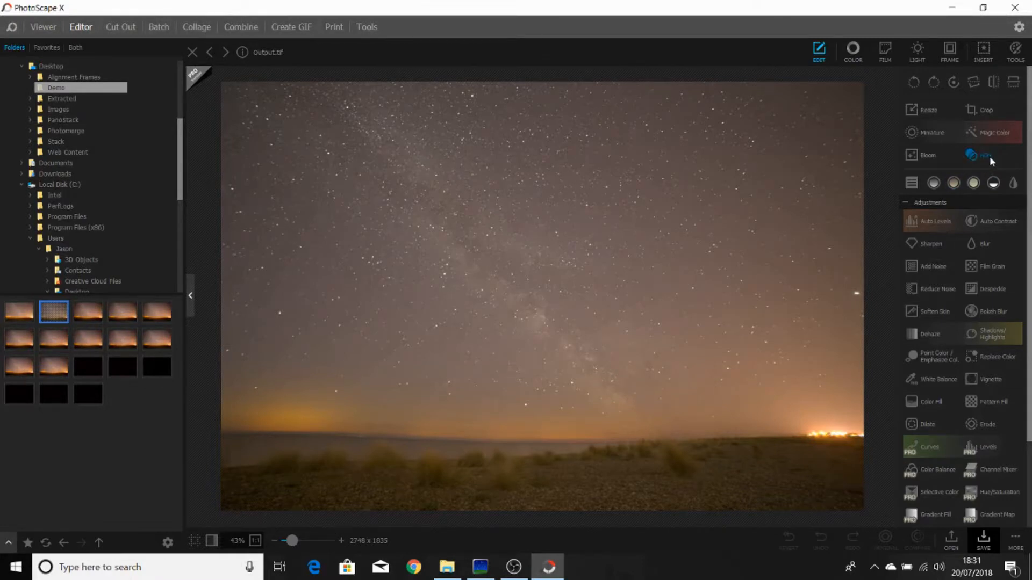
Start an HDR adjustment and bring its radius down to 52
{"action": "left_click", "coordinate": [985, 154]}
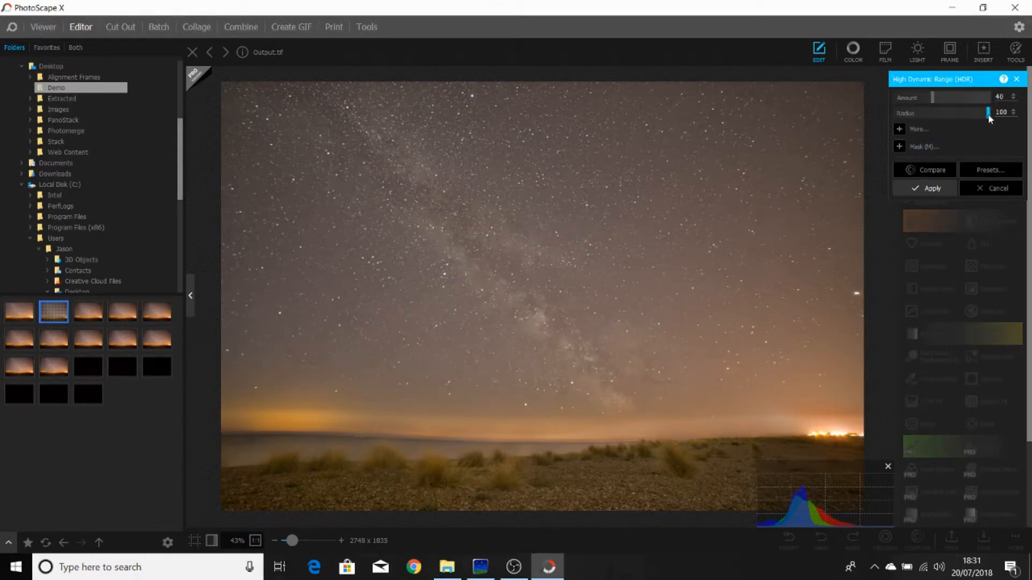
{"action": "left_click_drag", "start_coordinate": [986, 112], "coordinate": [986, 112]}
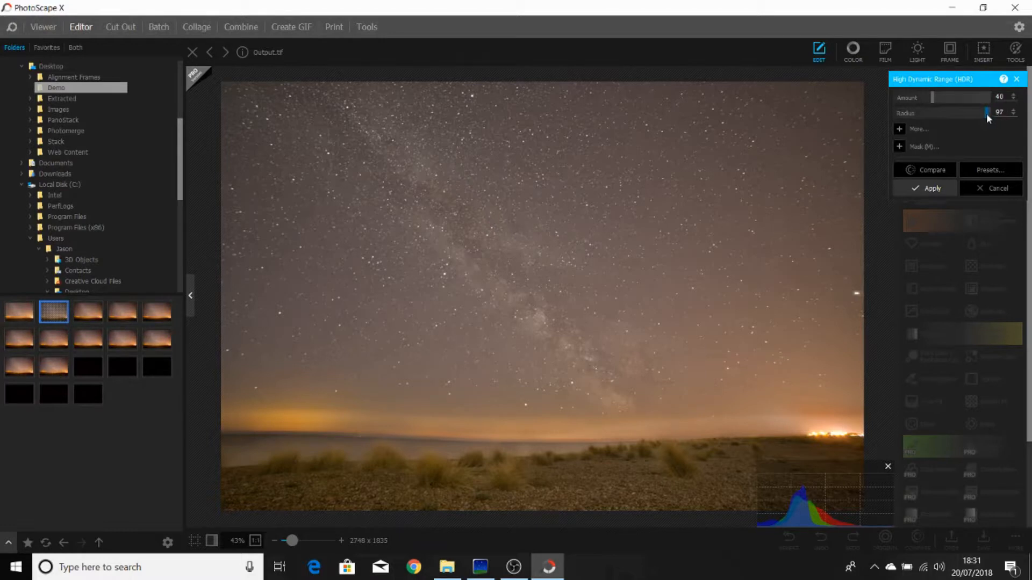
{"action": "left_click_drag", "start_coordinate": [986, 111], "coordinate": [979, 112]}
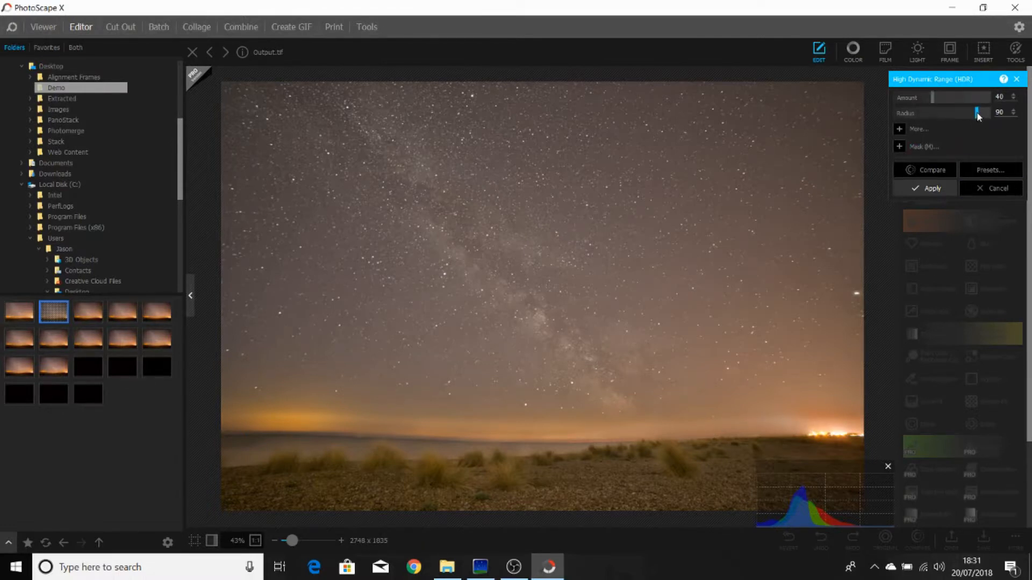
{"action": "left_click_drag", "start_coordinate": [977, 112], "coordinate": [954, 112]}
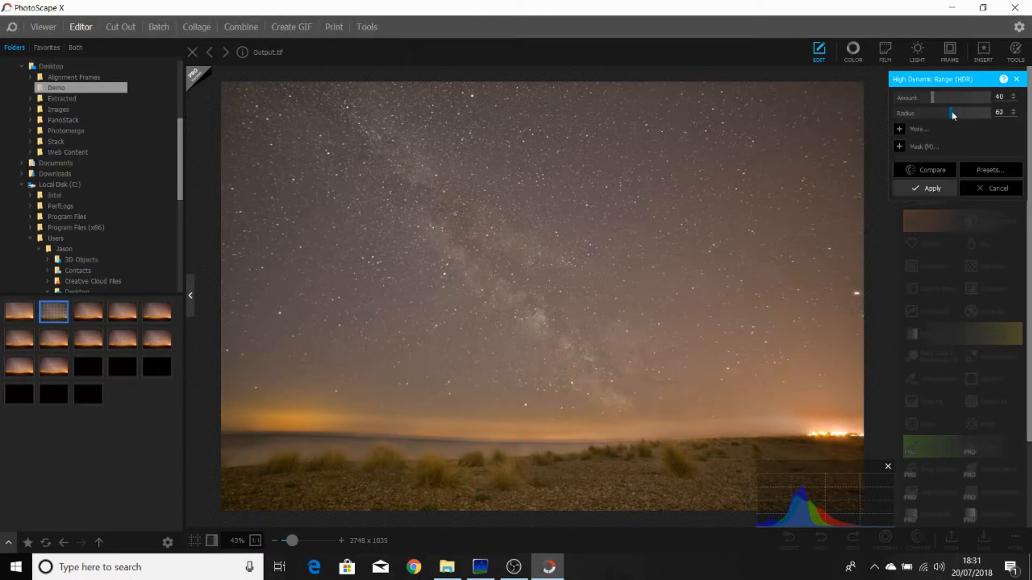
{"action": "left_click_drag", "start_coordinate": [954, 113], "coordinate": [941, 113]}
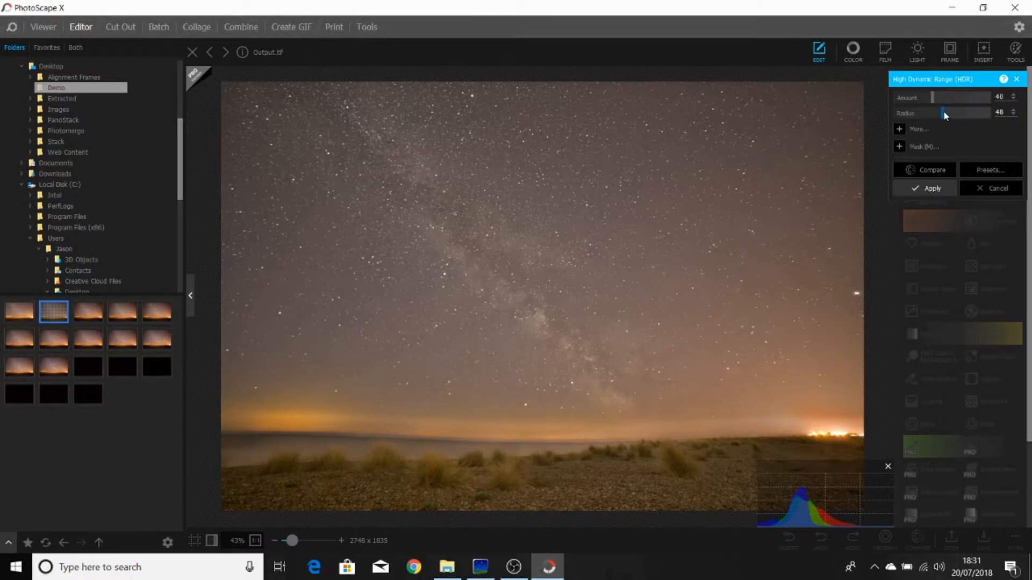
{"action": "left_click_drag", "start_coordinate": [941, 113], "coordinate": [945, 113]}
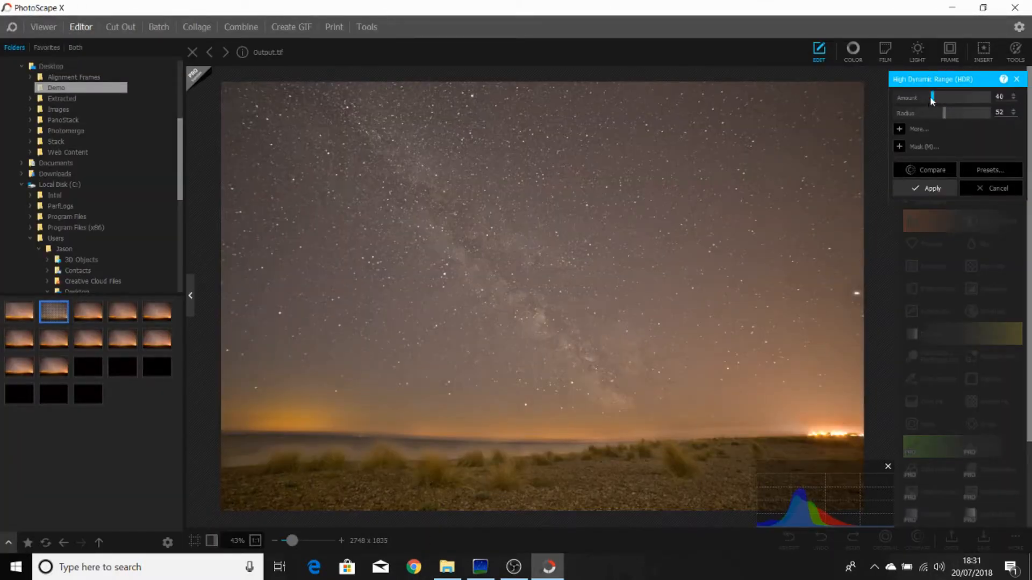
Lower the HDR amount to 20 and compare the edit against the unedited photo
{"action": "left_click_drag", "start_coordinate": [931, 98], "coordinate": [924, 98]}
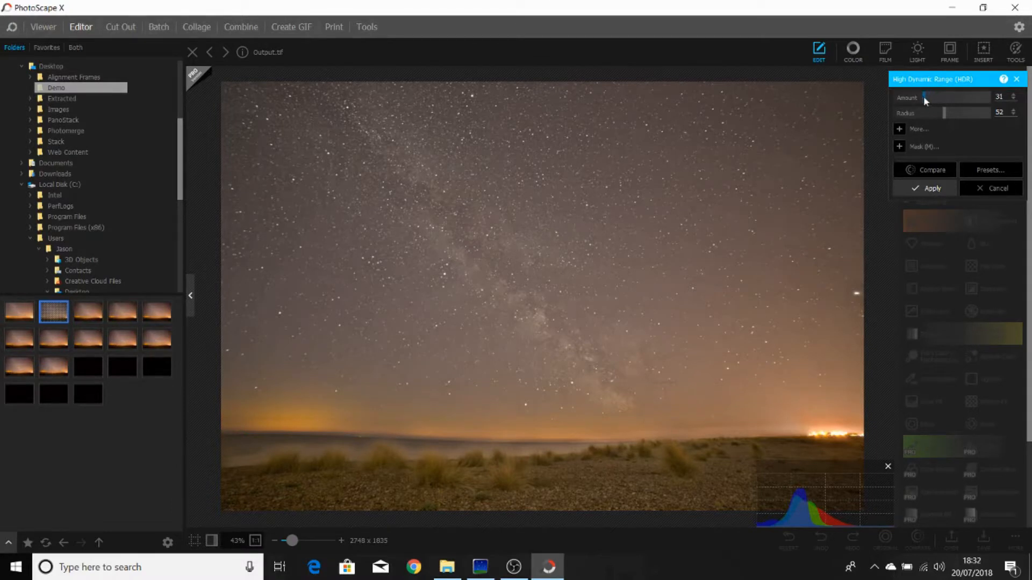
{"action": "left_click_drag", "start_coordinate": [925, 97], "coordinate": [916, 98]}
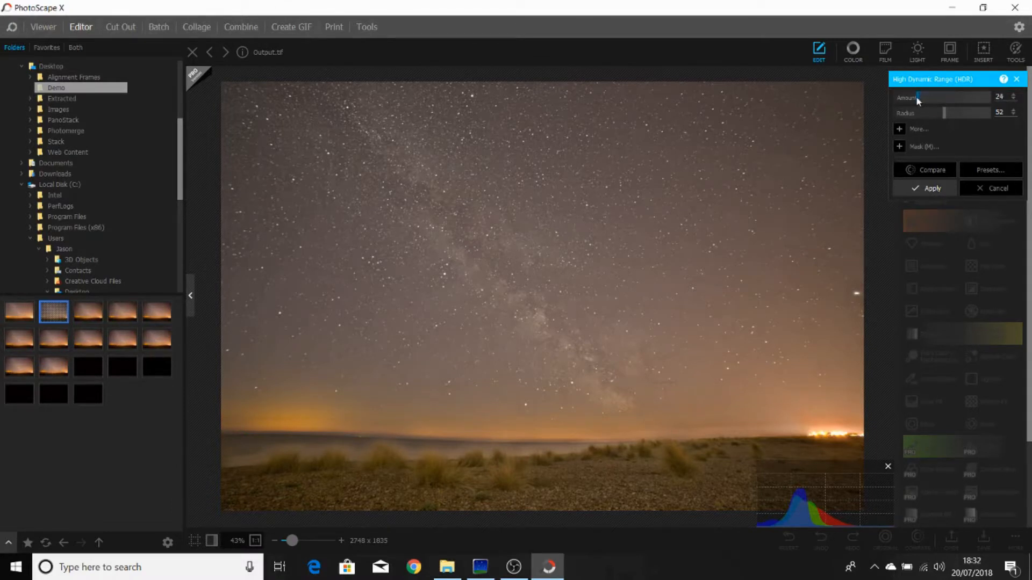
{"action": "left_click_drag", "start_coordinate": [917, 98], "coordinate": [912, 97]}
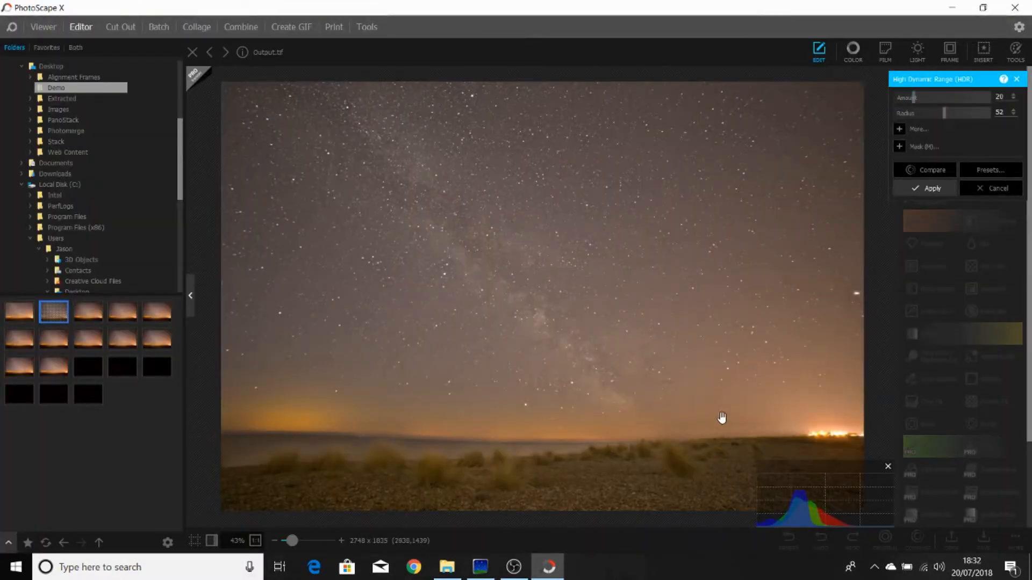
{"action": "left_click", "coordinate": [927, 169]}
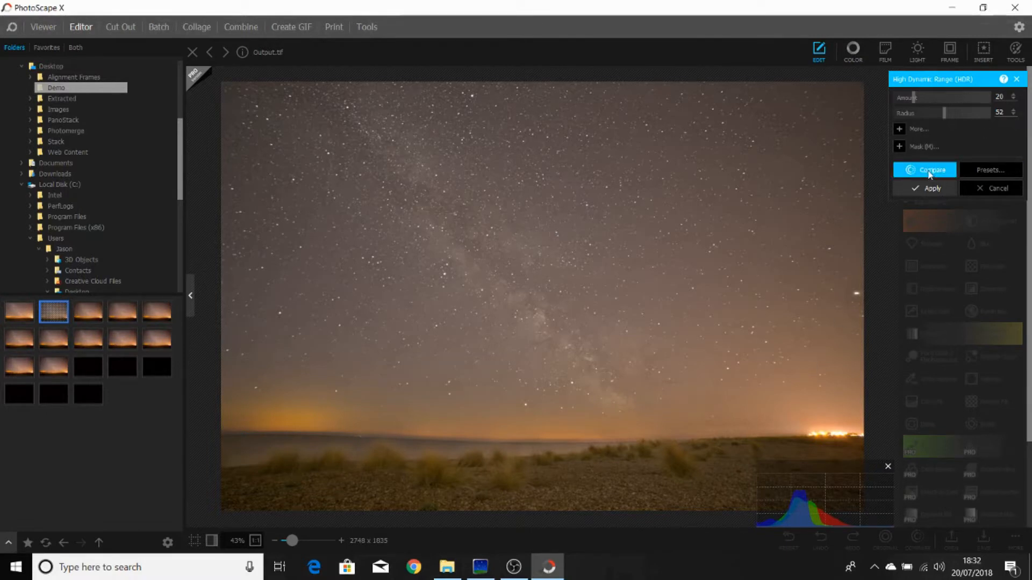
{"action": "left_click", "coordinate": [925, 170]}
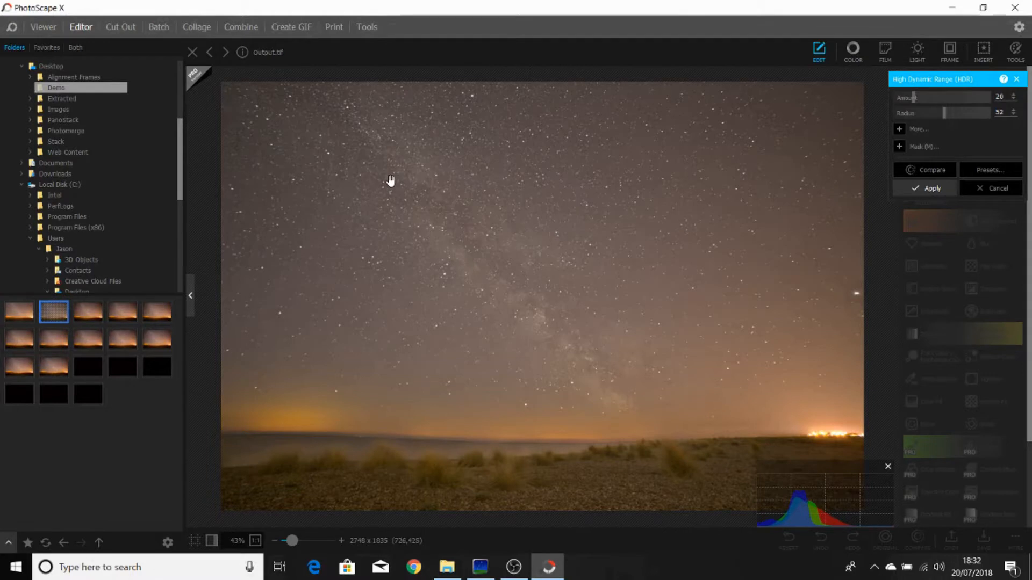
{"action": "mouse_move", "coordinate": [744, 310]}
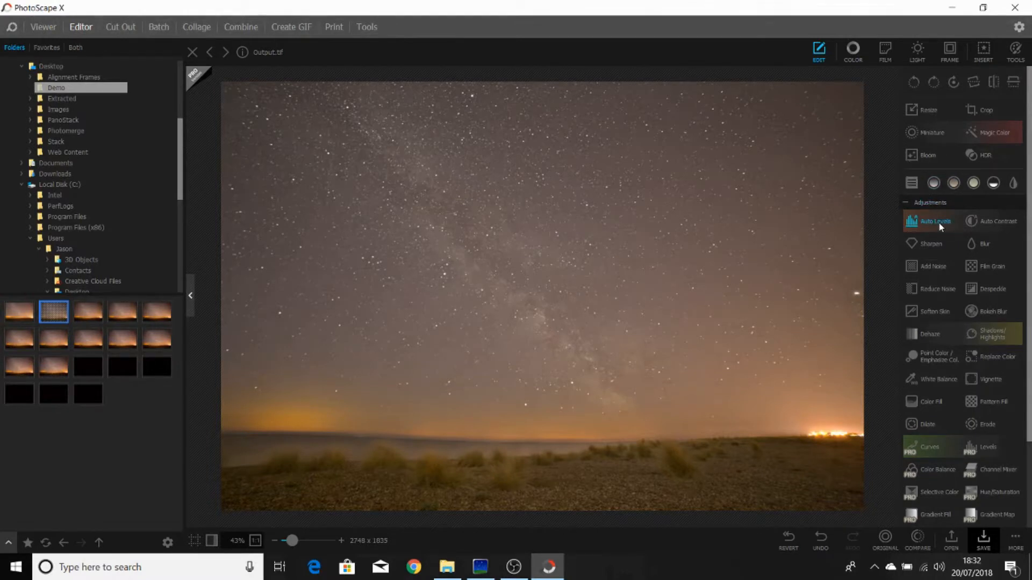
Run Auto Levels at threshold 50, check the before view, and apply it
{"action": "left_click", "coordinate": [932, 221]}
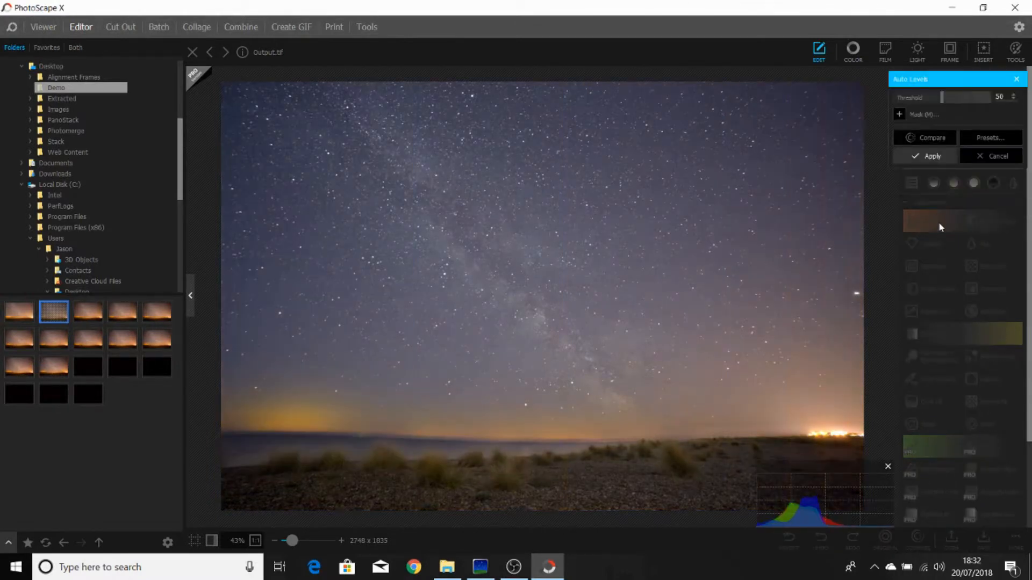
{"action": "mouse_move", "coordinate": [708, 256]}
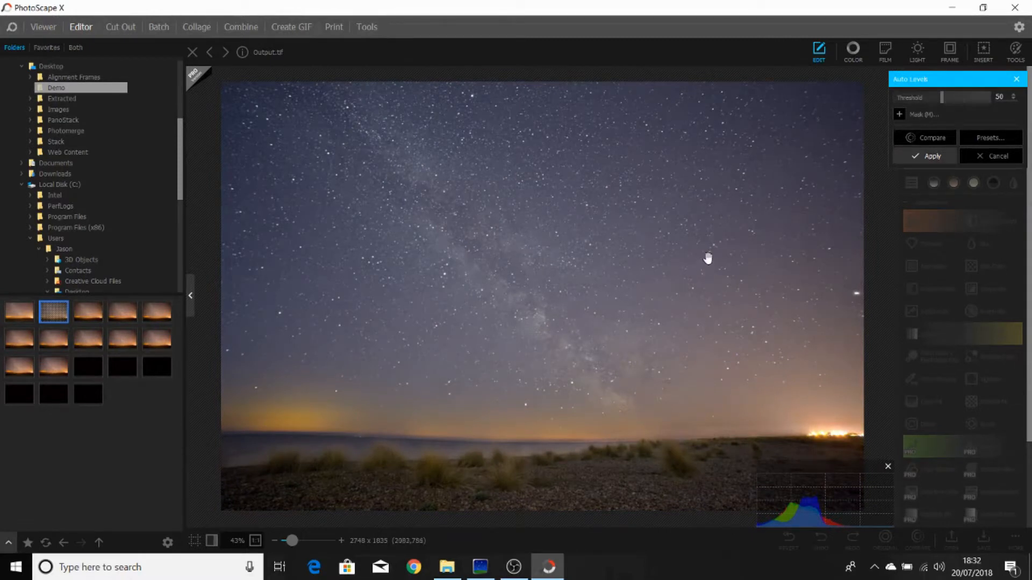
{"action": "mouse_move", "coordinate": [704, 323]}
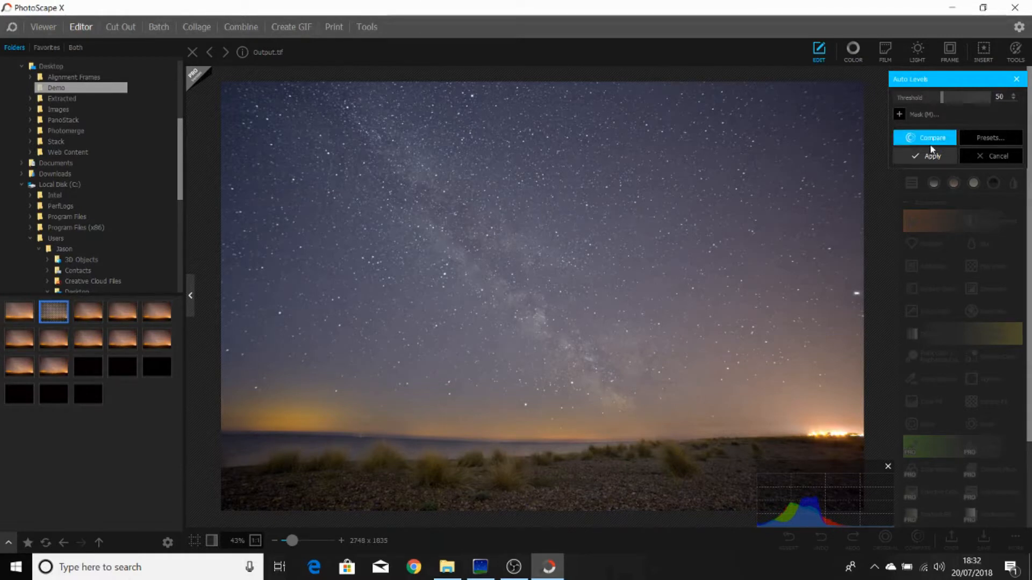
{"action": "left_click", "coordinate": [925, 138]}
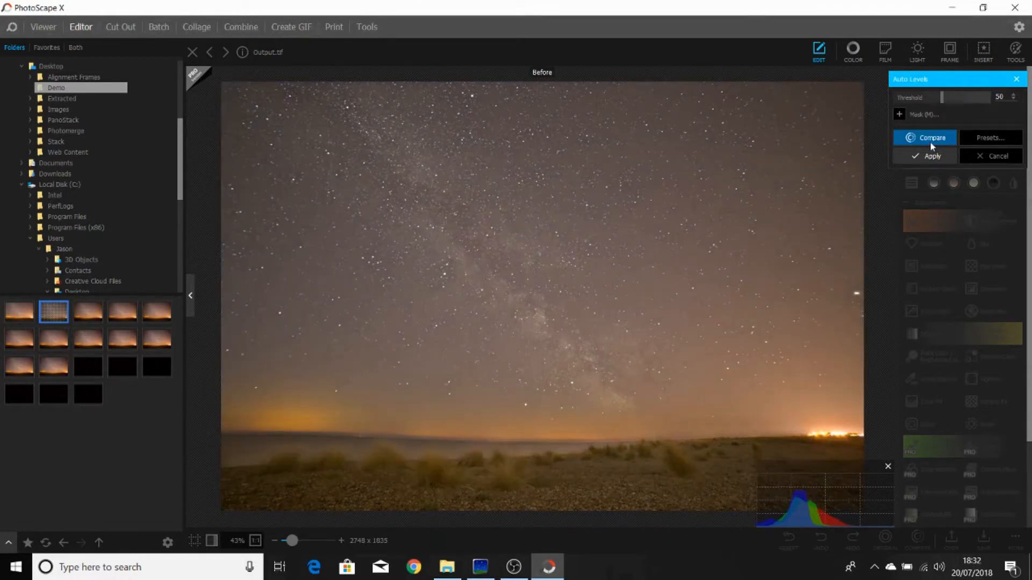
{"action": "left_click", "coordinate": [924, 137]}
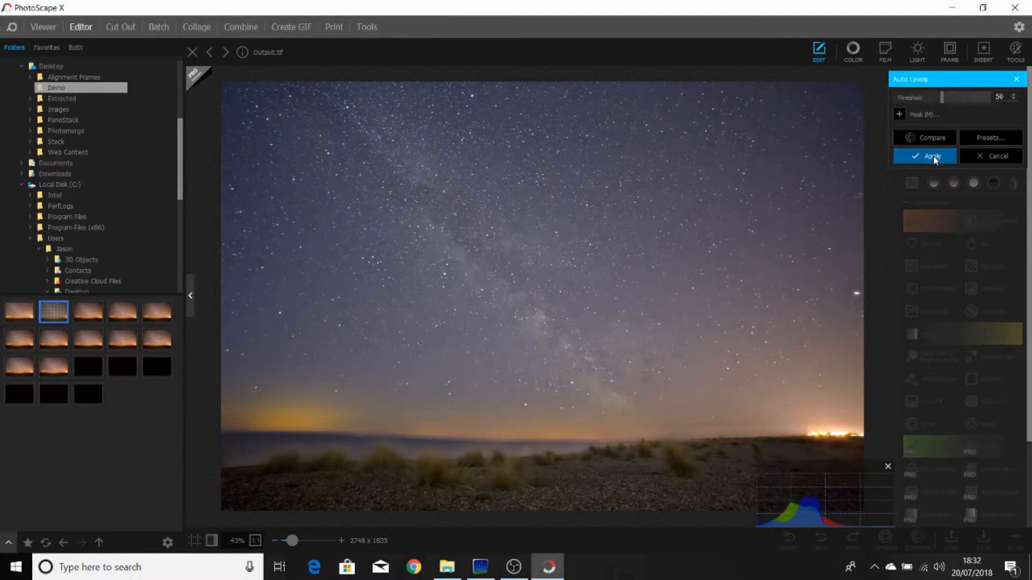
{"action": "left_click", "coordinate": [932, 156]}
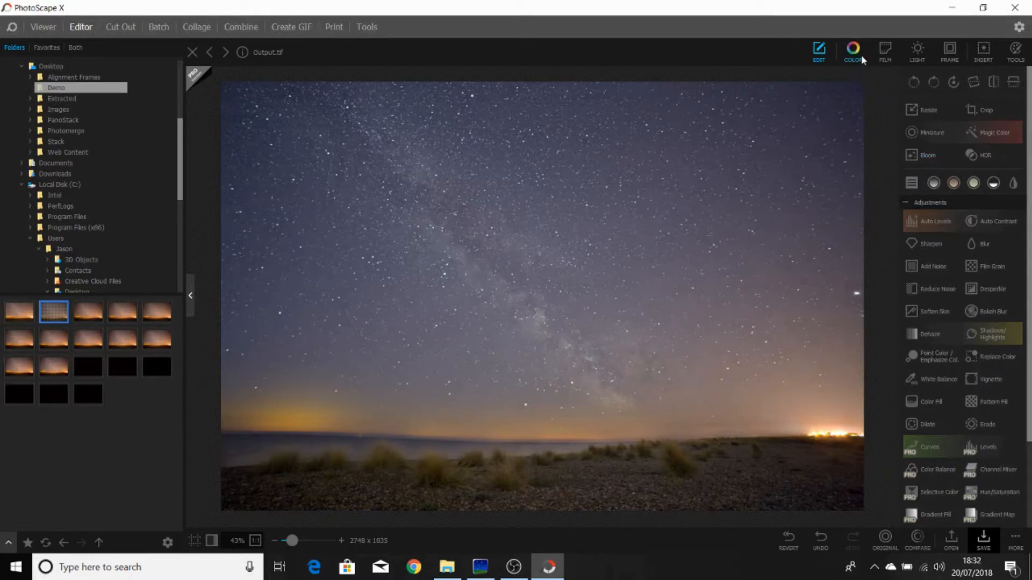
In the Color tab, set up a linear gradient mask with the overlay shown
{"action": "left_click", "coordinate": [851, 52]}
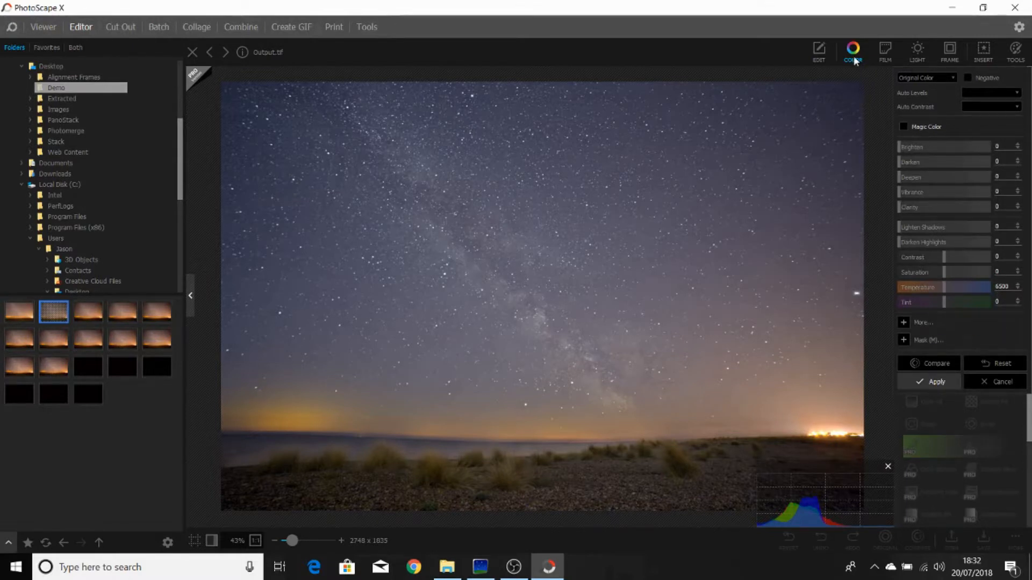
{"action": "left_click", "coordinate": [904, 341]}
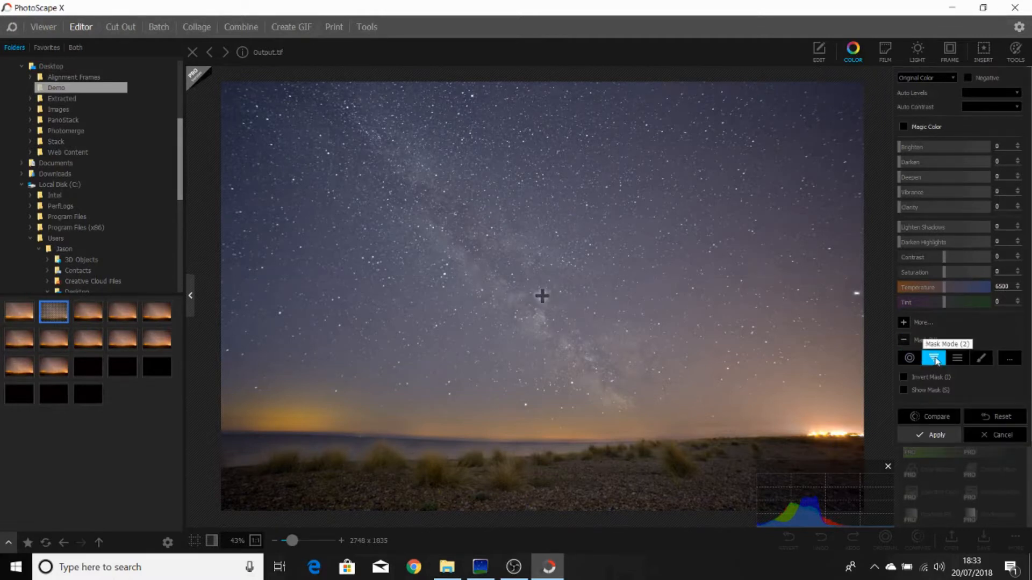
{"action": "left_click", "coordinate": [933, 358]}
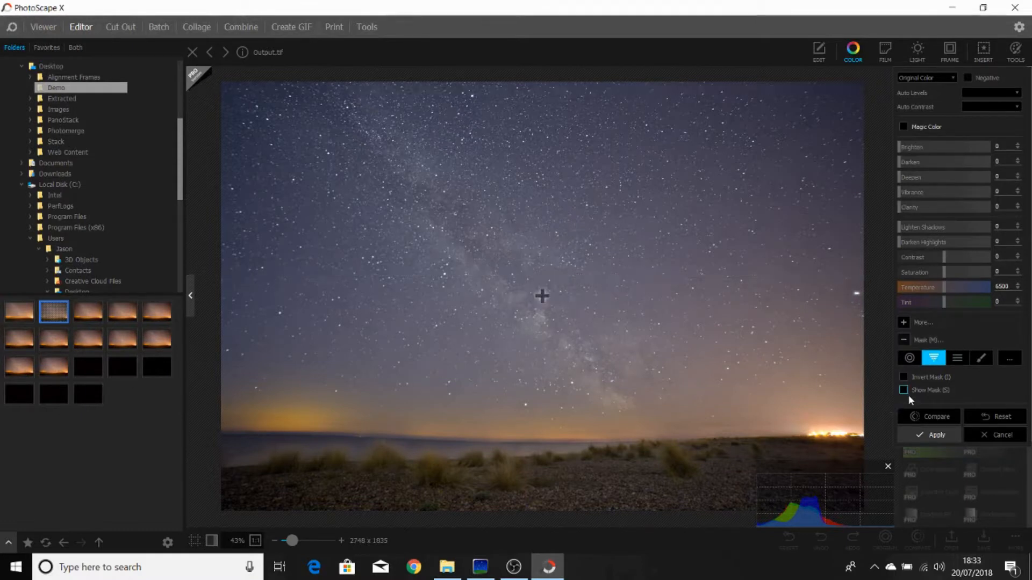
{"action": "left_click", "coordinate": [904, 389]}
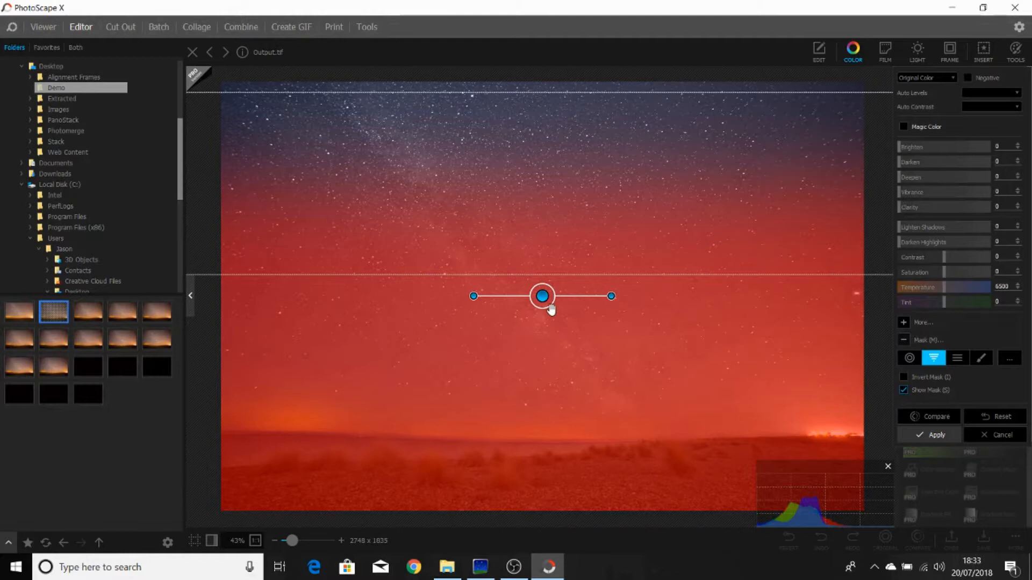
{"action": "mouse_move", "coordinate": [493, 361]}
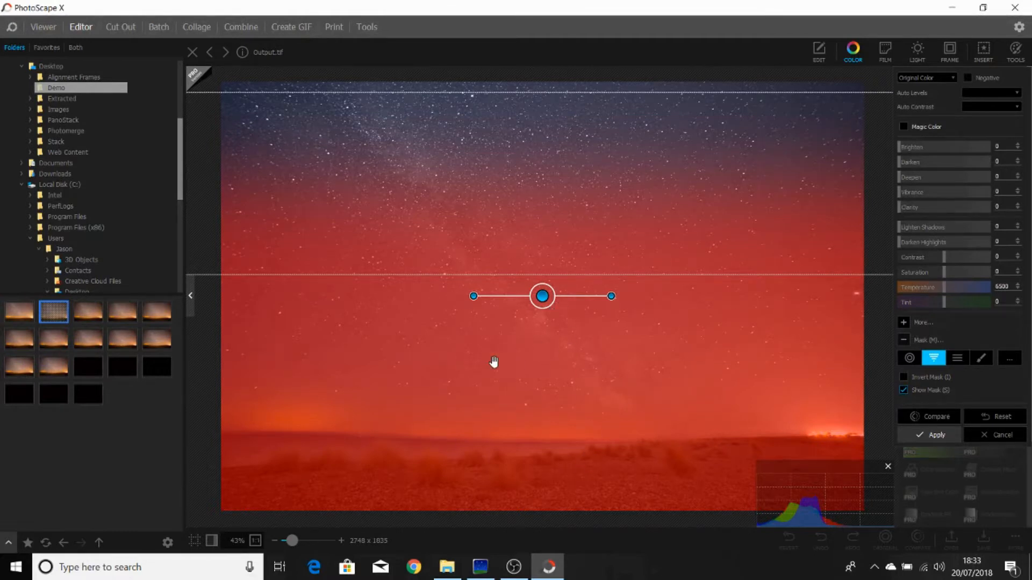
{"action": "mouse_move", "coordinate": [609, 169]}
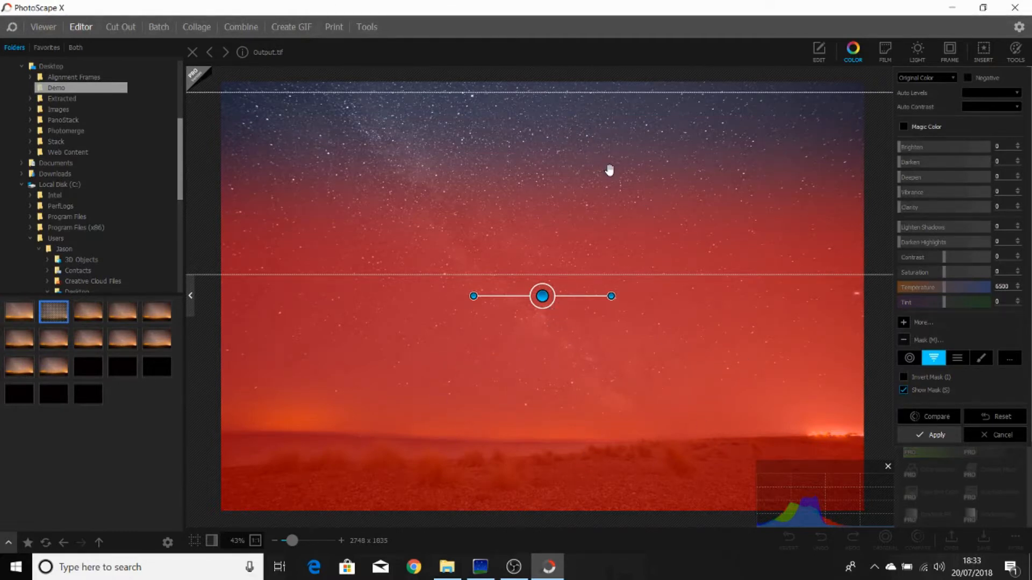
{"action": "mouse_move", "coordinate": [897, 388]}
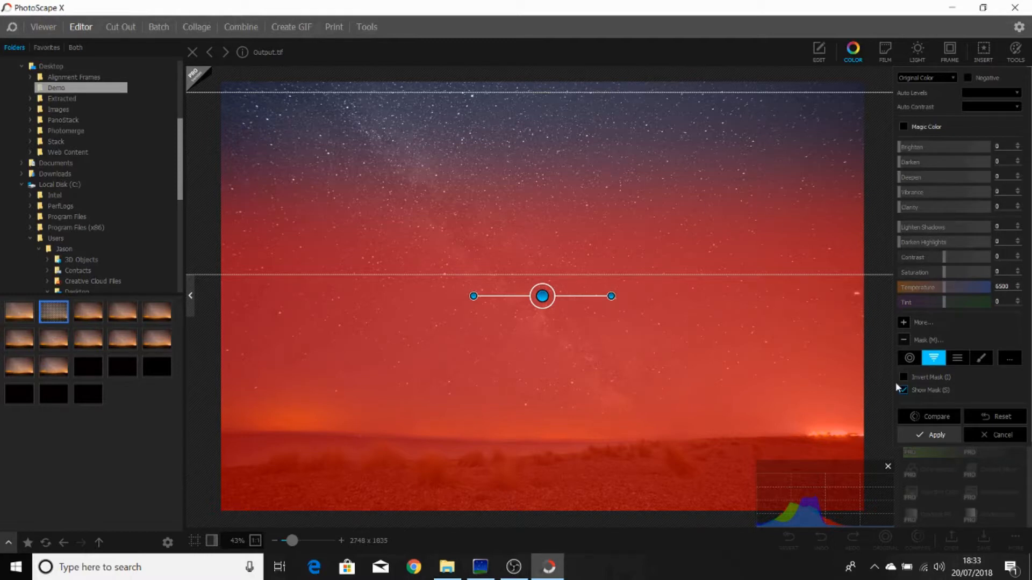
Invert the mask and drag the gradient down so it covers the sky to the horizon
{"action": "left_click", "coordinate": [903, 377]}
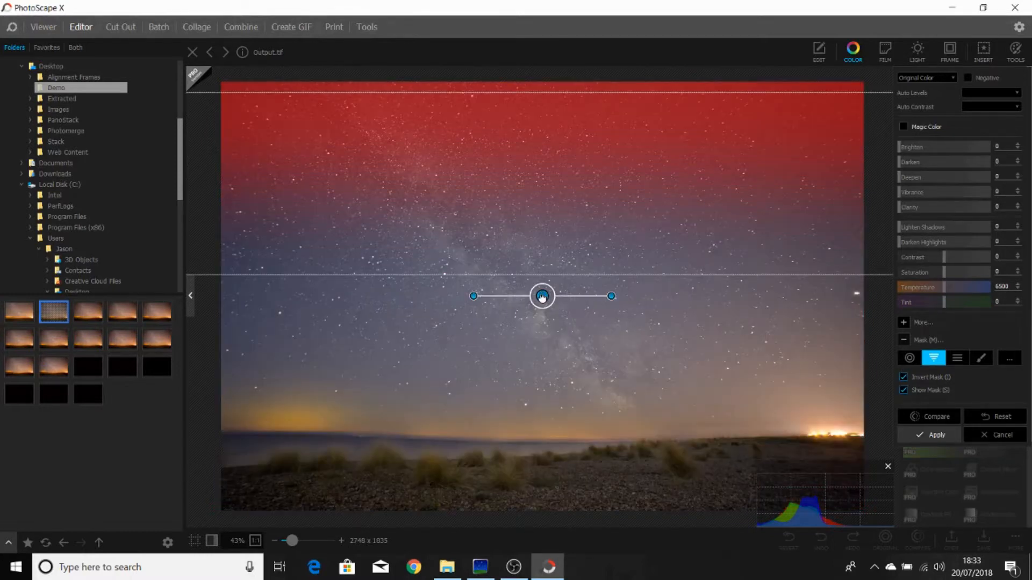
{"action": "left_click_drag", "start_coordinate": [540, 297], "coordinate": [529, 428]}
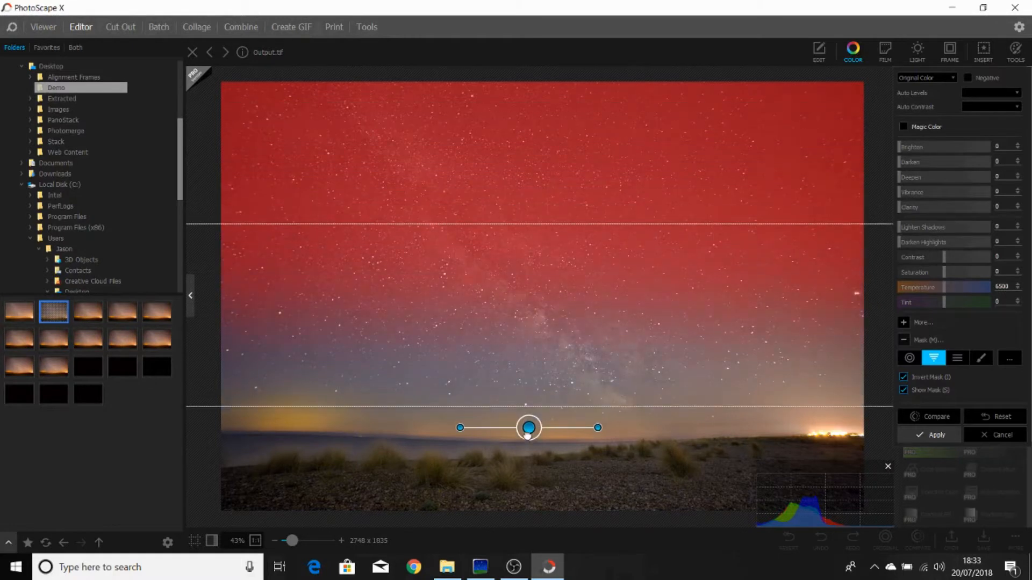
{"action": "left_click_drag", "start_coordinate": [529, 427], "coordinate": [523, 513]}
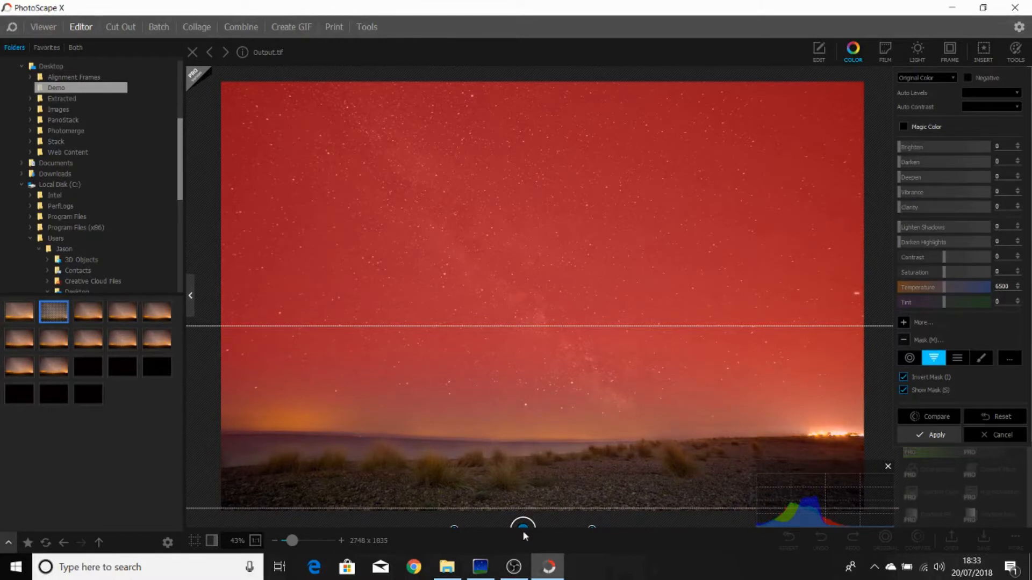
{"action": "left_click", "coordinate": [904, 389]}
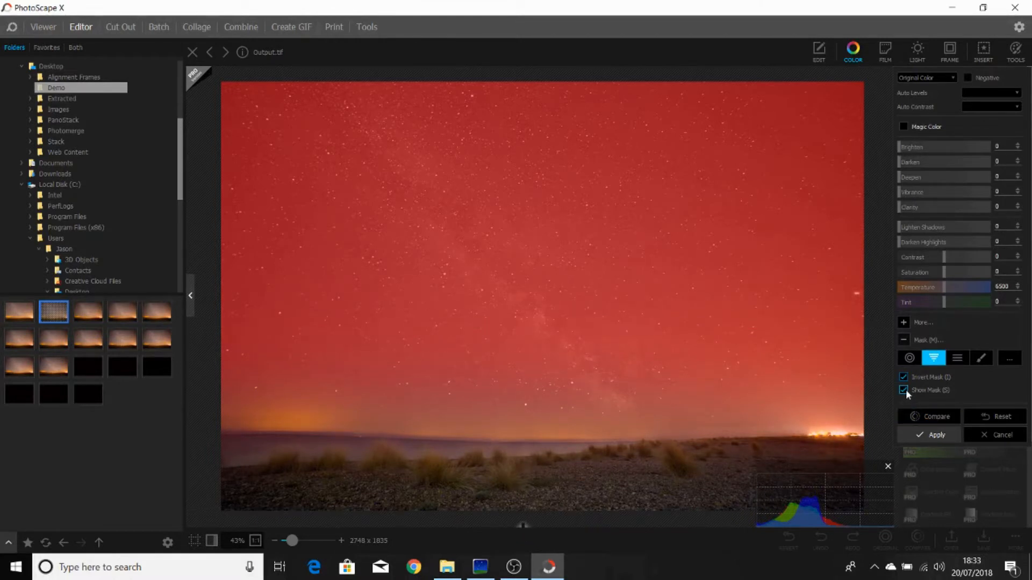
Hide the mask overlay and raise Clarity to 100 in the masked sky
{"action": "left_click", "coordinate": [903, 389]}
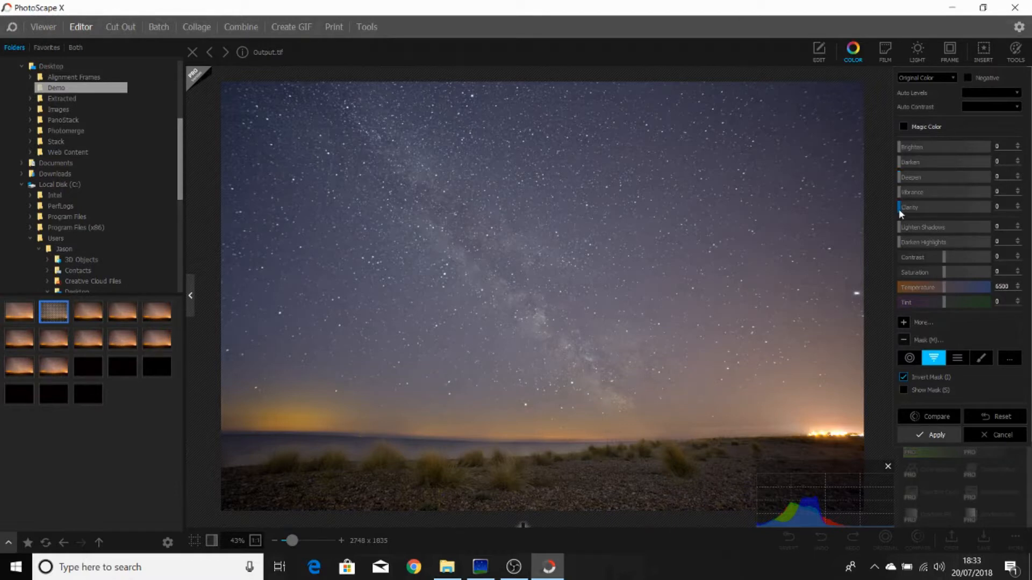
{"action": "left_click_drag", "start_coordinate": [902, 206], "coordinate": [985, 206]}
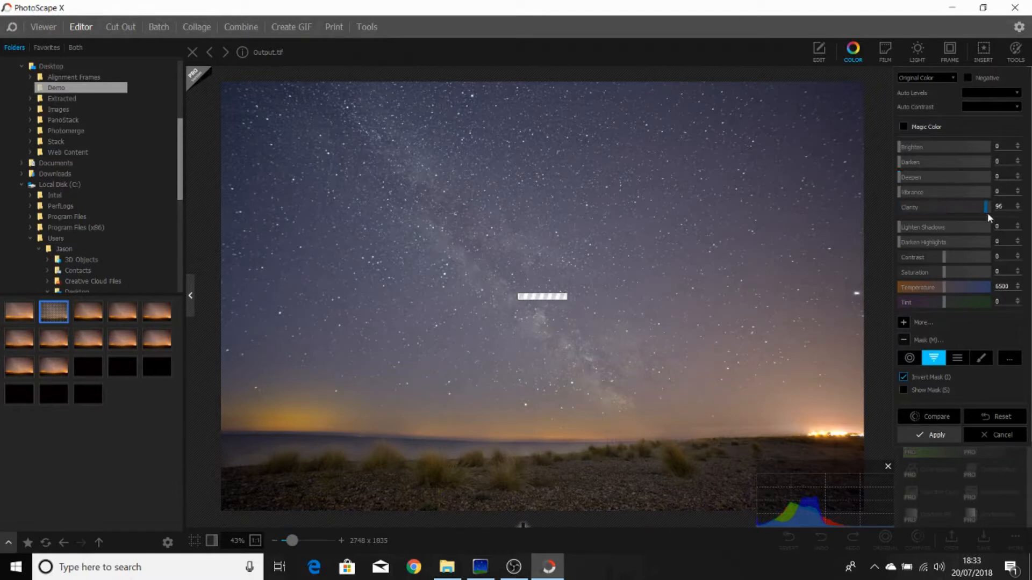
{"action": "left_click_drag", "start_coordinate": [983, 207], "coordinate": [985, 207]}
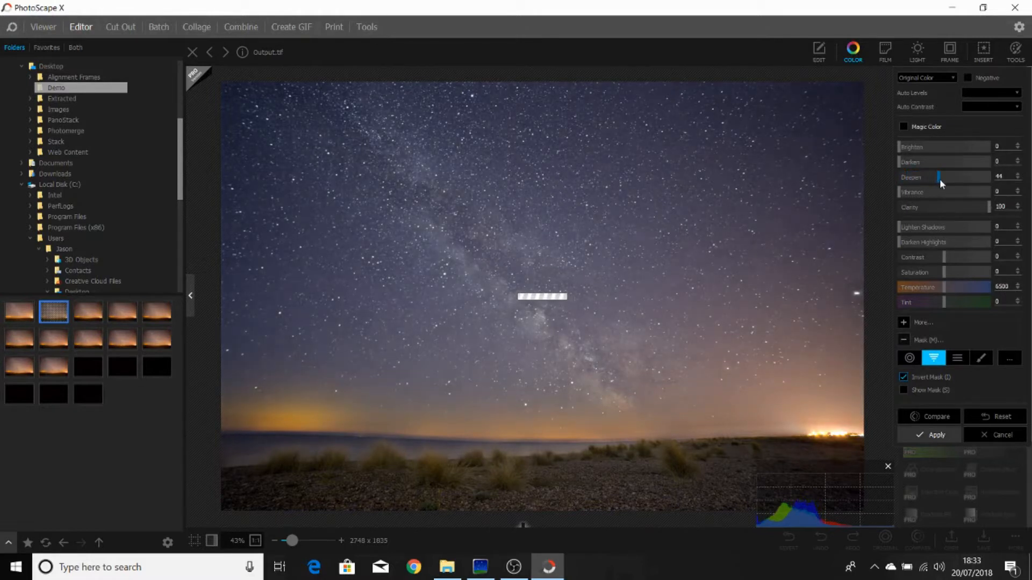
Raise Deepen to 61, check the before view, and apply the masked sky adjustments
{"action": "left_click_drag", "start_coordinate": [939, 176], "coordinate": [948, 176]}
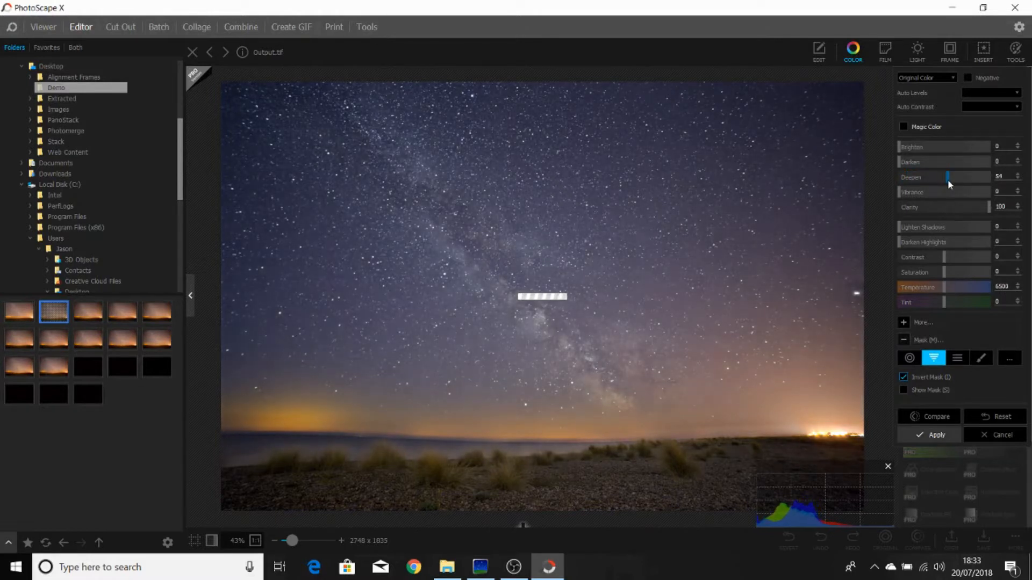
{"action": "left_click_drag", "start_coordinate": [947, 177], "coordinate": [951, 177]}
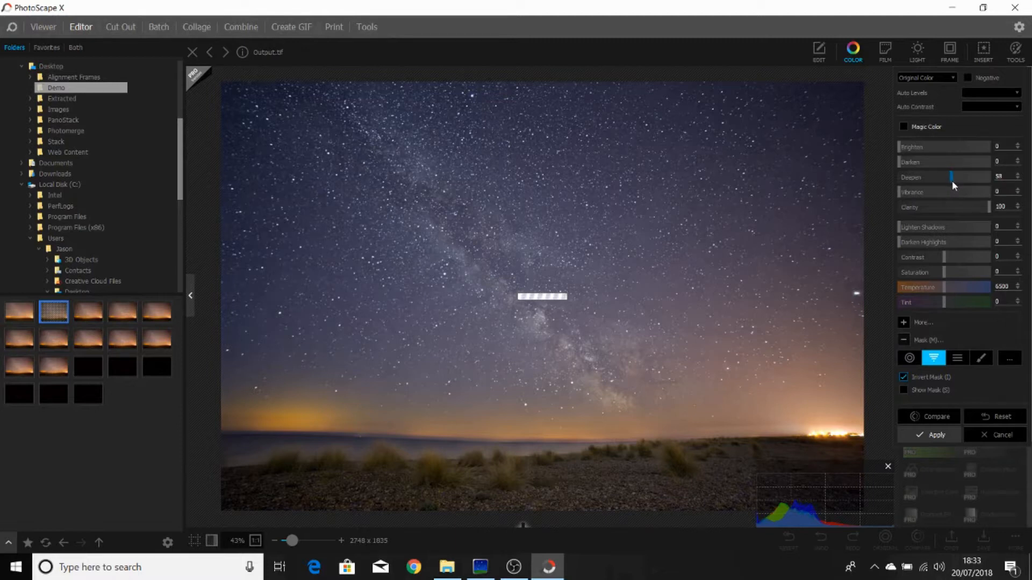
{"action": "left_click_drag", "start_coordinate": [950, 177], "coordinate": [955, 178]}
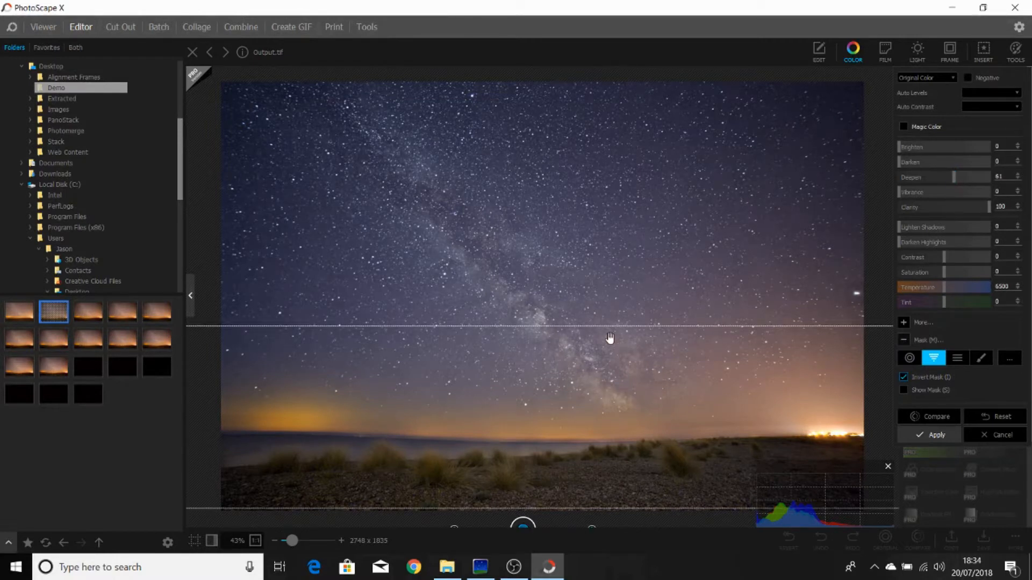
{"action": "mouse_move", "coordinate": [590, 371]}
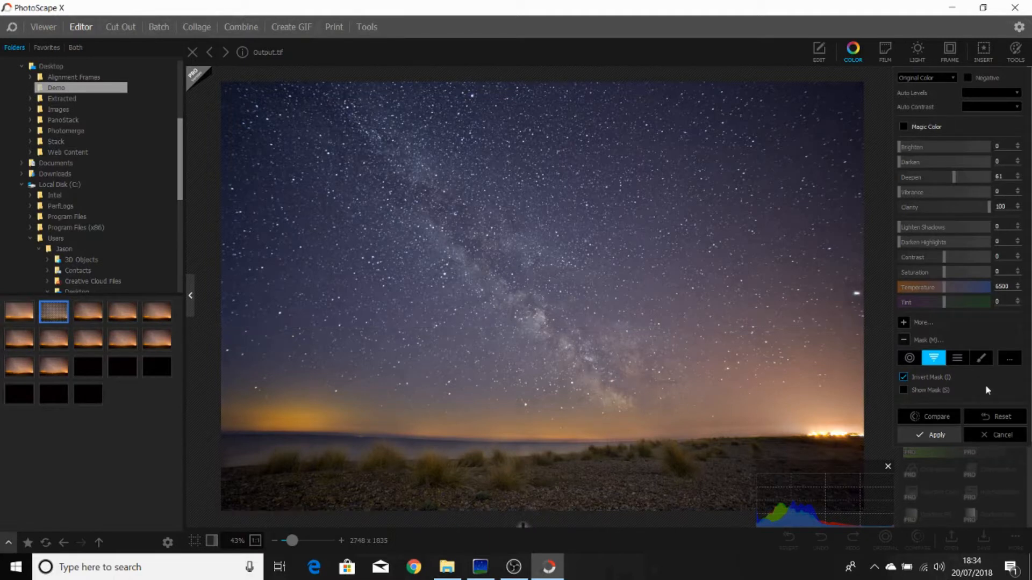
{"action": "left_click", "coordinate": [934, 416]}
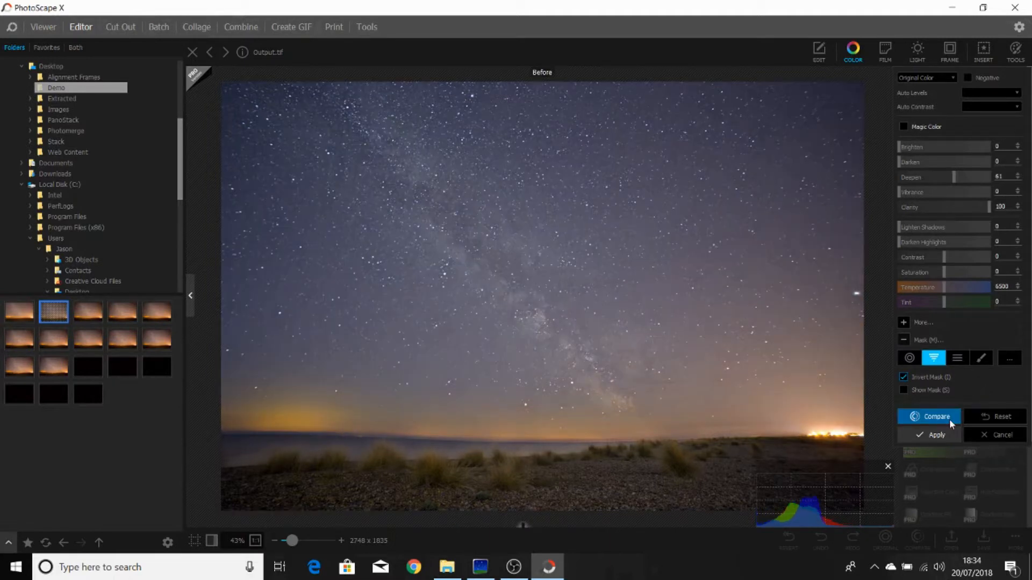
{"action": "left_click", "coordinate": [929, 417]}
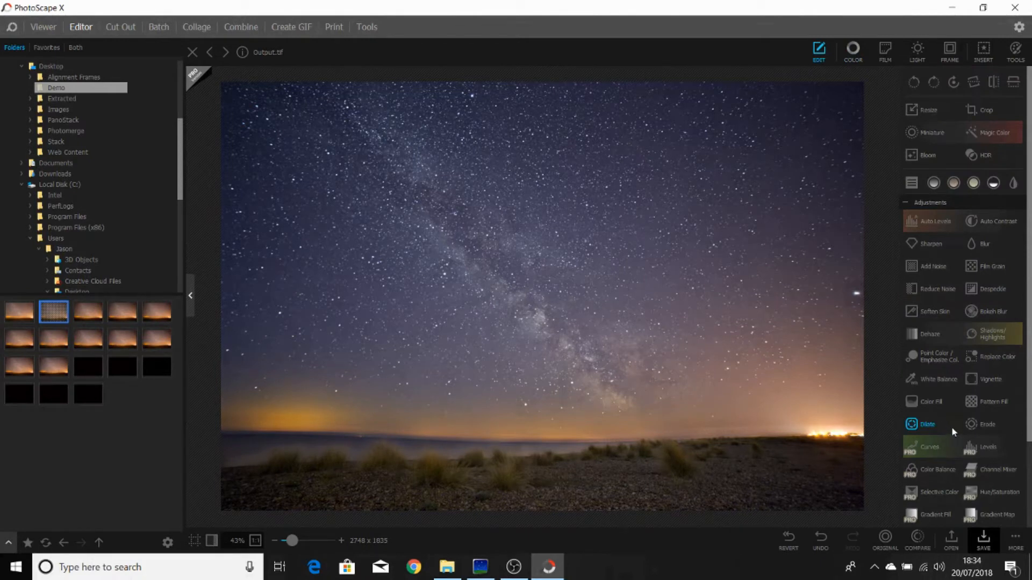
{"action": "mouse_move", "coordinate": [929, 289]}
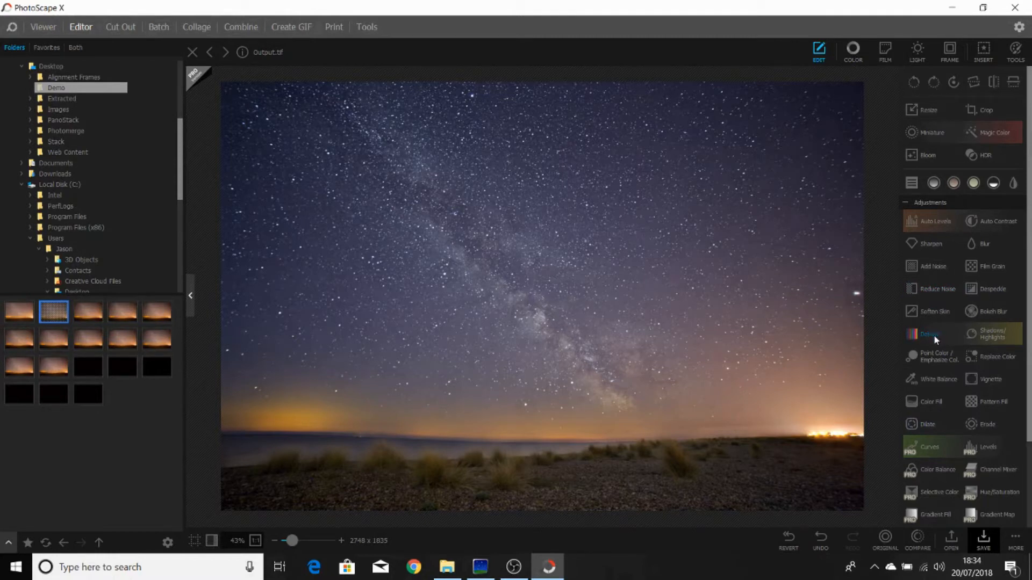
Open the Dehaze adjustment from the Edit tab's Adjustments list
{"action": "left_click", "coordinate": [927, 334]}
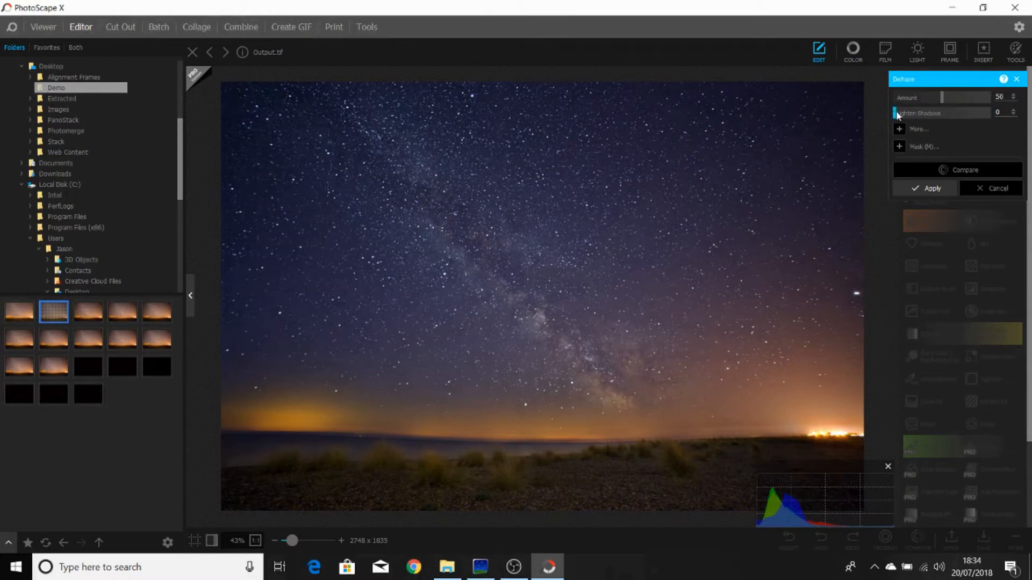
Lighten the shadows, then bring the dehaze amount down to 19
{"action": "left_click_drag", "start_coordinate": [895, 113], "coordinate": [944, 113]}
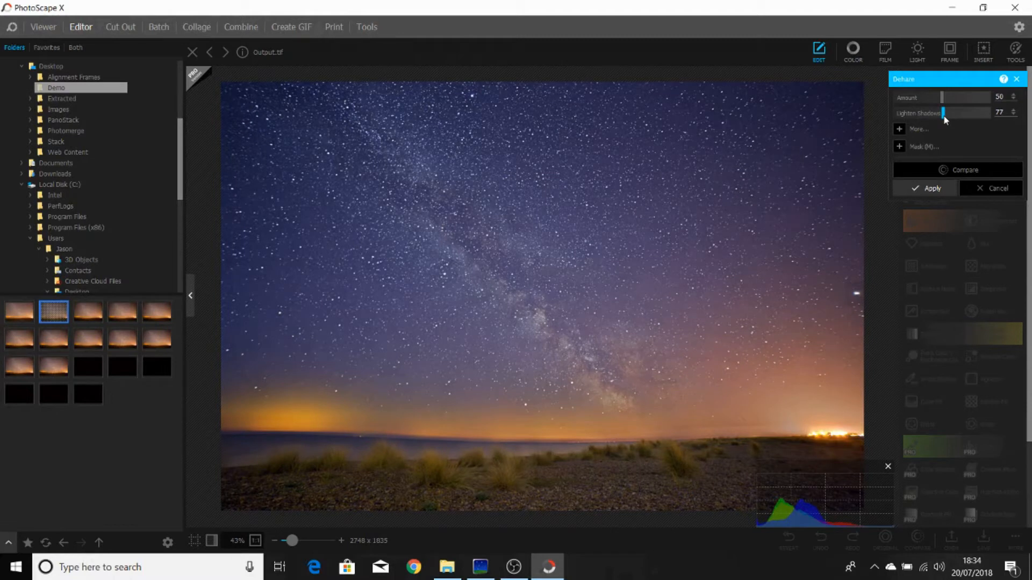
{"action": "left_click_drag", "start_coordinate": [943, 98], "coordinate": [929, 98]}
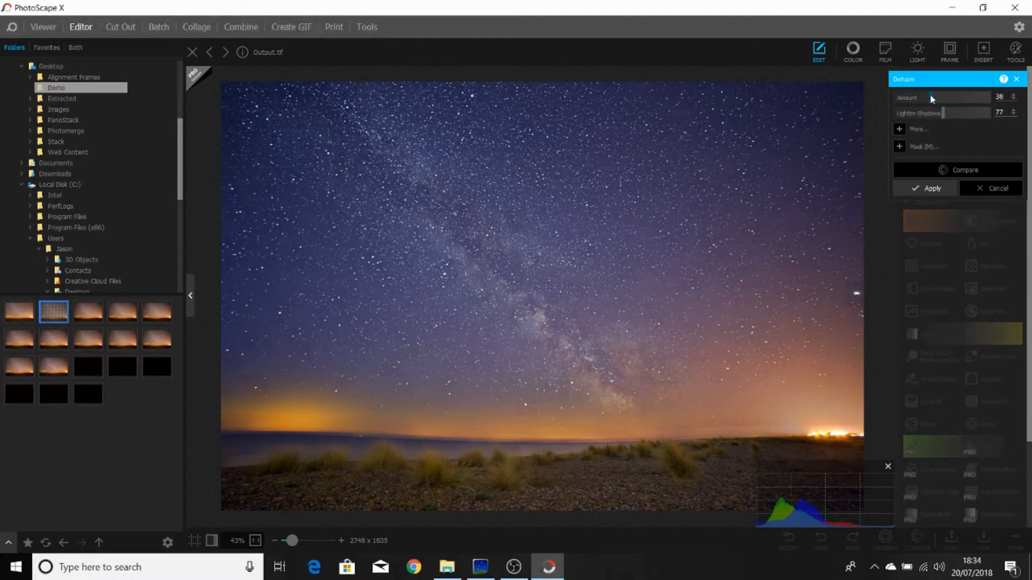
{"action": "left_click_drag", "start_coordinate": [931, 98], "coordinate": [921, 98]}
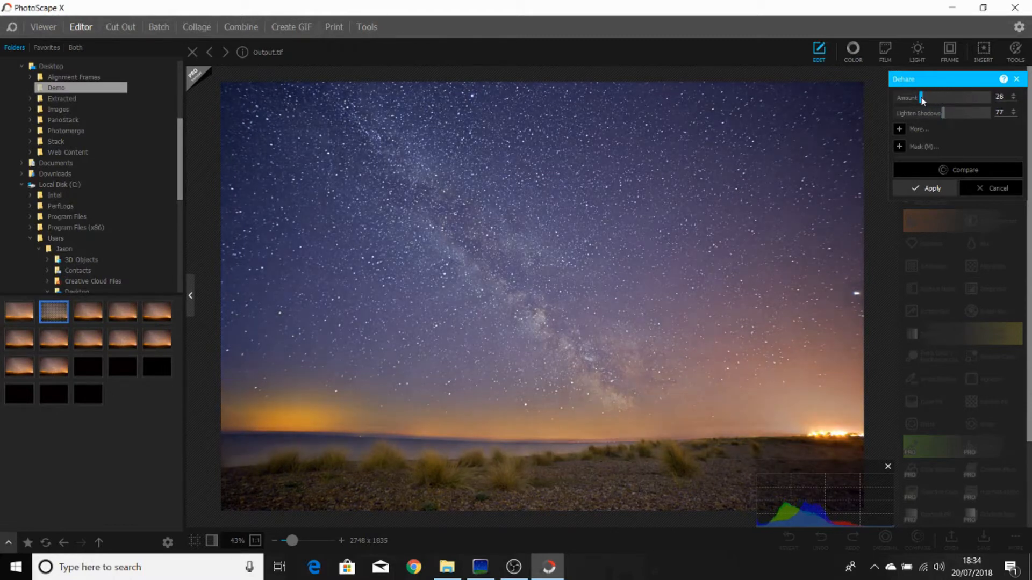
{"action": "left_click_drag", "start_coordinate": [921, 98], "coordinate": [916, 97]}
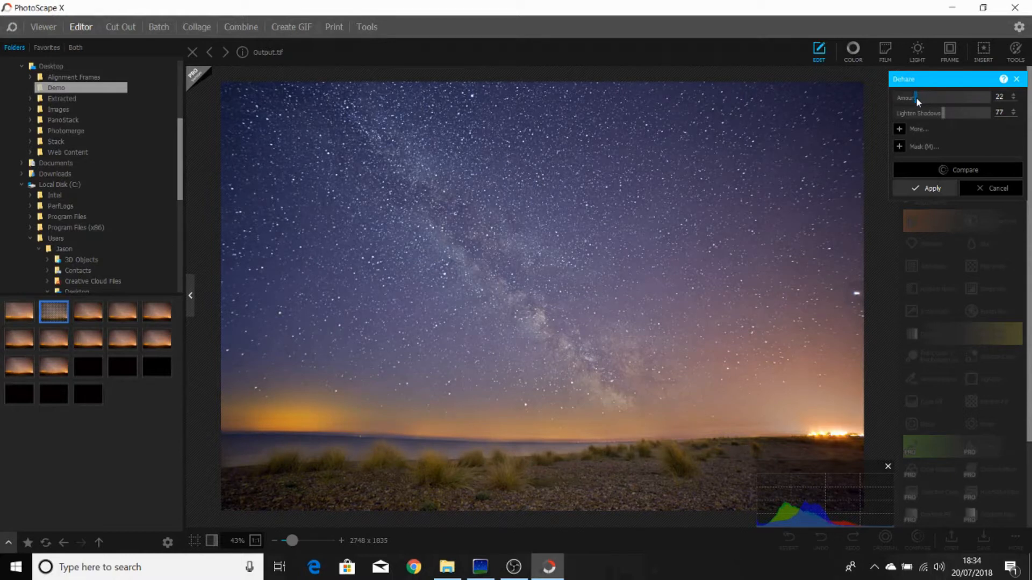
{"action": "left_click_drag", "start_coordinate": [917, 98], "coordinate": [914, 97]}
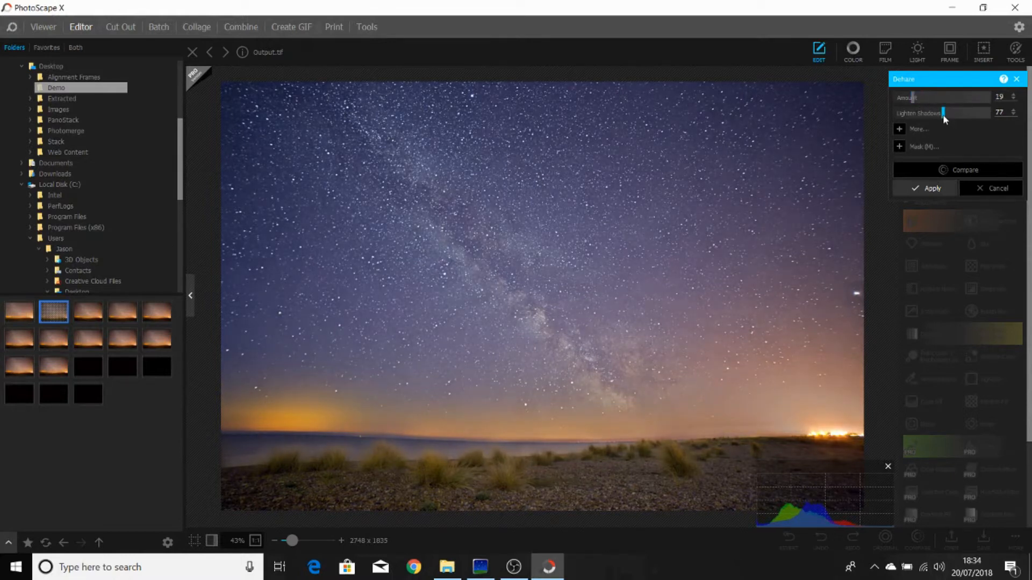
Reduce Lighten Shadows to 19 and apply the dehaze adjustment
{"action": "left_click_drag", "start_coordinate": [942, 113], "coordinate": [917, 113]}
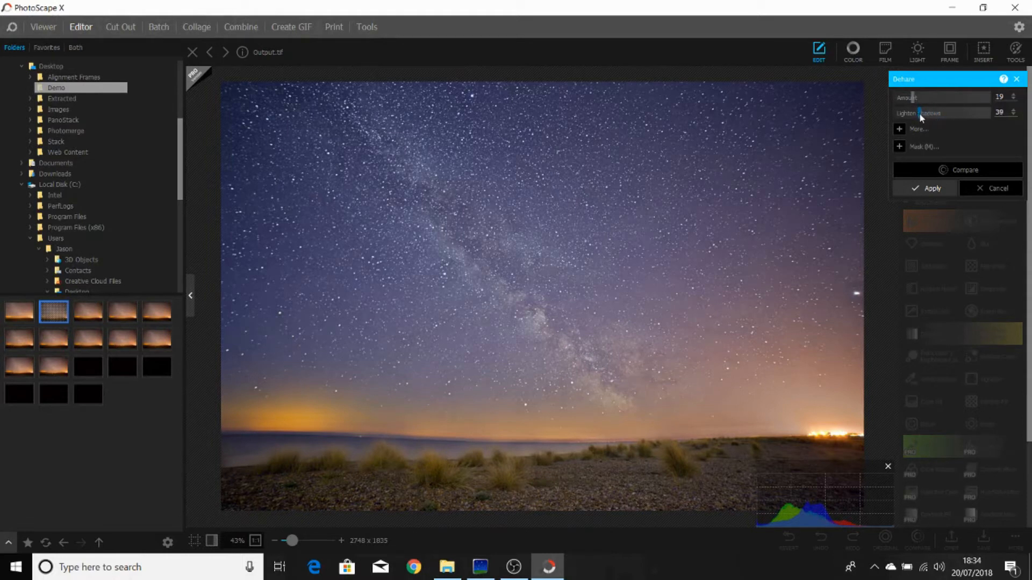
{"action": "left_click_drag", "start_coordinate": [924, 113], "coordinate": [913, 113]}
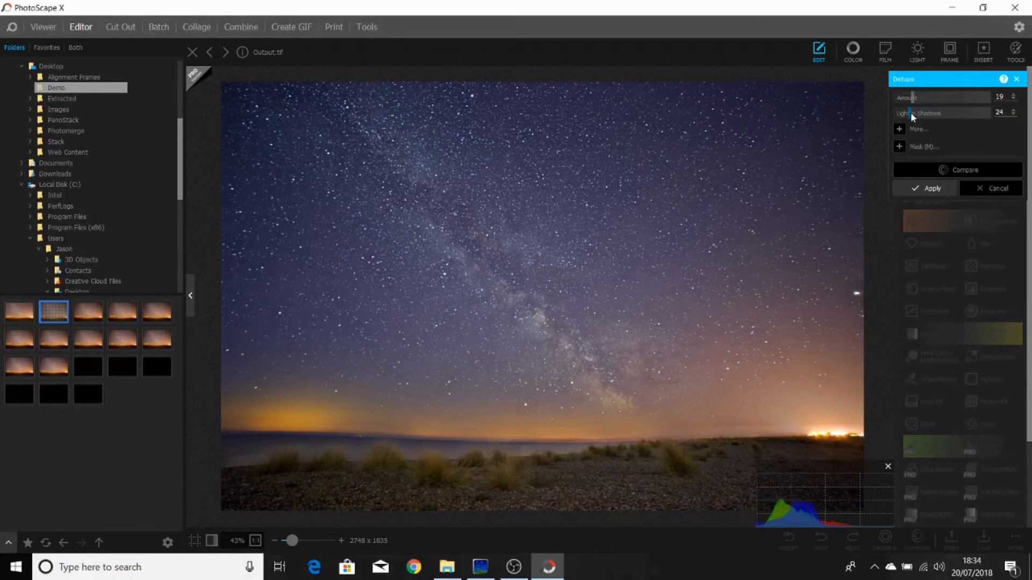
{"action": "left_click_drag", "start_coordinate": [911, 113], "coordinate": [907, 113]}
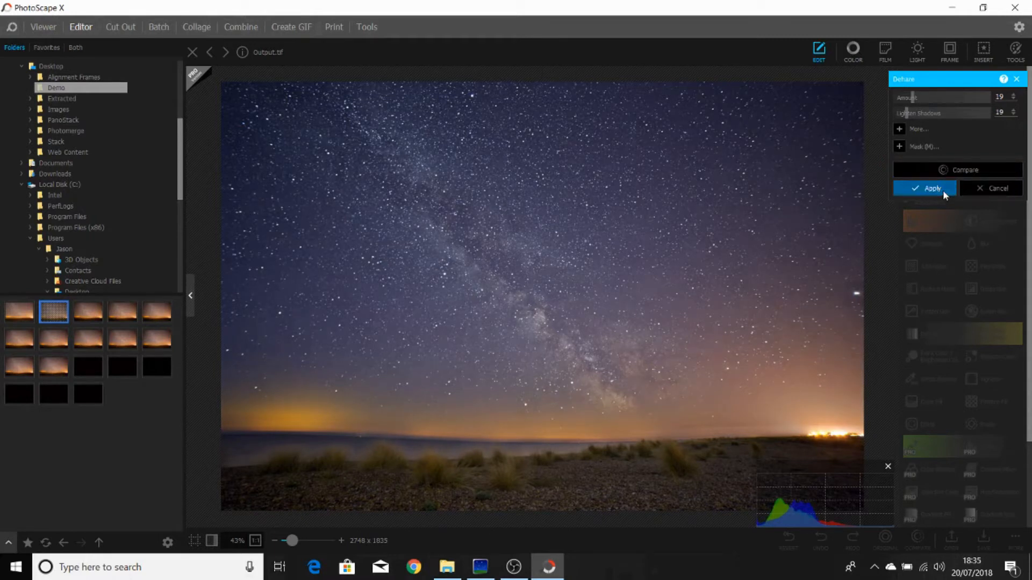
{"action": "left_click", "coordinate": [933, 187]}
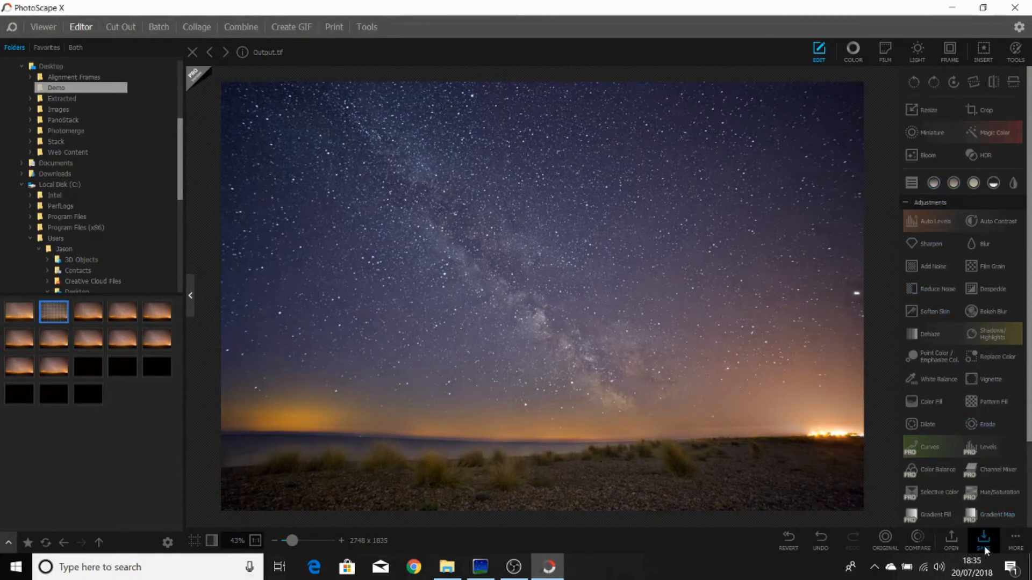
Save the edited photo as Output.jpg in JPEG format via Save As
{"action": "left_click", "coordinate": [983, 539]}
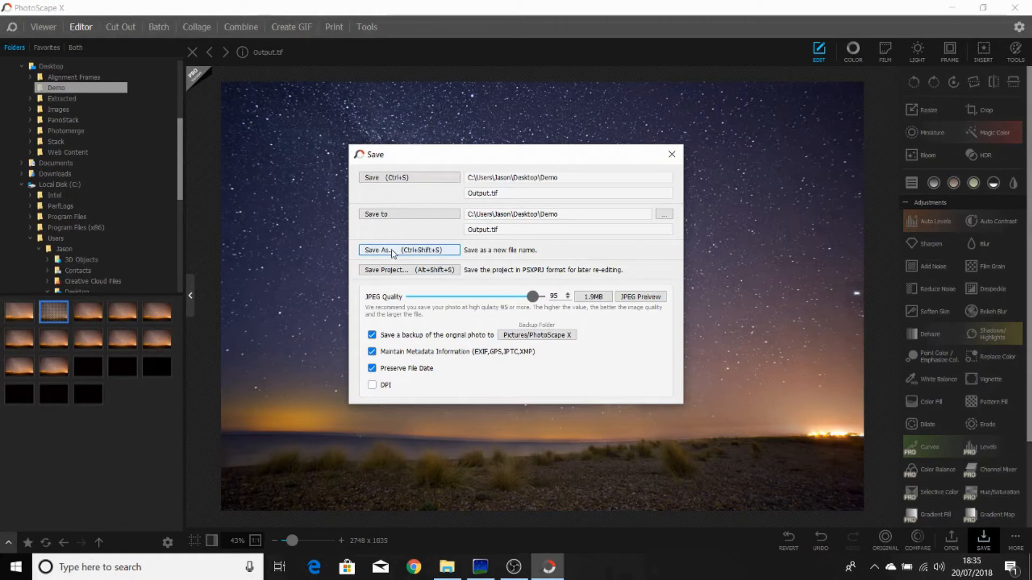
{"action": "left_click", "coordinate": [408, 251]}
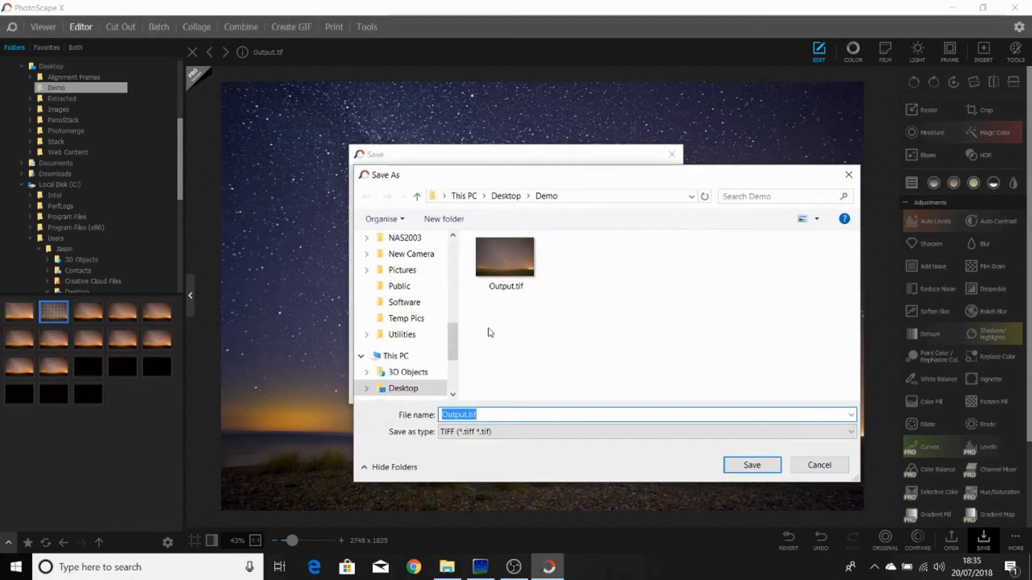
{"action": "left_click", "coordinate": [645, 432]}
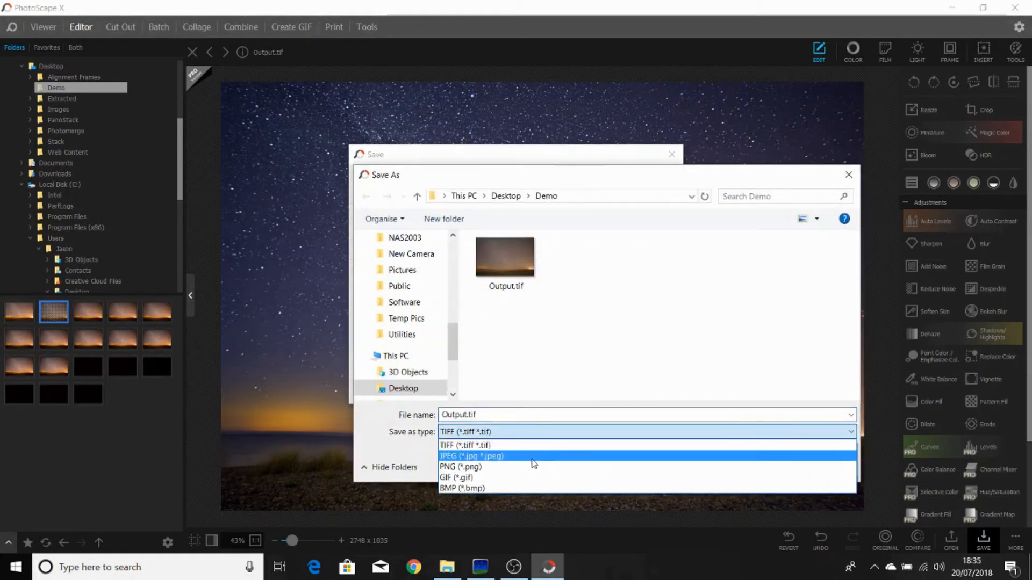
{"action": "left_click", "coordinate": [471, 456]}
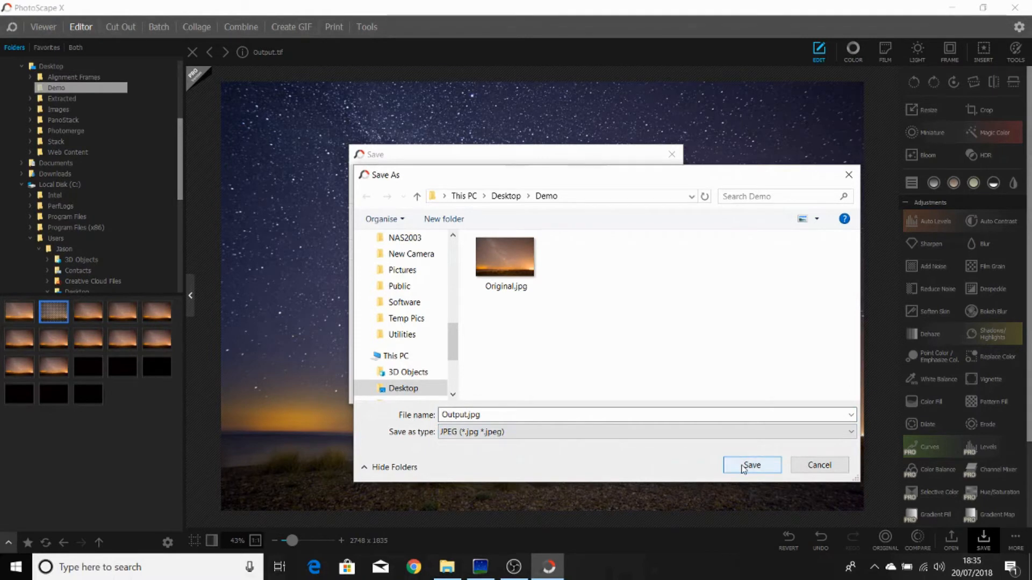
{"action": "left_click", "coordinate": [751, 465]}
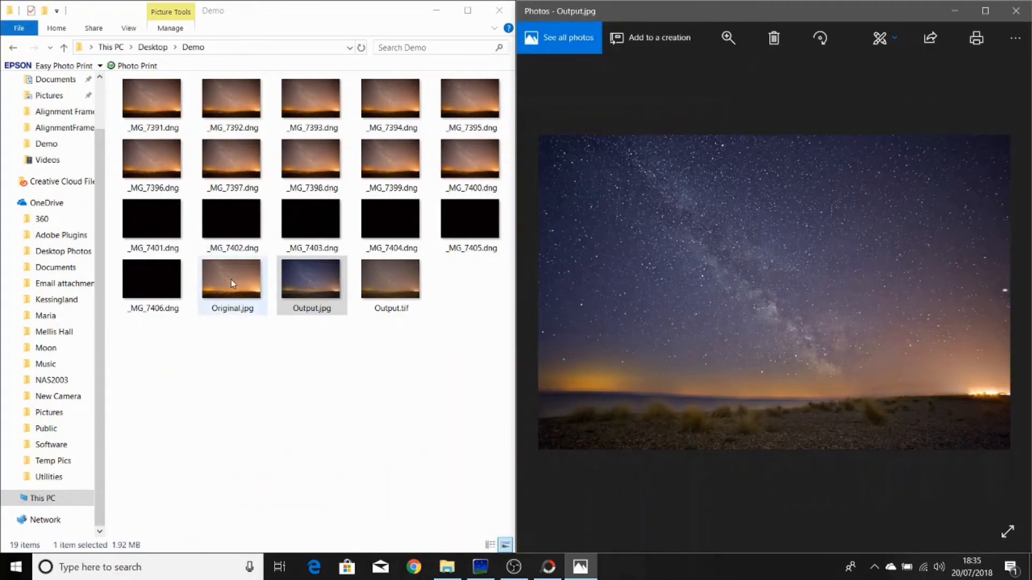
Open Original.jpg from File Explorer in a second Photos window beside Output.jpg
{"action": "left_click", "coordinate": [231, 280]}
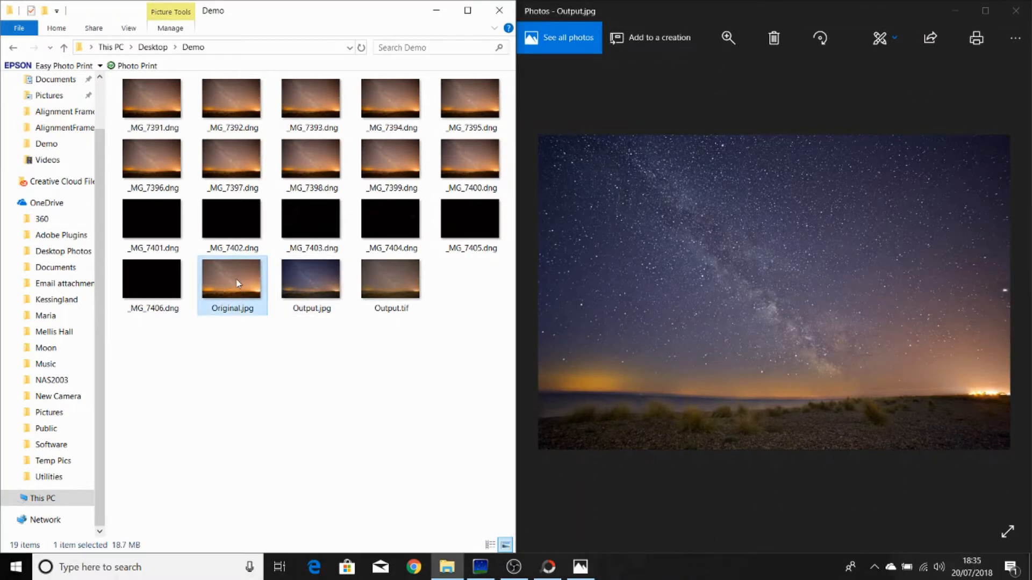
{"action": "double_click", "coordinate": [231, 272]}
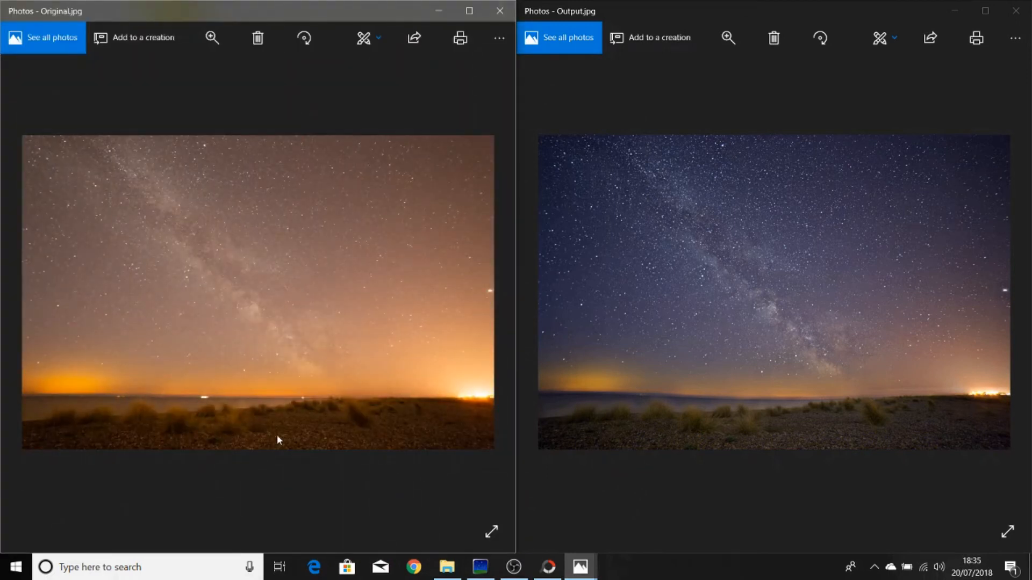
{"action": "mouse_move", "coordinate": [294, 416]}
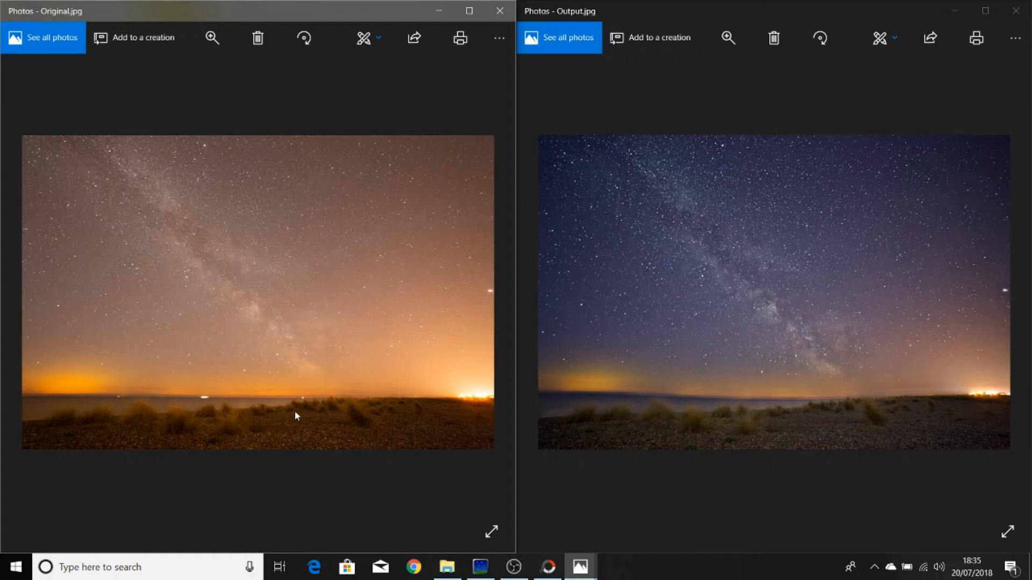
{"action": "mouse_move", "coordinate": [289, 284]}
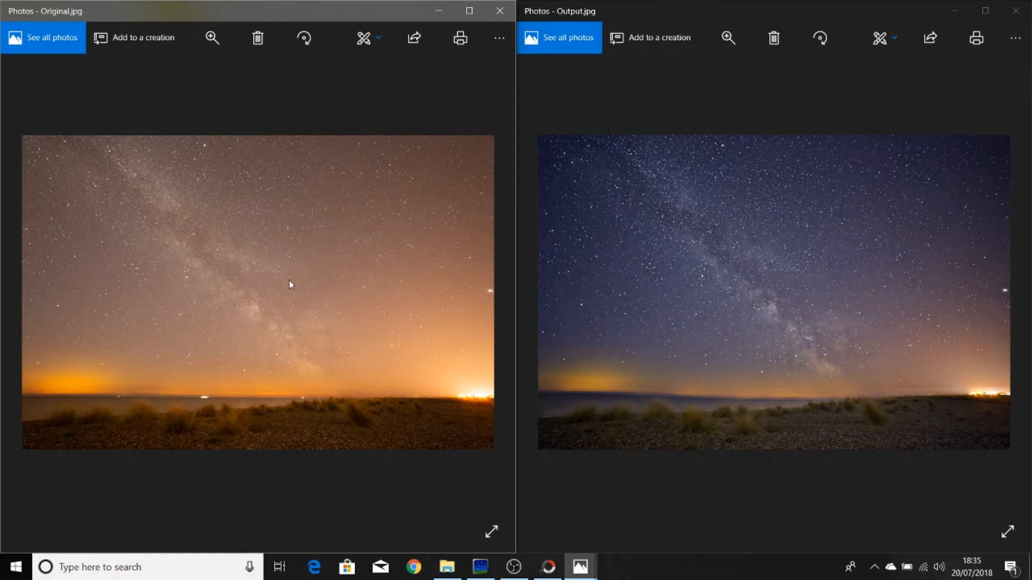
{"action": "mouse_move", "coordinate": [569, 432]}
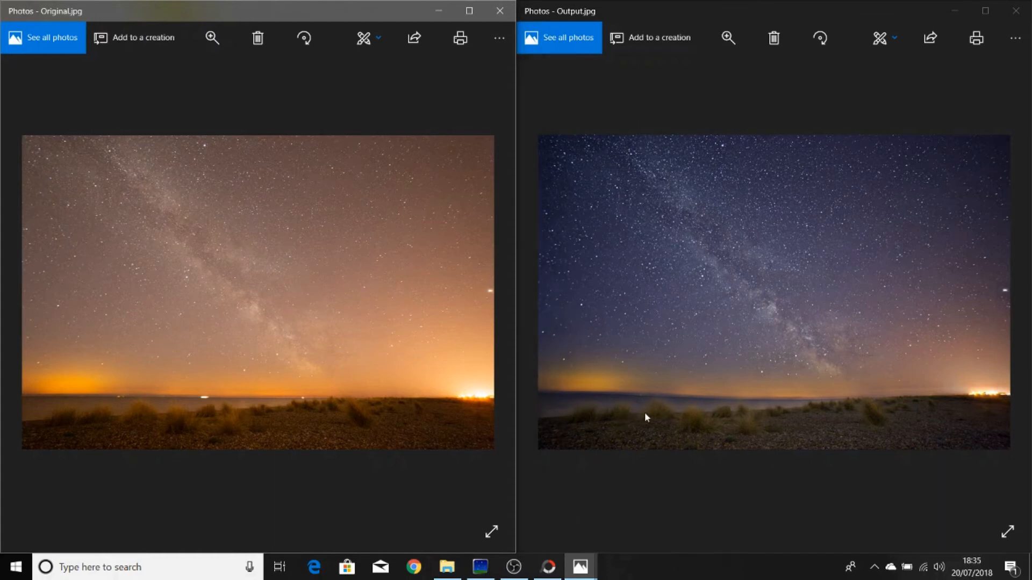
{"action": "mouse_move", "coordinate": [766, 432]}
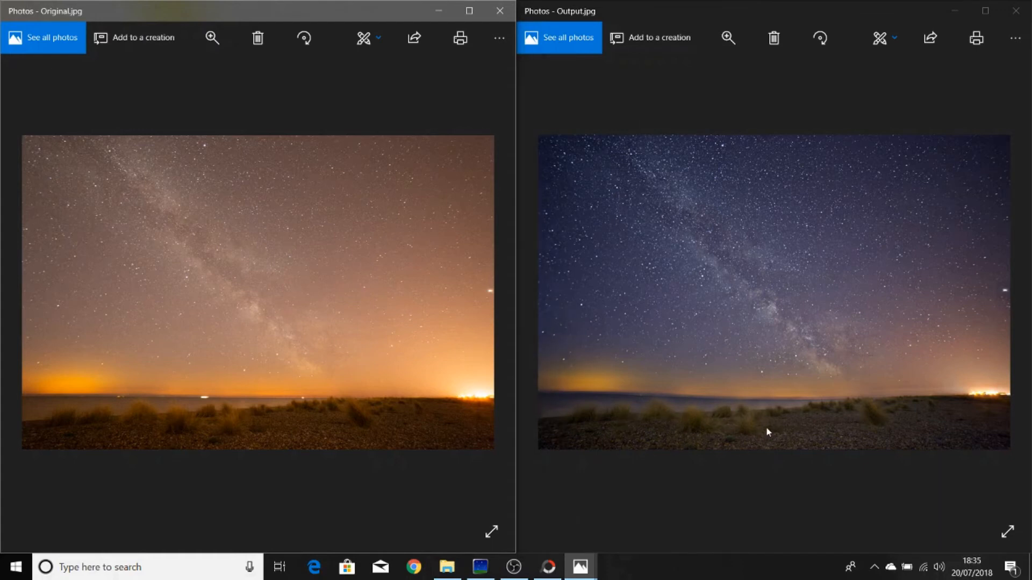
{"action": "mouse_move", "coordinate": [849, 420]}
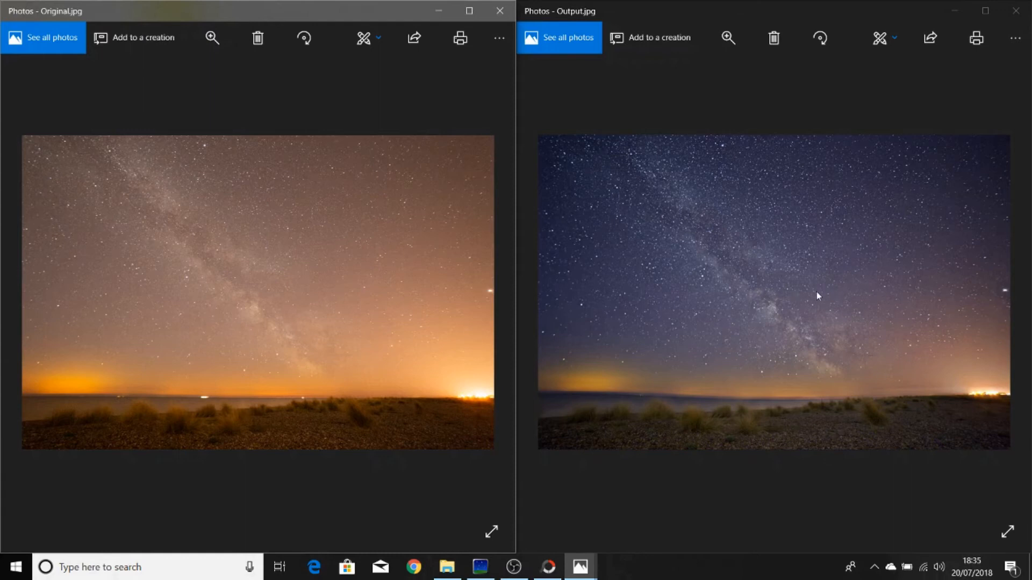
{"action": "left_click", "coordinate": [212, 37]}
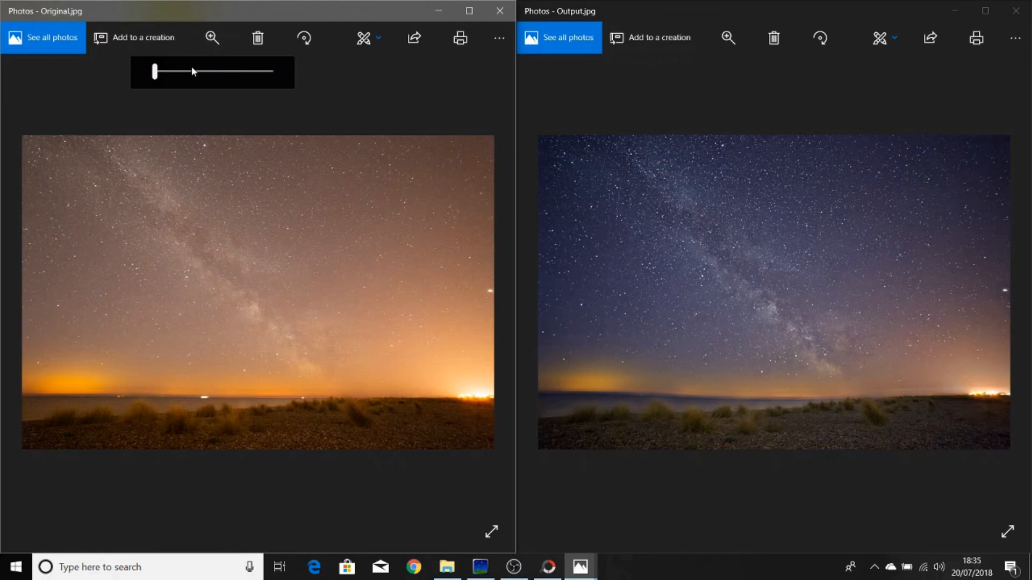
{"action": "left_click_drag", "start_coordinate": [155, 71], "coordinate": [204, 71]}
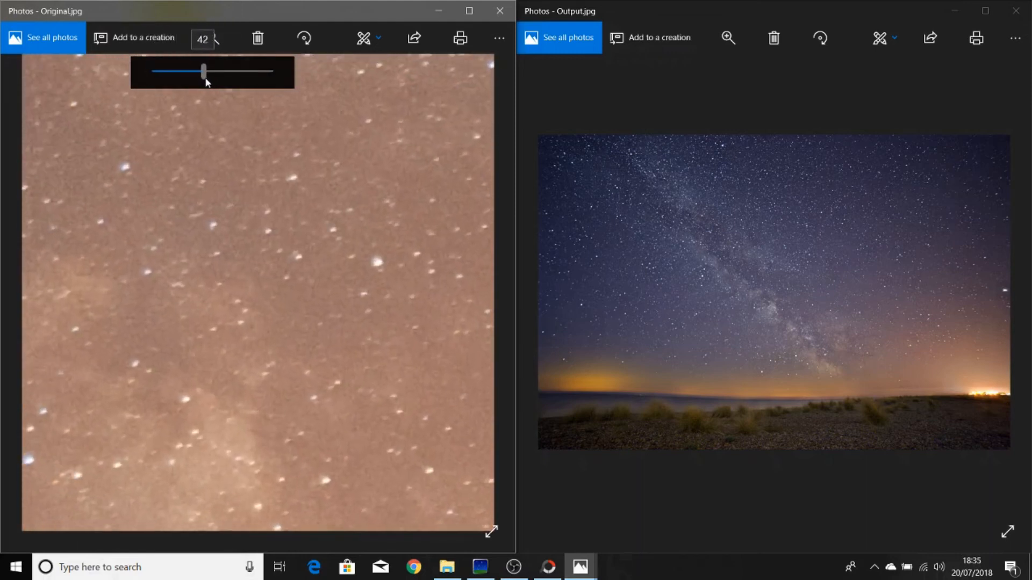
{"action": "left_click_drag", "start_coordinate": [203, 72], "coordinate": [212, 72]}
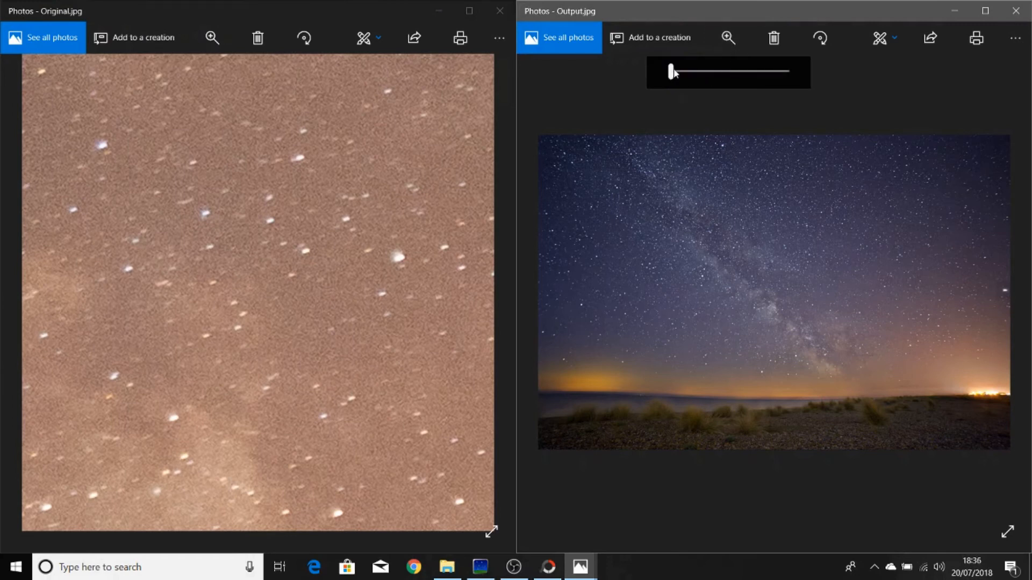
{"action": "left_click_drag", "start_coordinate": [670, 71], "coordinate": [729, 71]}
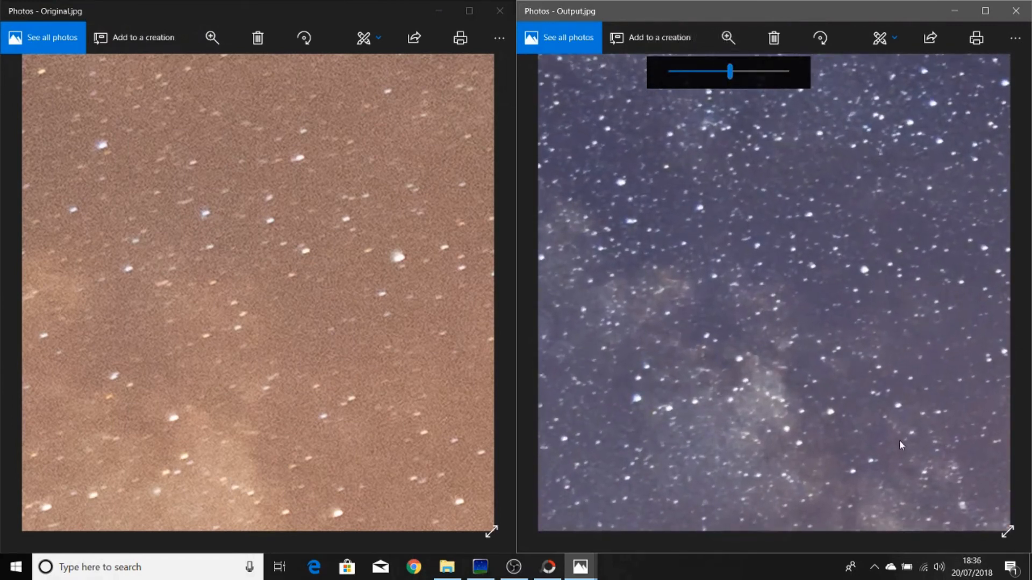
{"action": "mouse_move", "coordinate": [801, 354]}
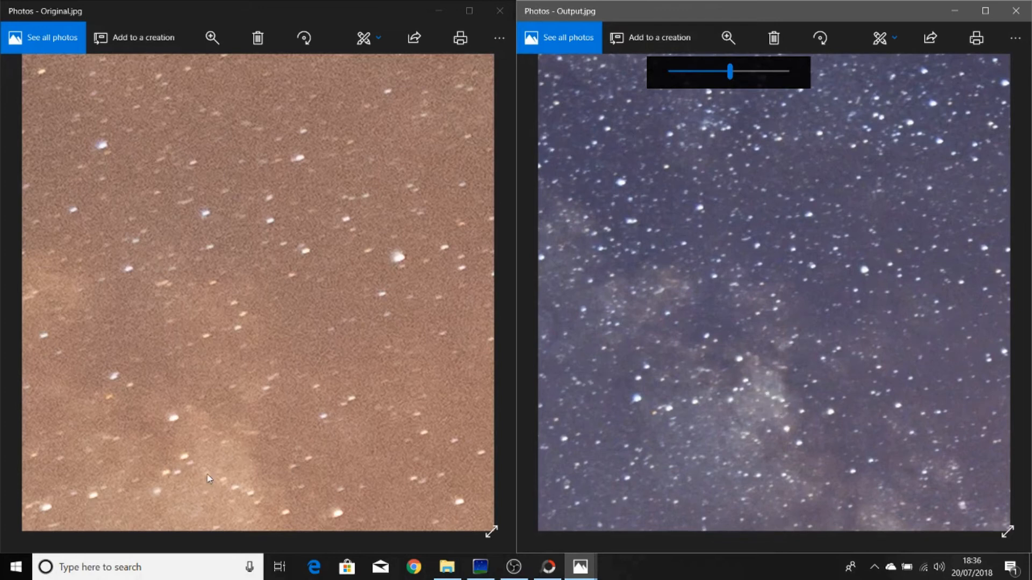
{"action": "mouse_move", "coordinate": [213, 462]}
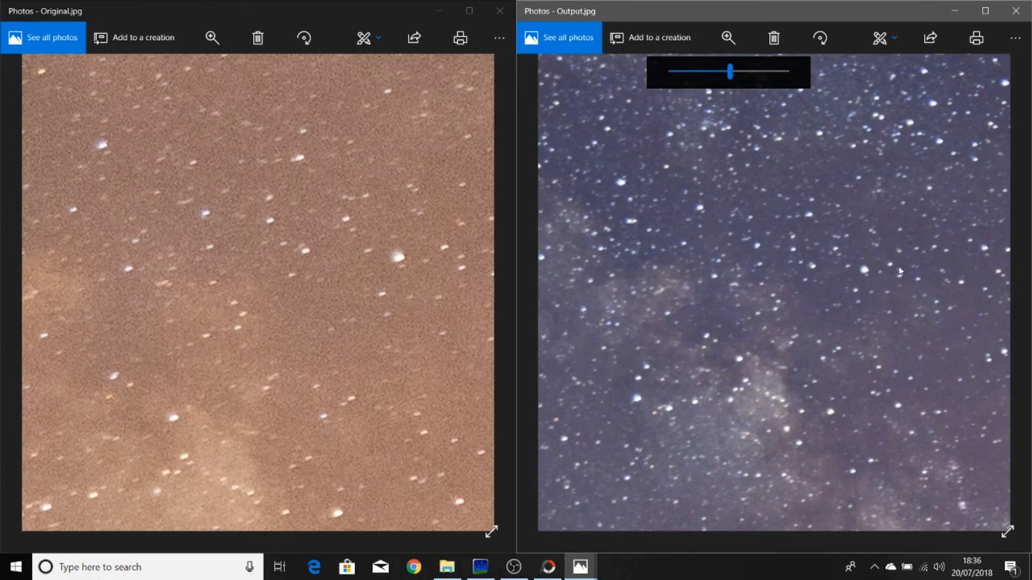
{"action": "mouse_move", "coordinate": [866, 324]}
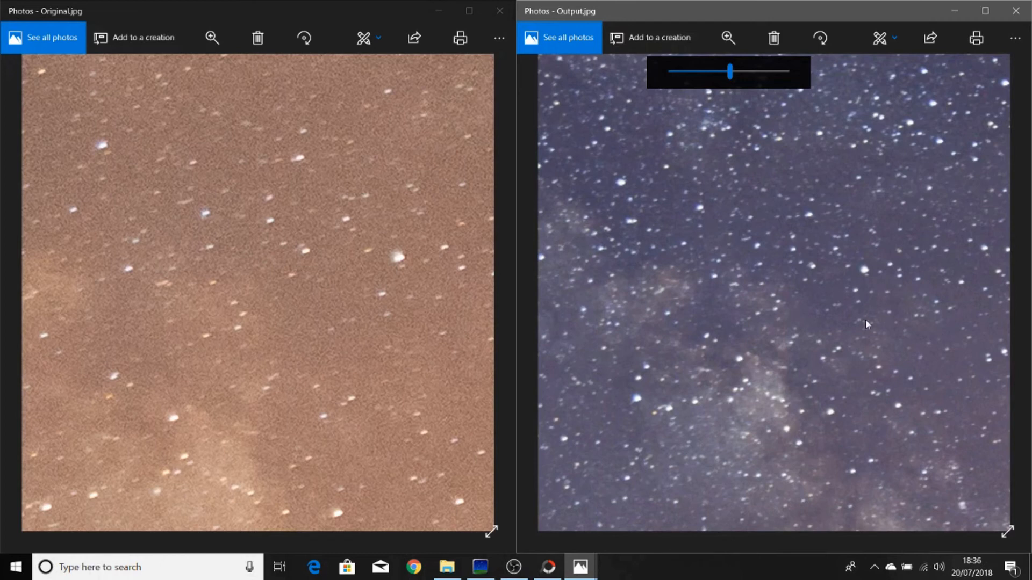
{"action": "mouse_move", "coordinate": [349, 264]}
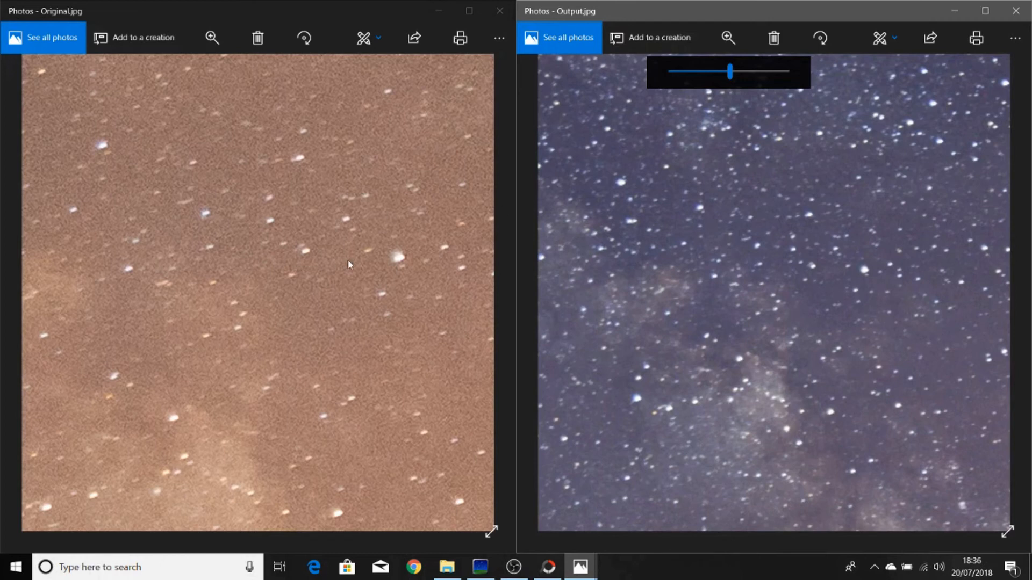
{"action": "mouse_move", "coordinate": [746, 109]}
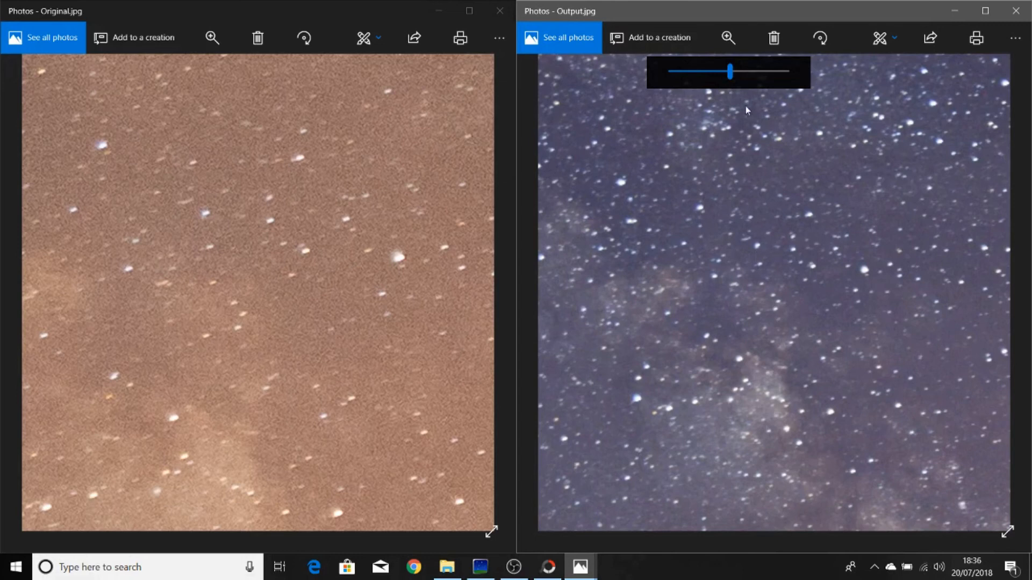
{"action": "left_click_drag", "start_coordinate": [728, 71], "coordinate": [670, 71]}
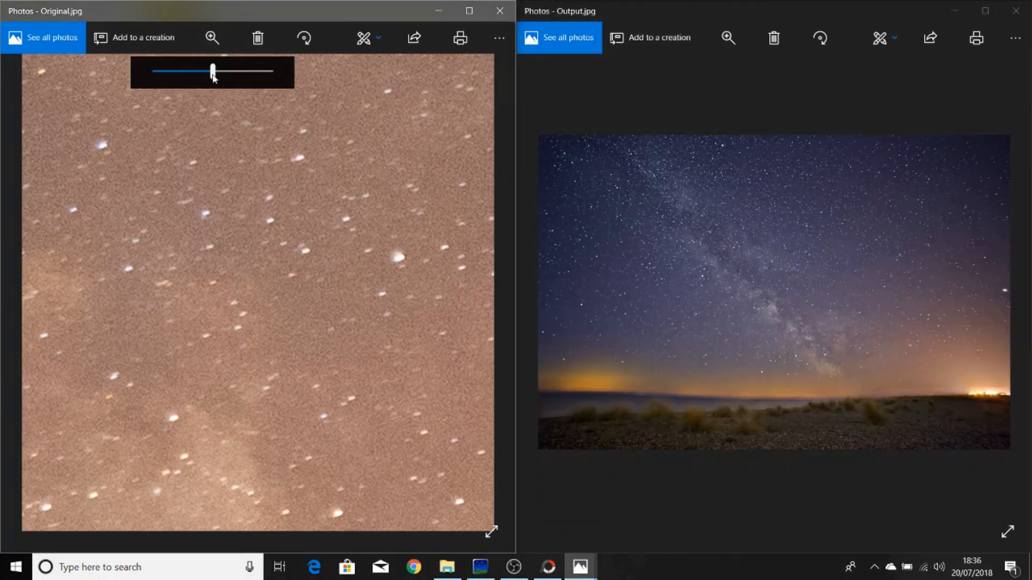
{"action": "left_click_drag", "start_coordinate": [212, 71], "coordinate": [156, 71]}
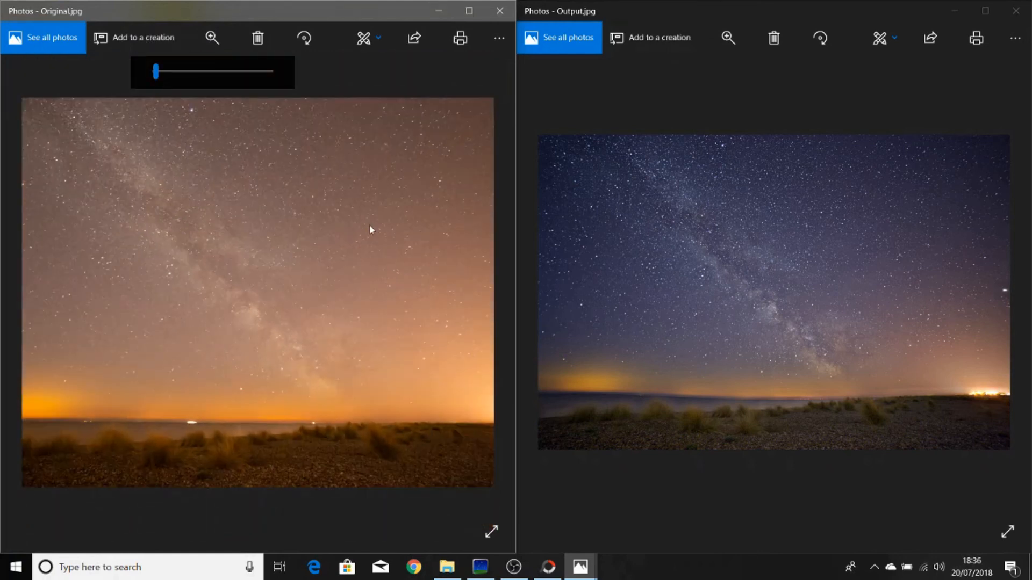
{"action": "mouse_move", "coordinate": [827, 364]}
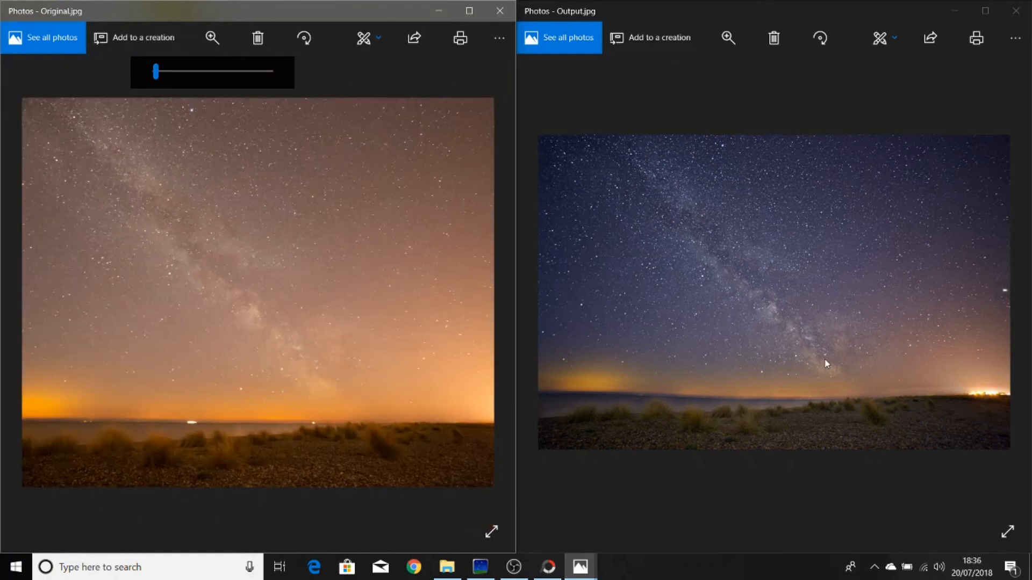